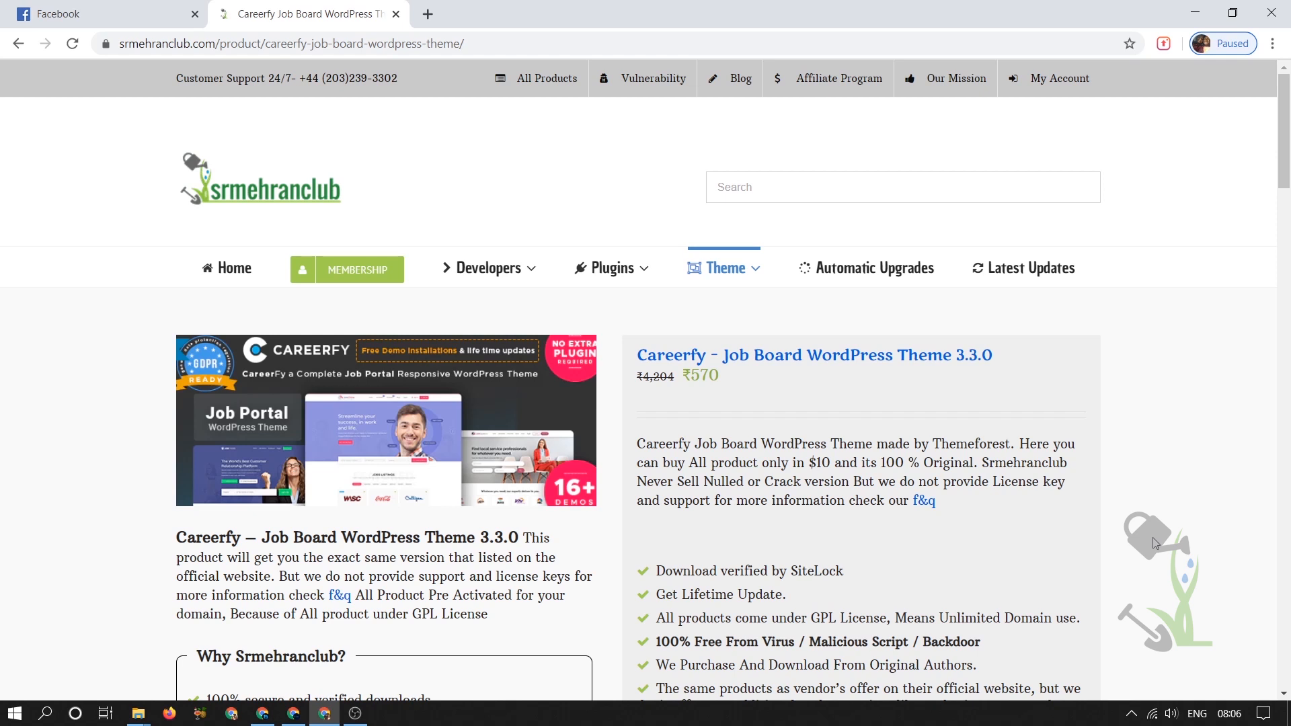
mouse_move(1154, 550)
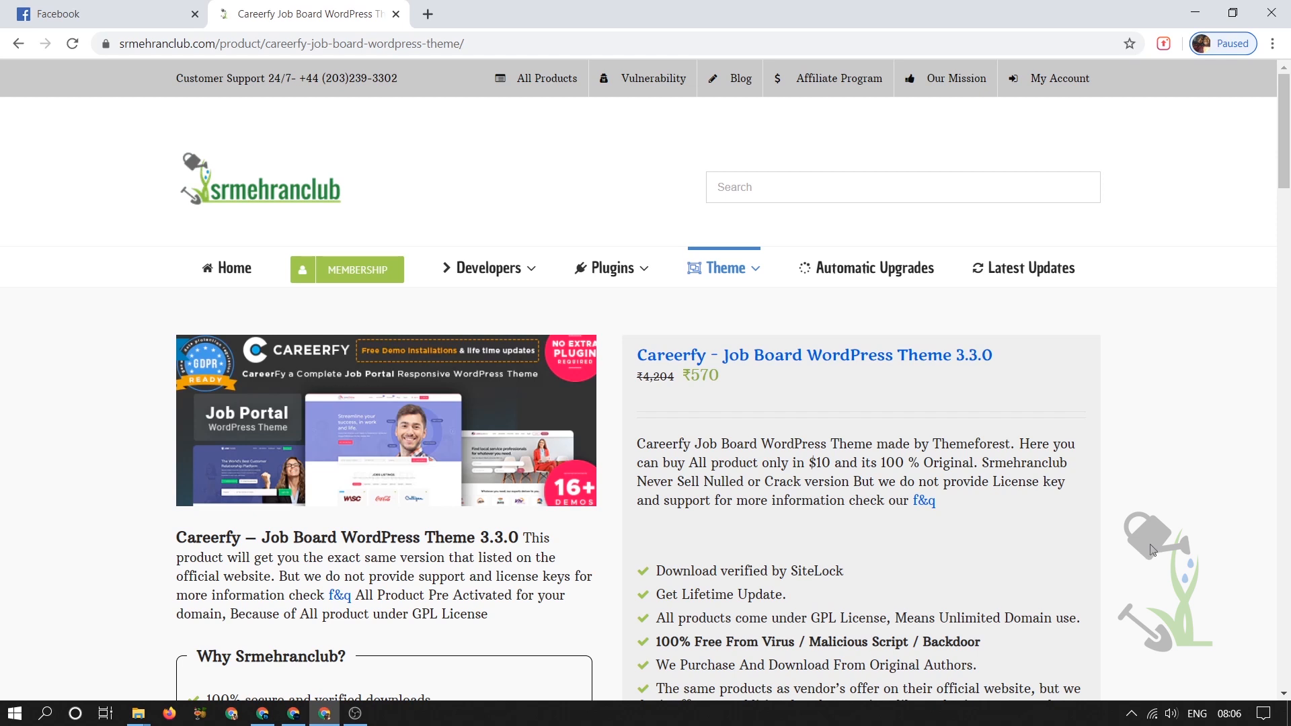
mouse_move(1149, 558)
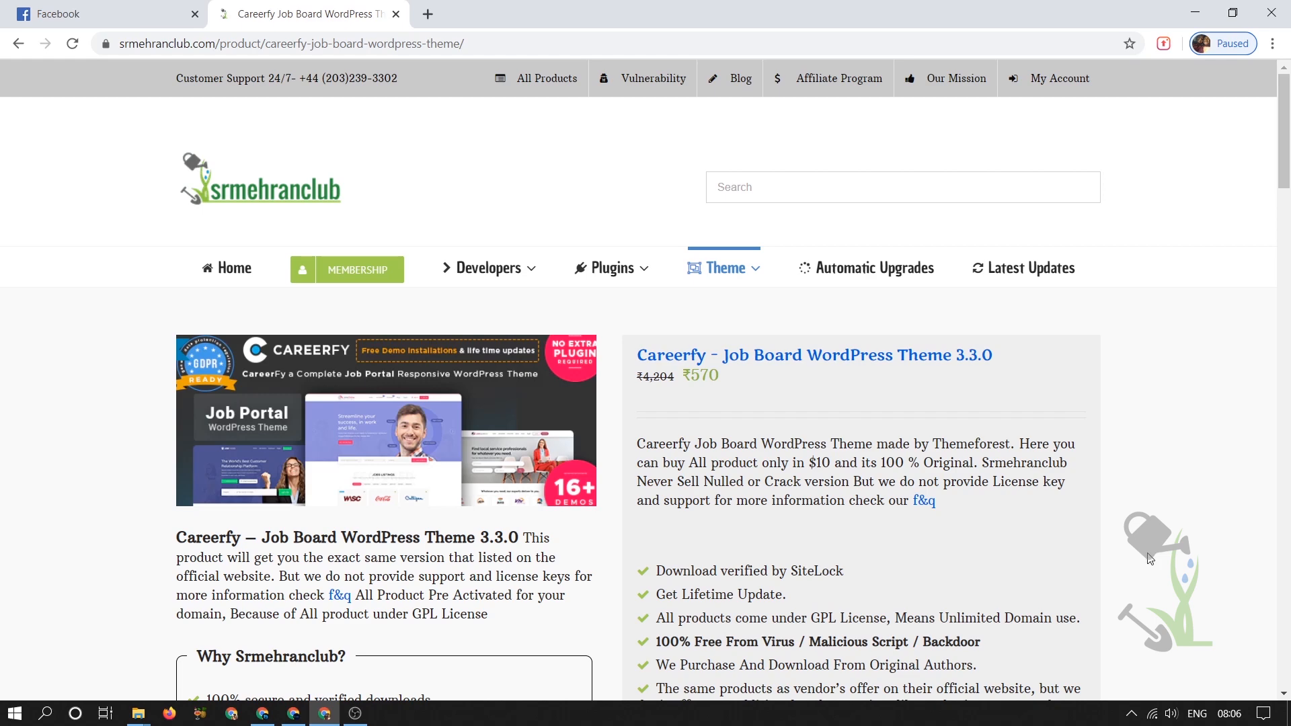
Reach the Careerfy theme's official ThemeForest sales page from the reseller product page.
scroll(down, 3)
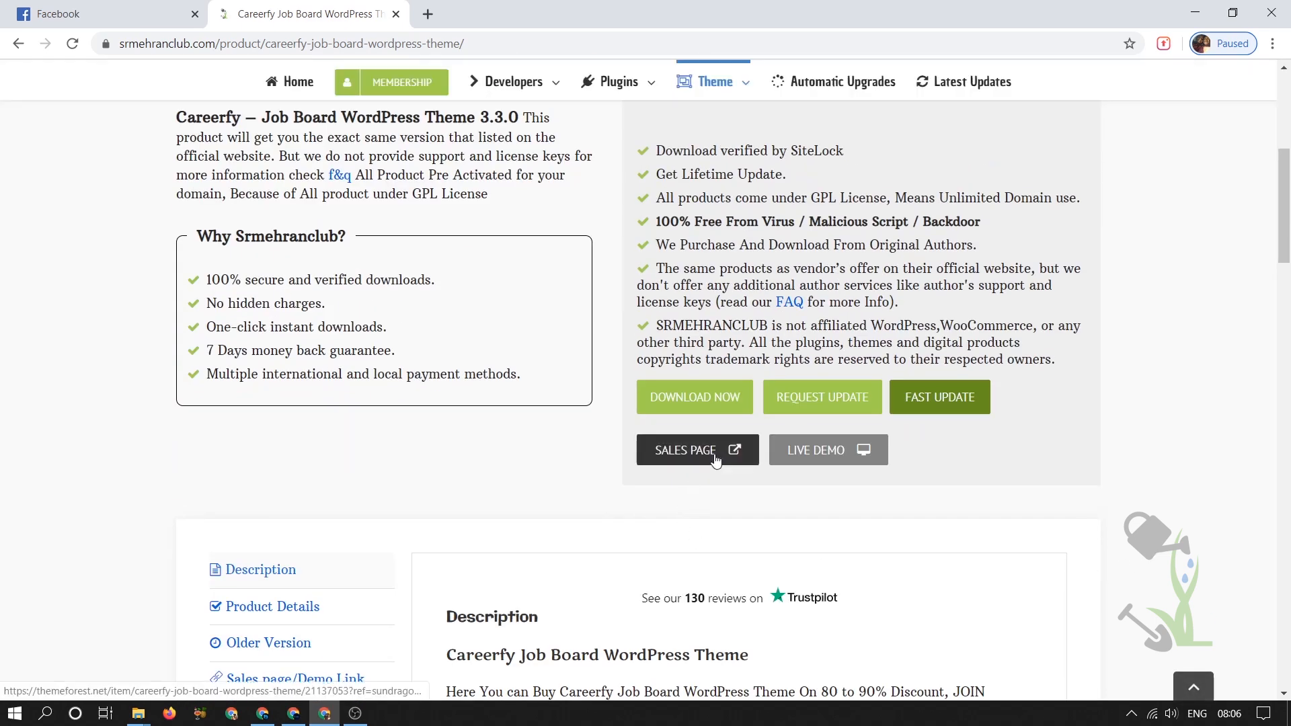
click(686, 450)
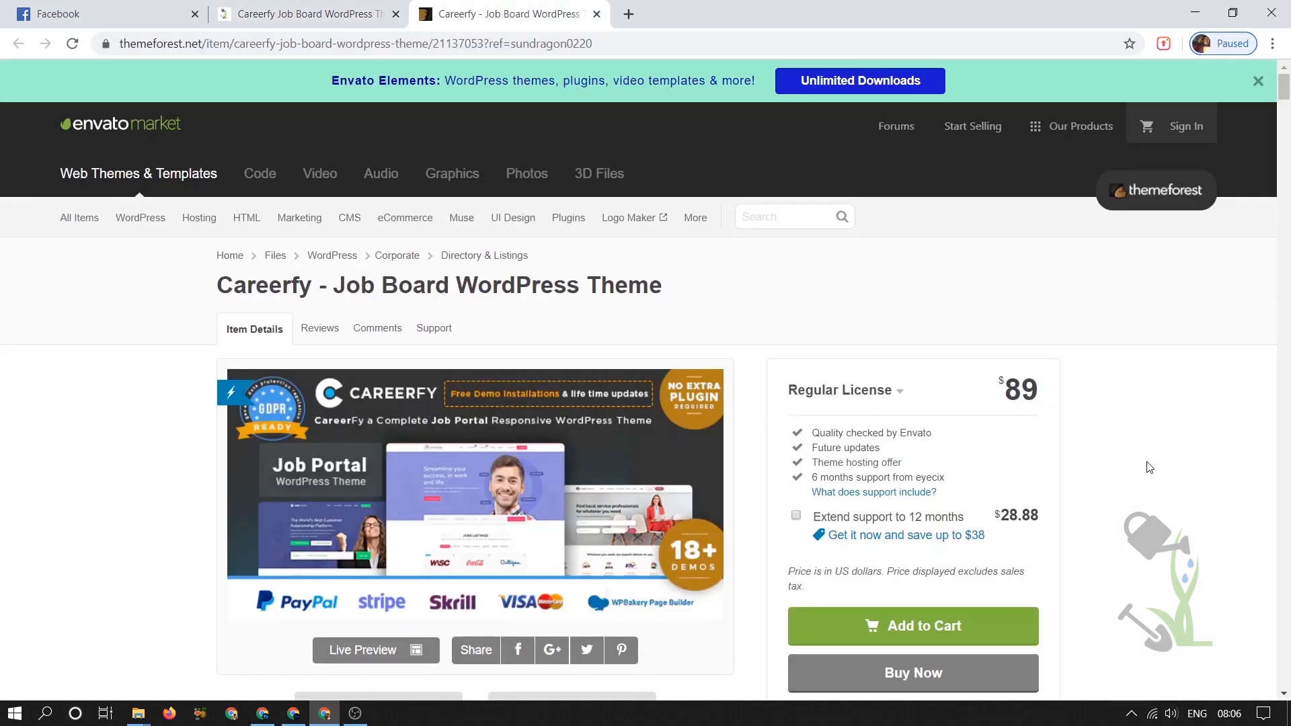
mouse_move(1055, 403)
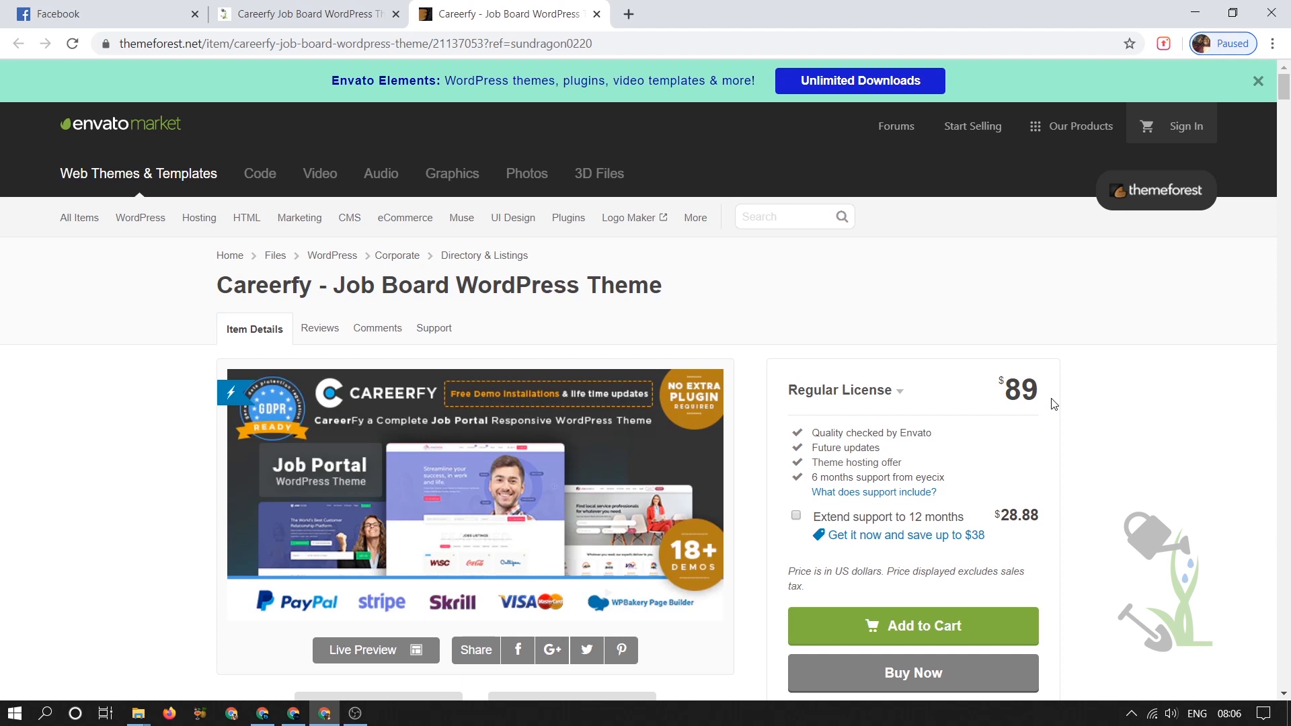
mouse_move(375, 651)
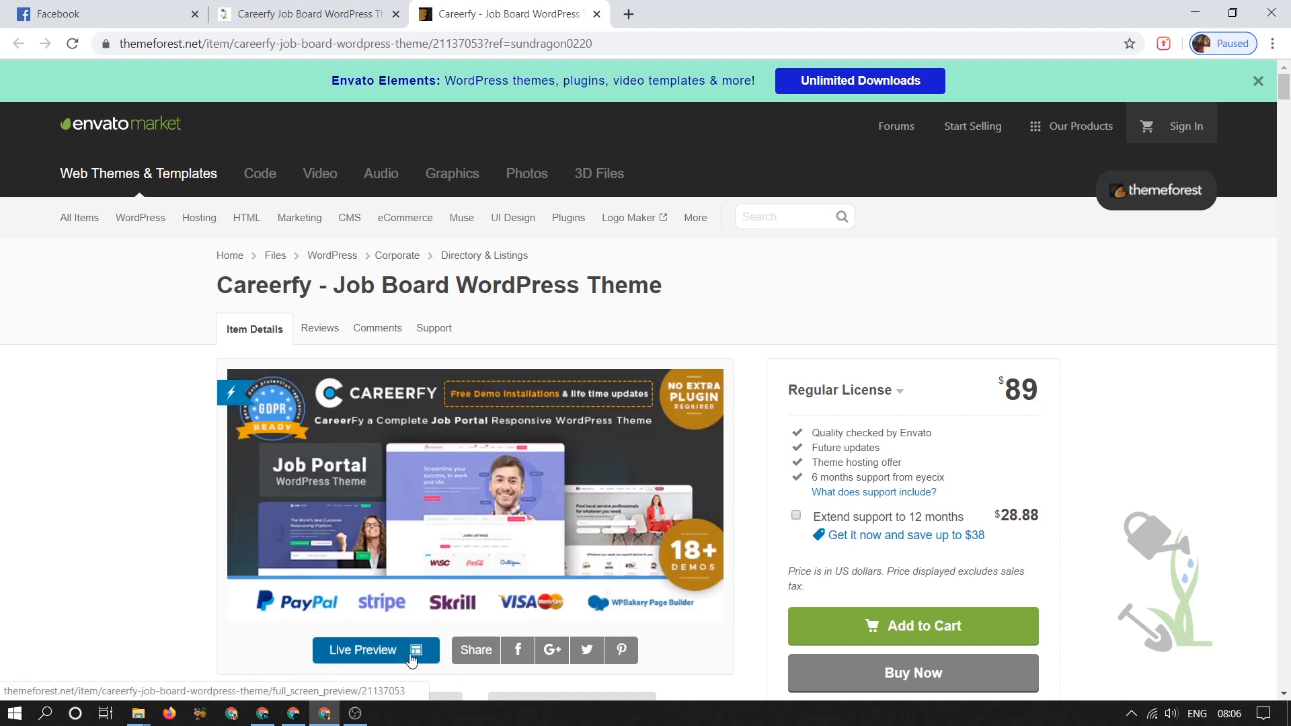
Browse the Careerfy live preview and its full-screen demo layouts including Jobs Jet.
click(364, 651)
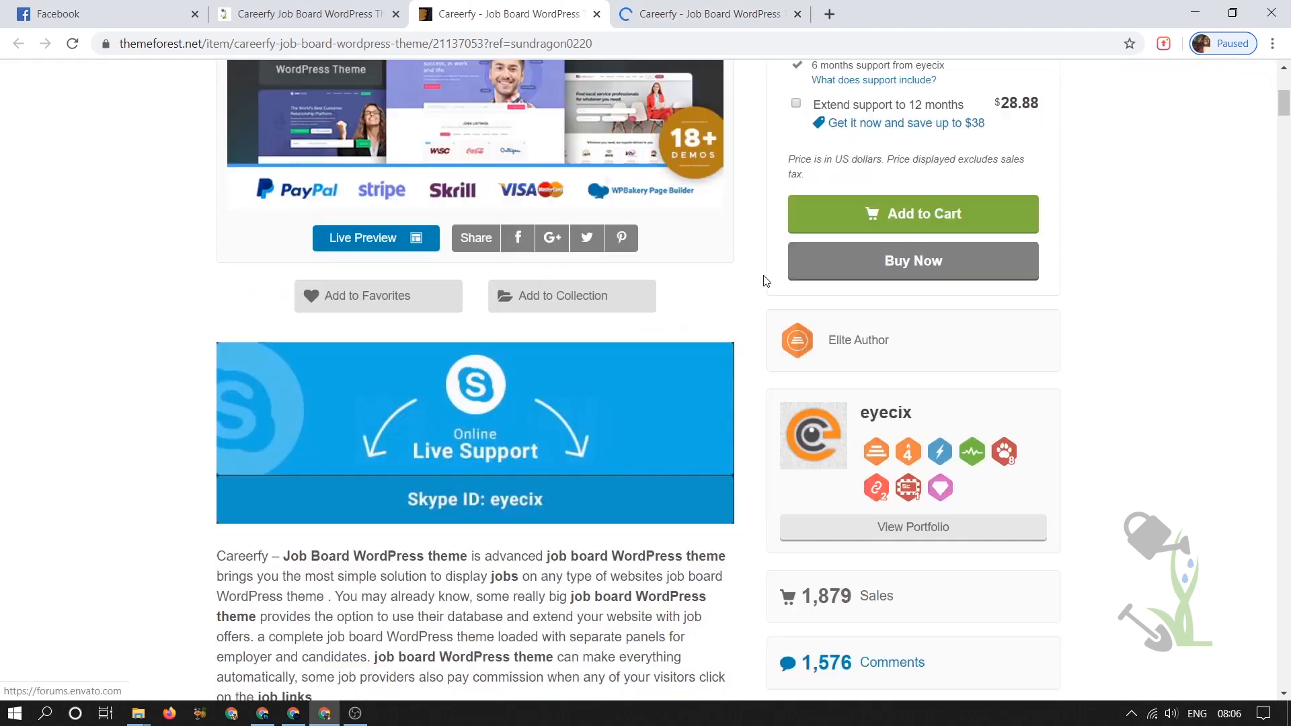
scroll(down, 3)
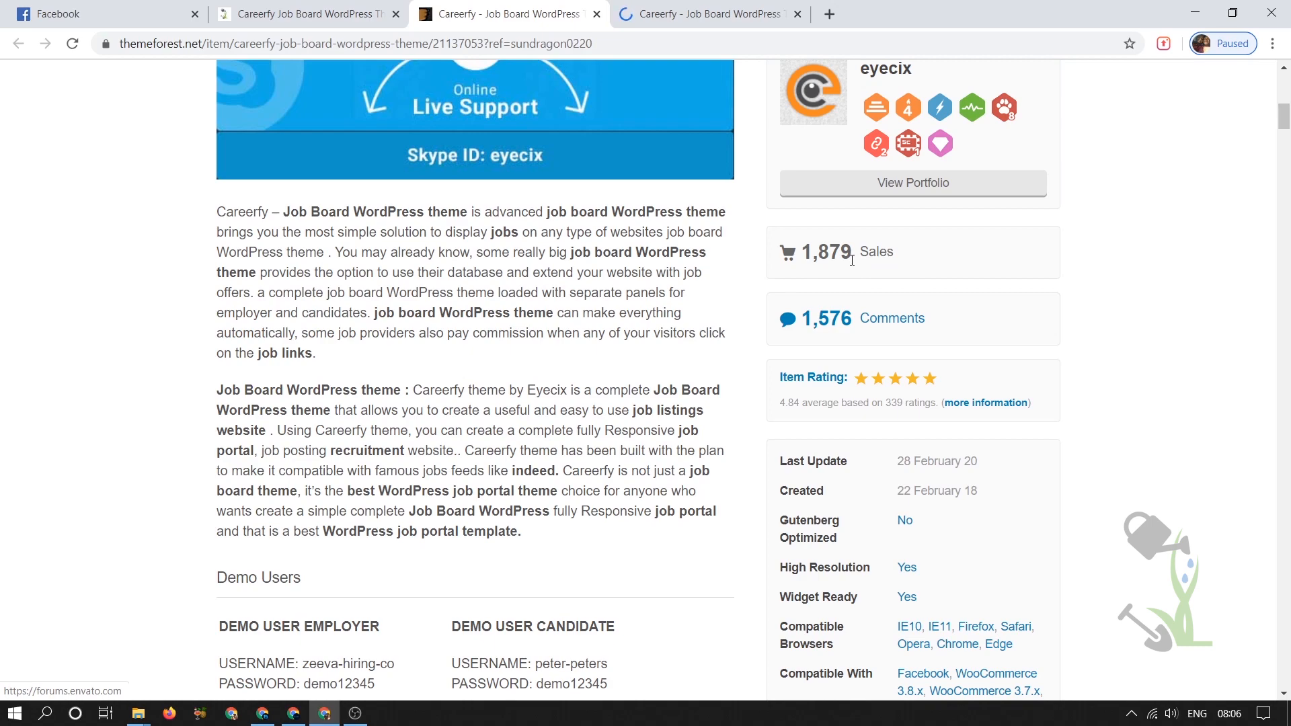
scroll(down, 3)
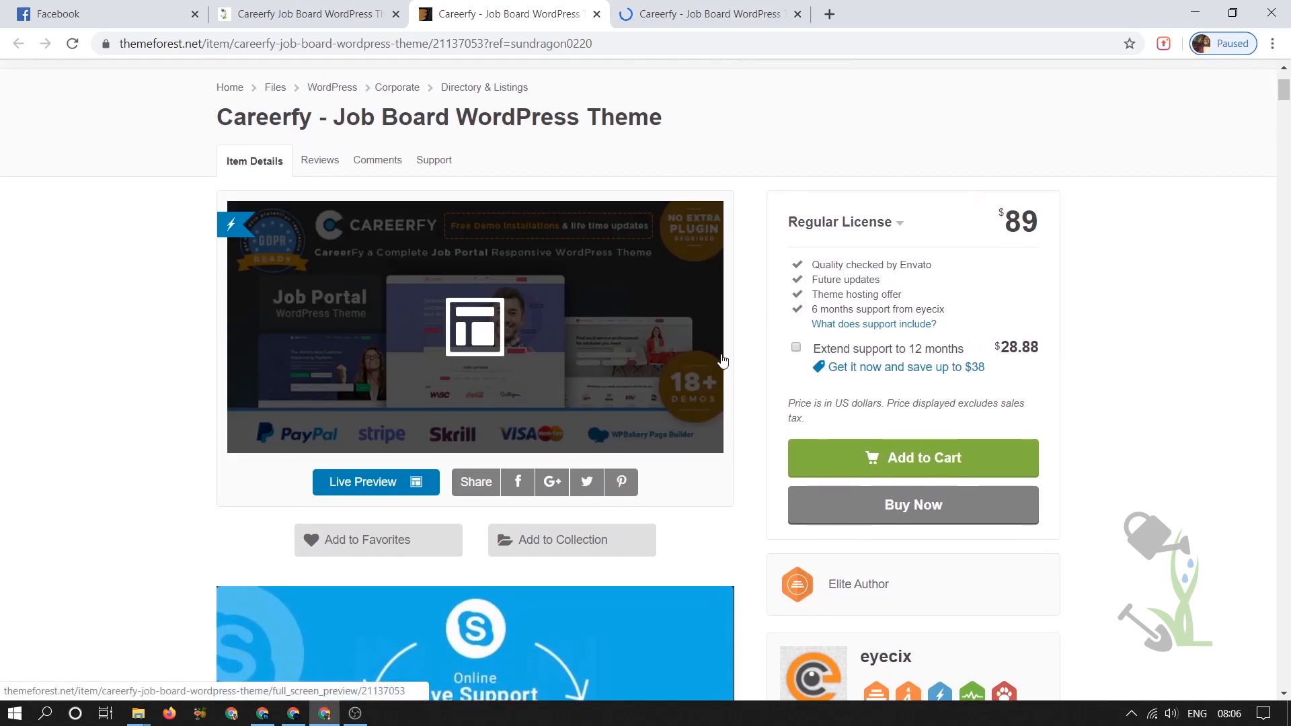
click(376, 482)
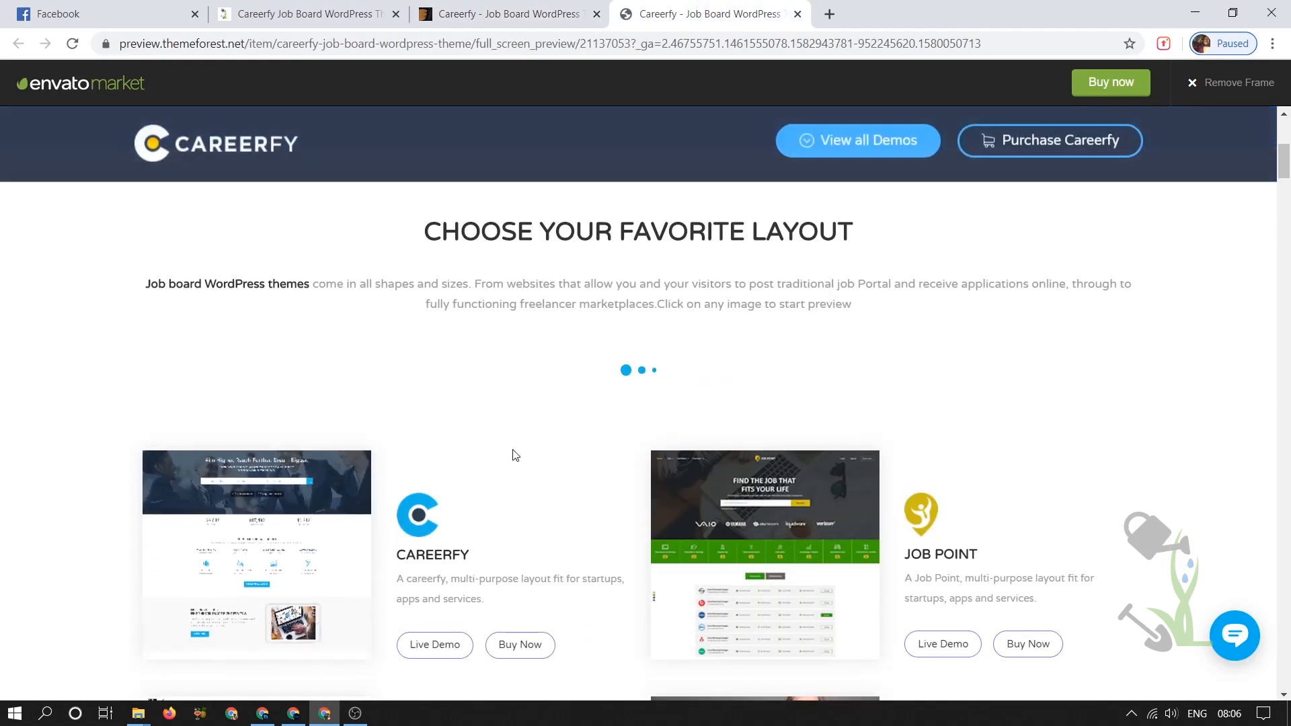
scroll(down, 3)
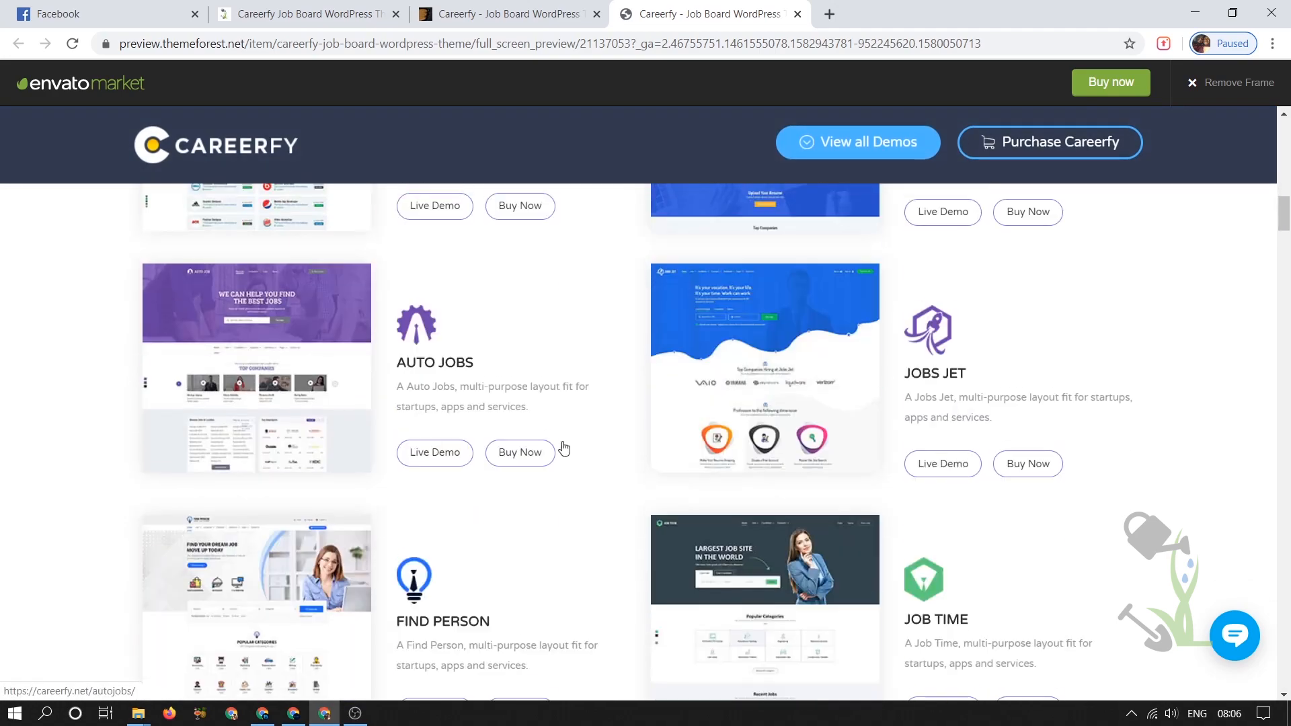
scroll(down, 3)
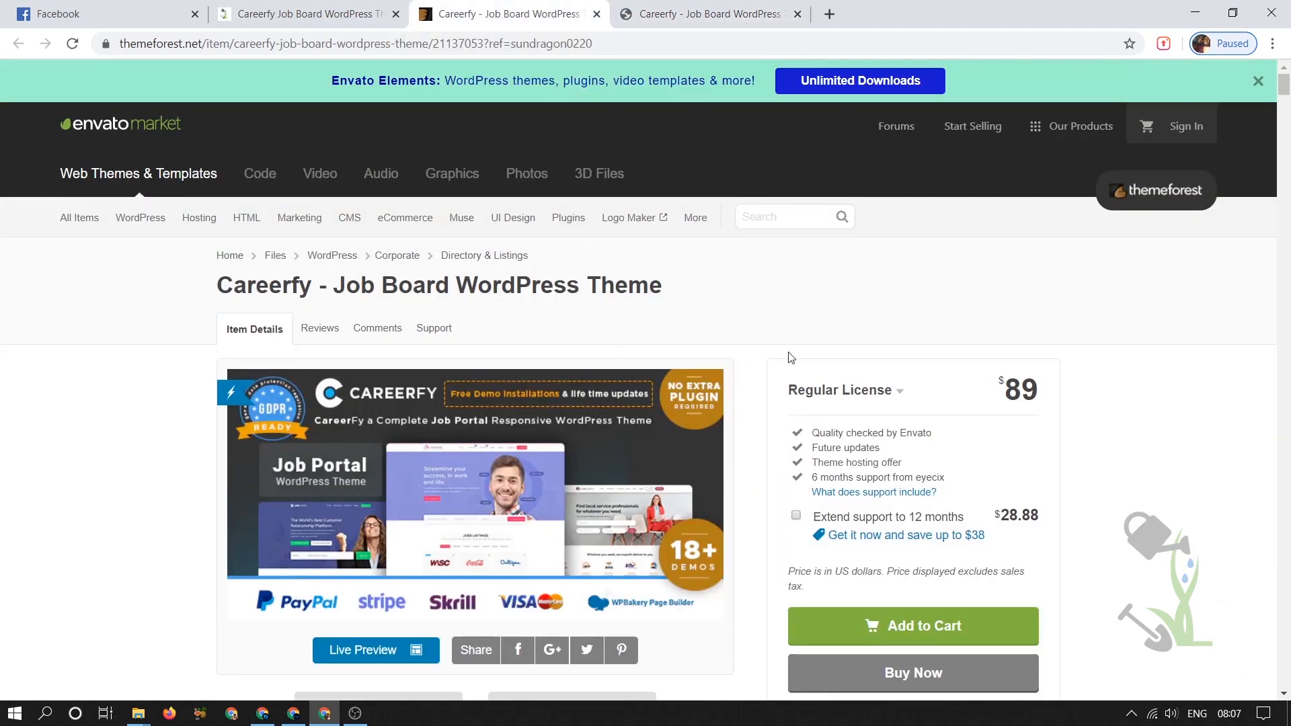
mouse_move(306, 14)
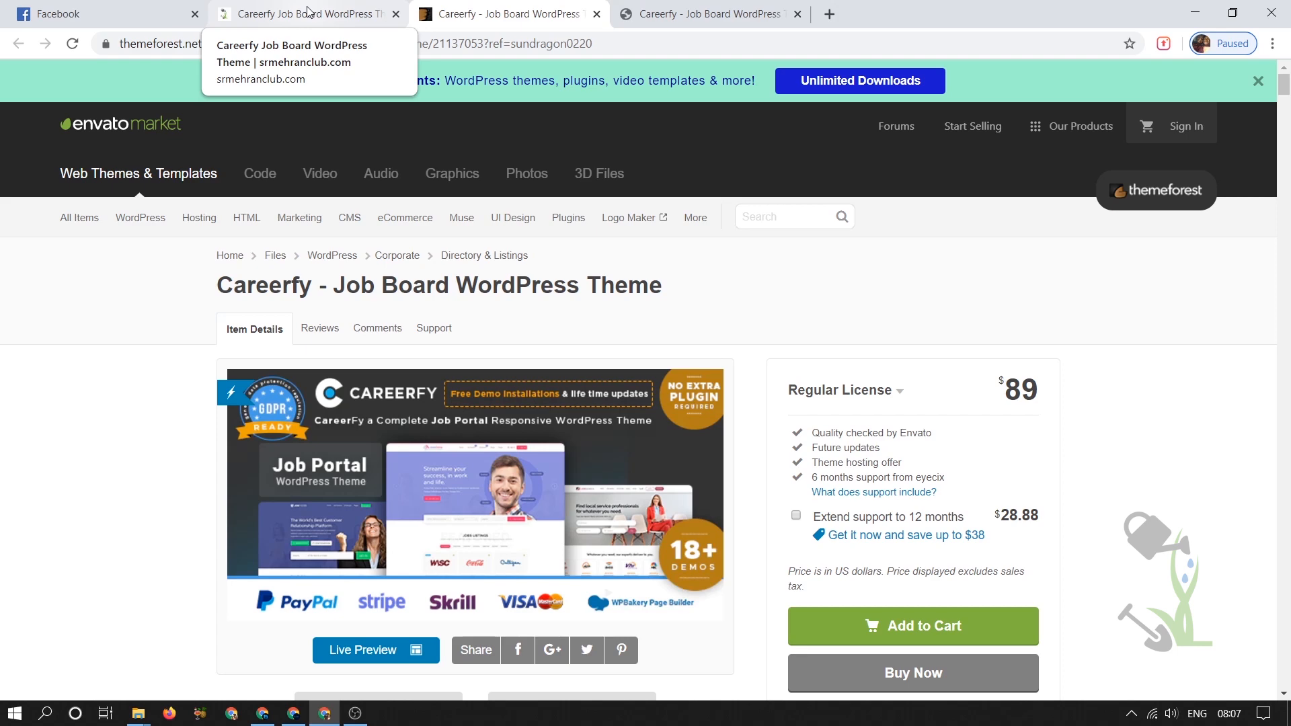
Start the Careerfy theme download from the srmehranclub product page via Download Now.
click(305, 14)
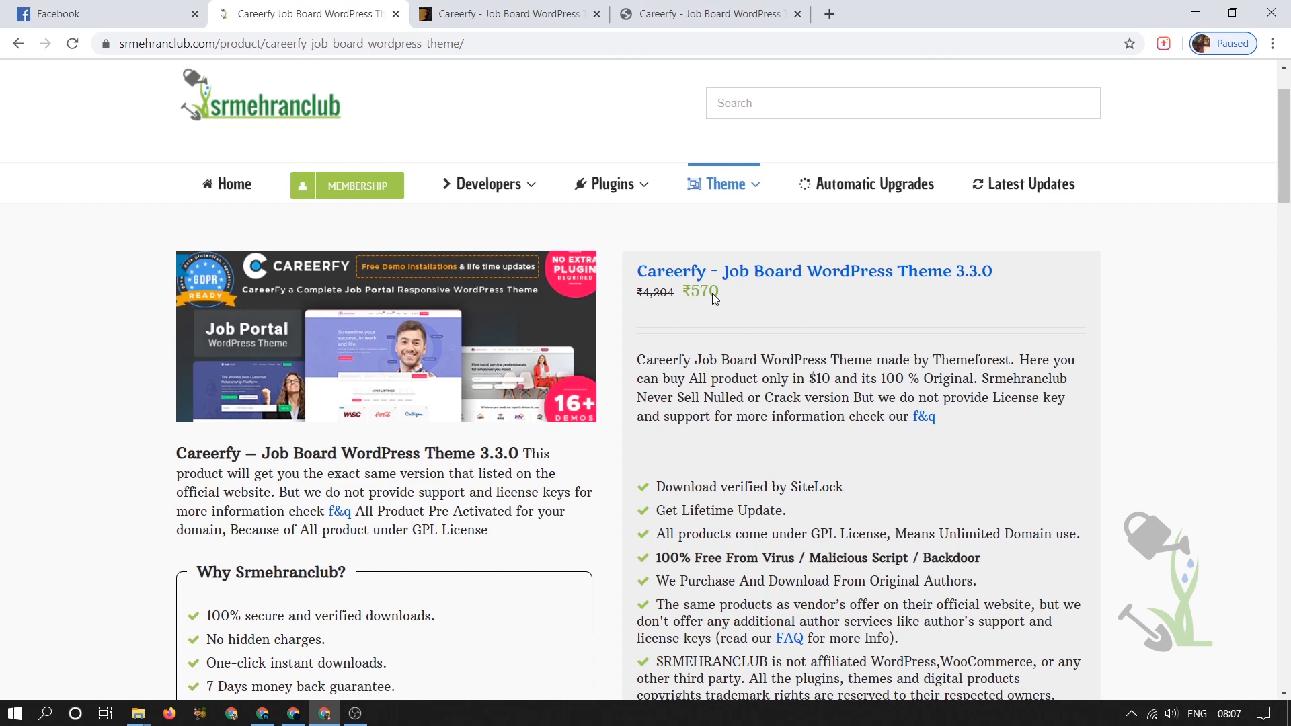
scroll(down, 3)
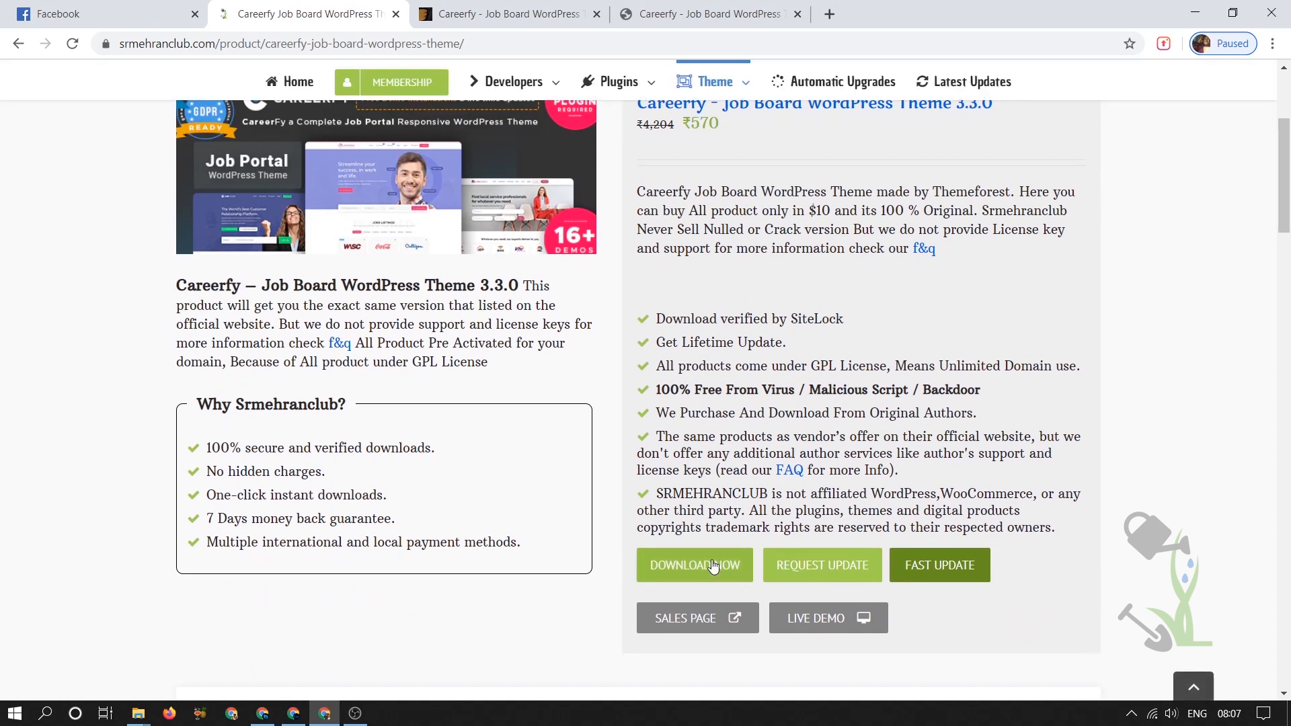
click(694, 565)
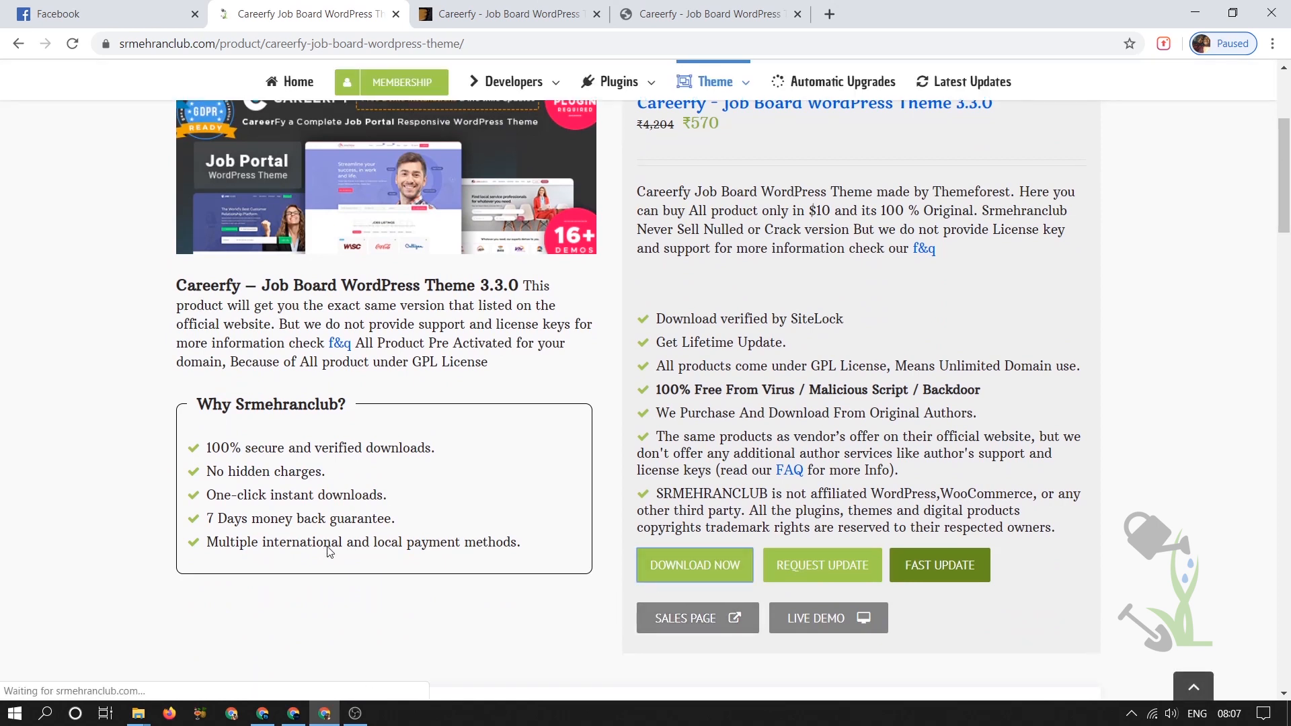
click(694, 565)
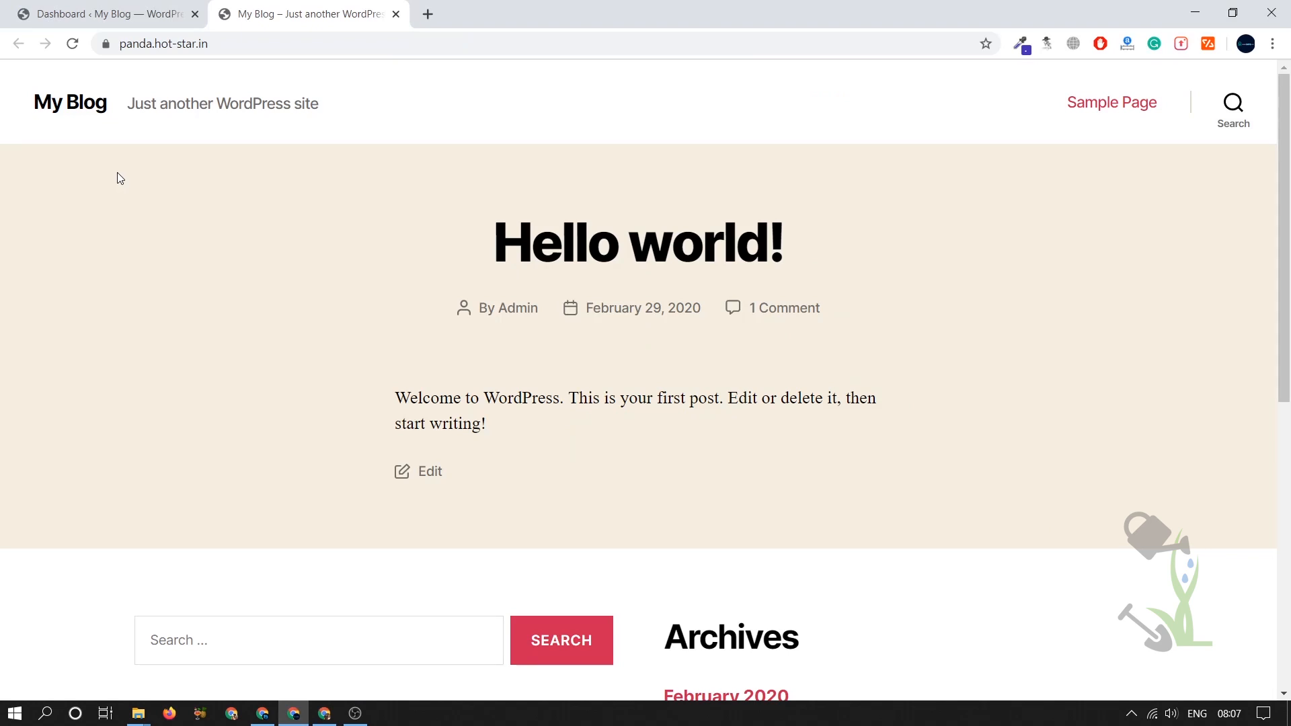
mouse_move(195, 184)
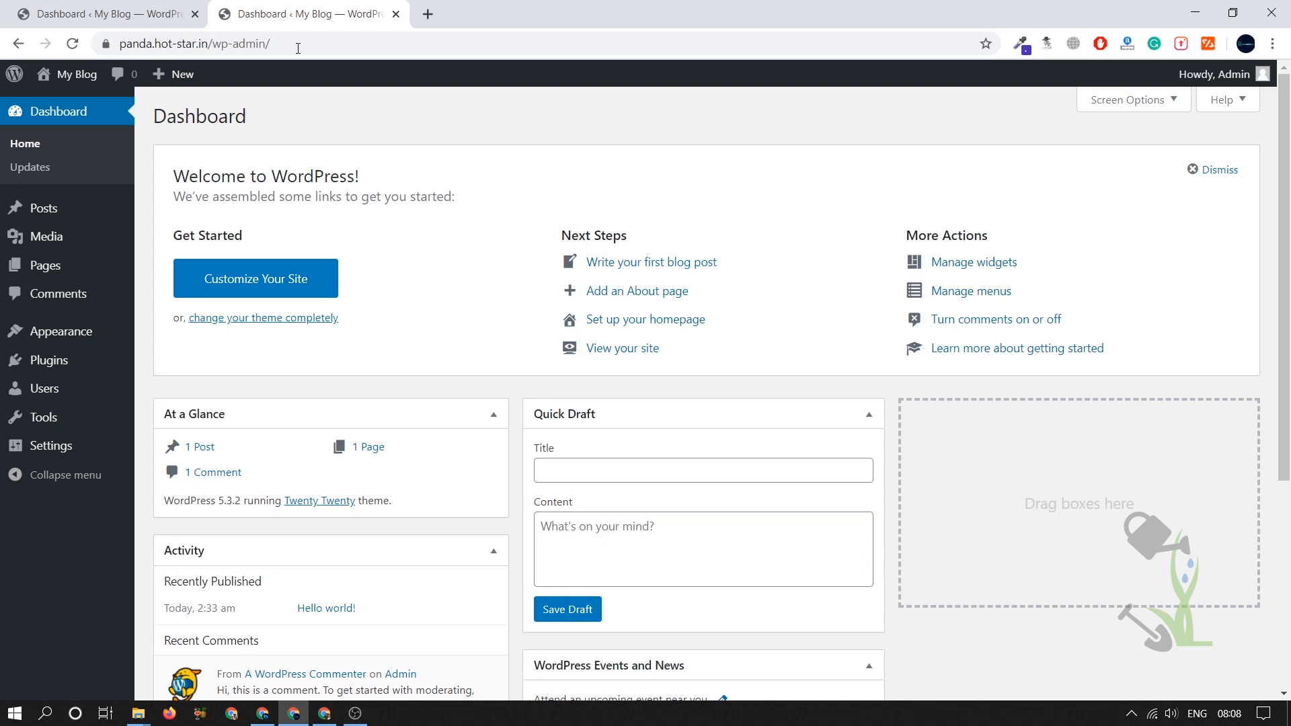
mouse_move(31, 167)
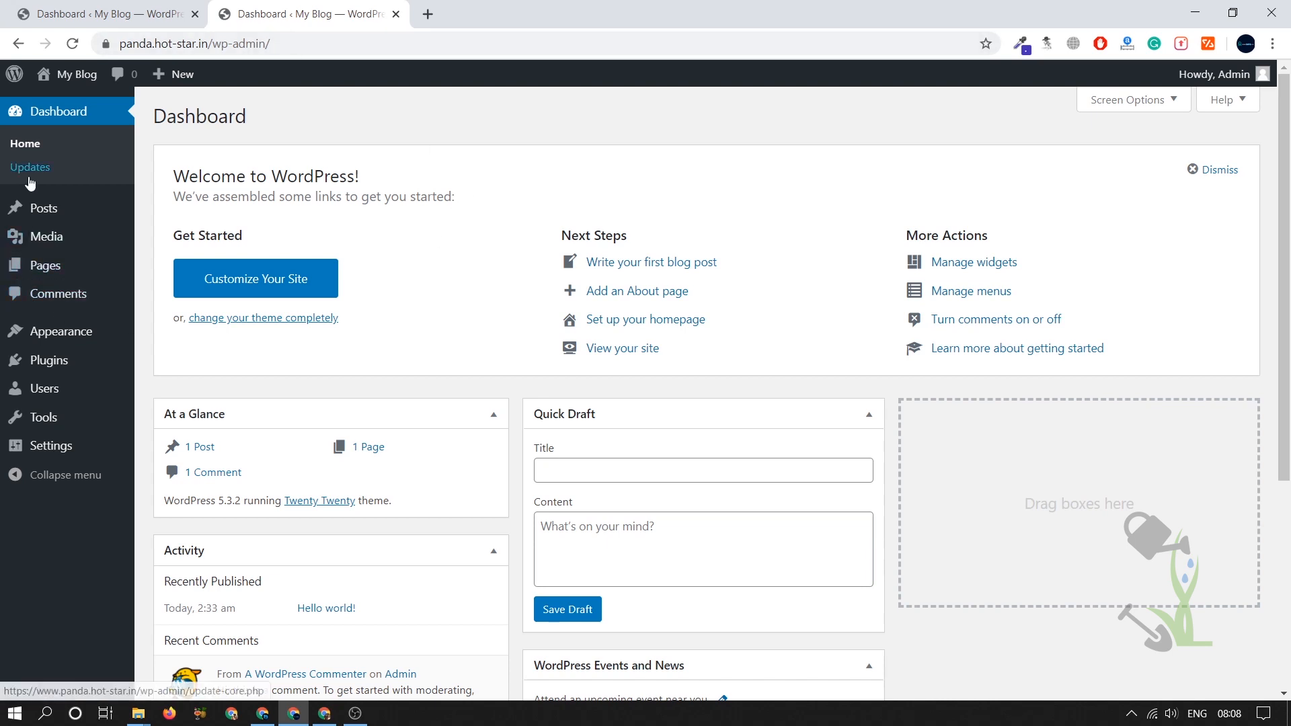
mouse_move(49, 445)
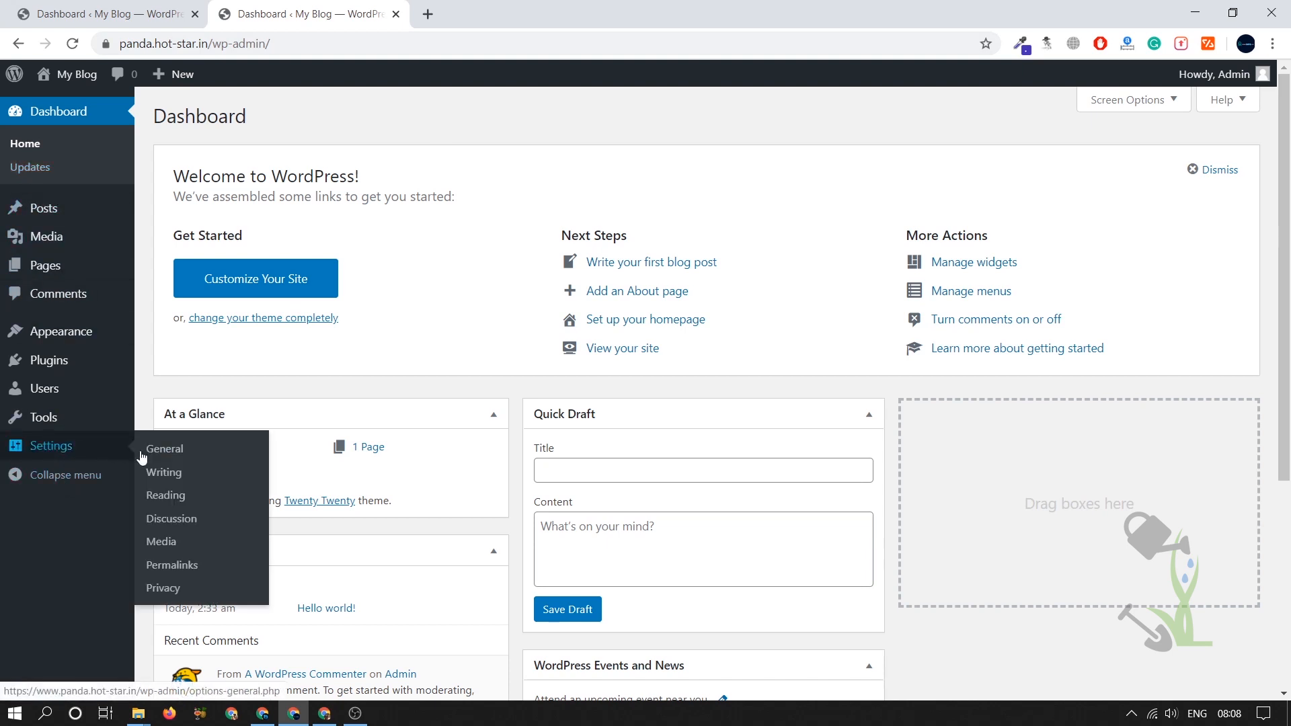
mouse_move(160, 541)
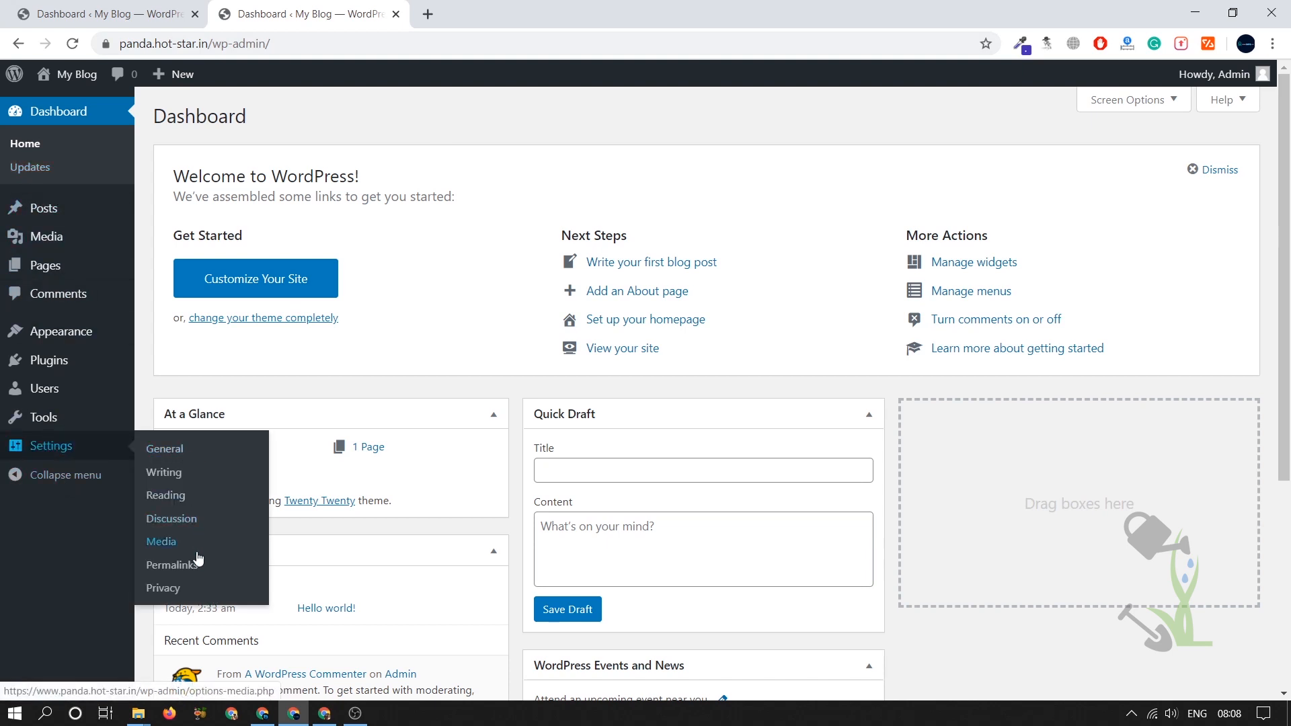
mouse_move(43, 416)
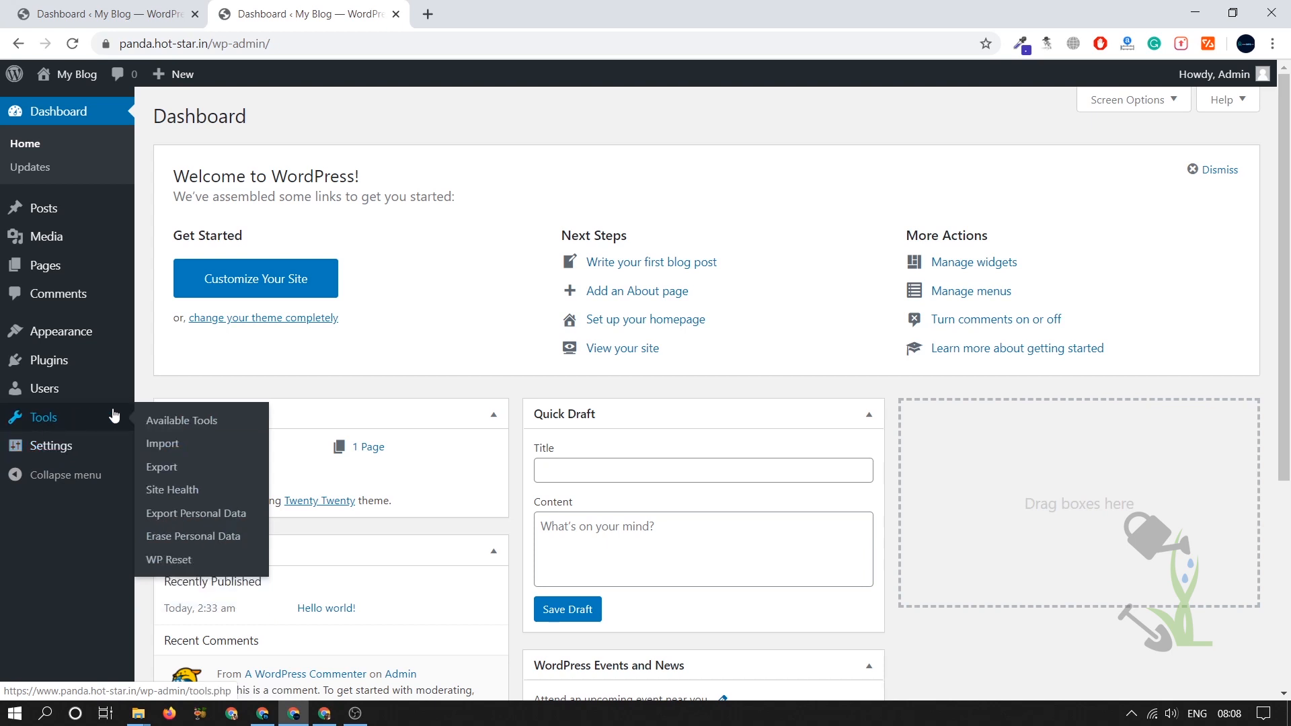
mouse_move(182, 421)
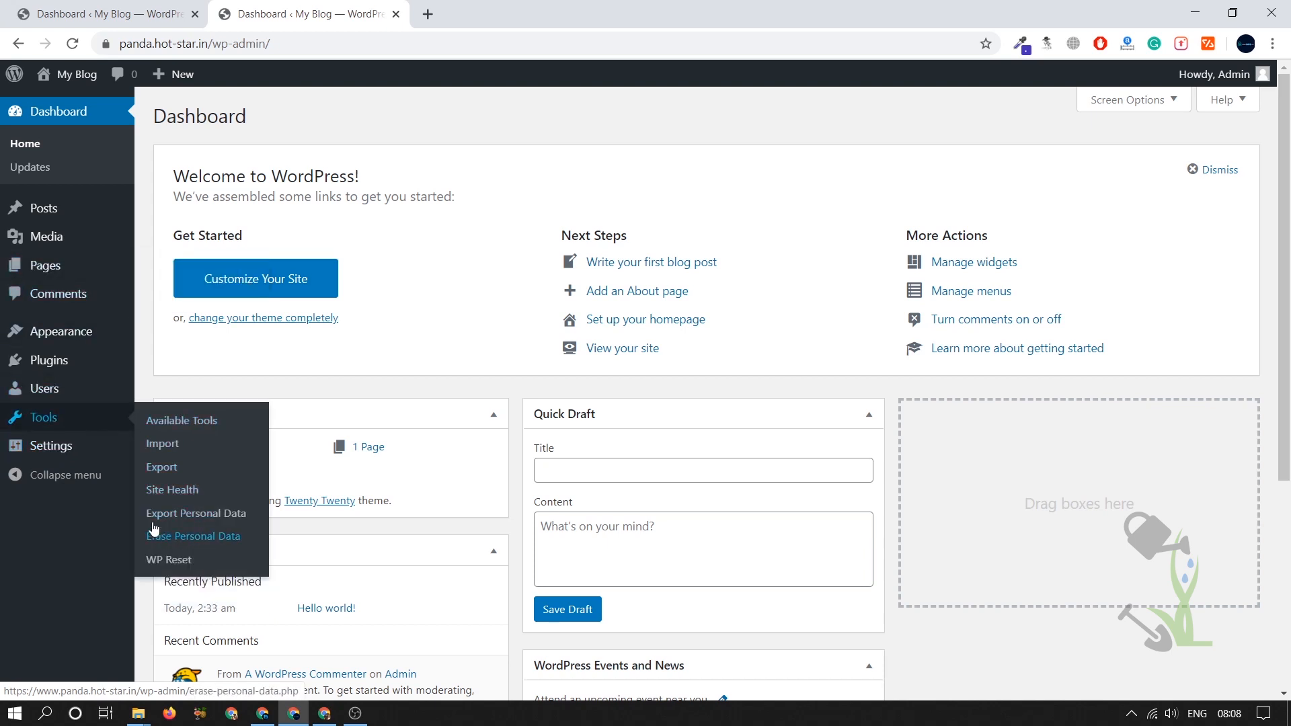
mouse_move(45, 387)
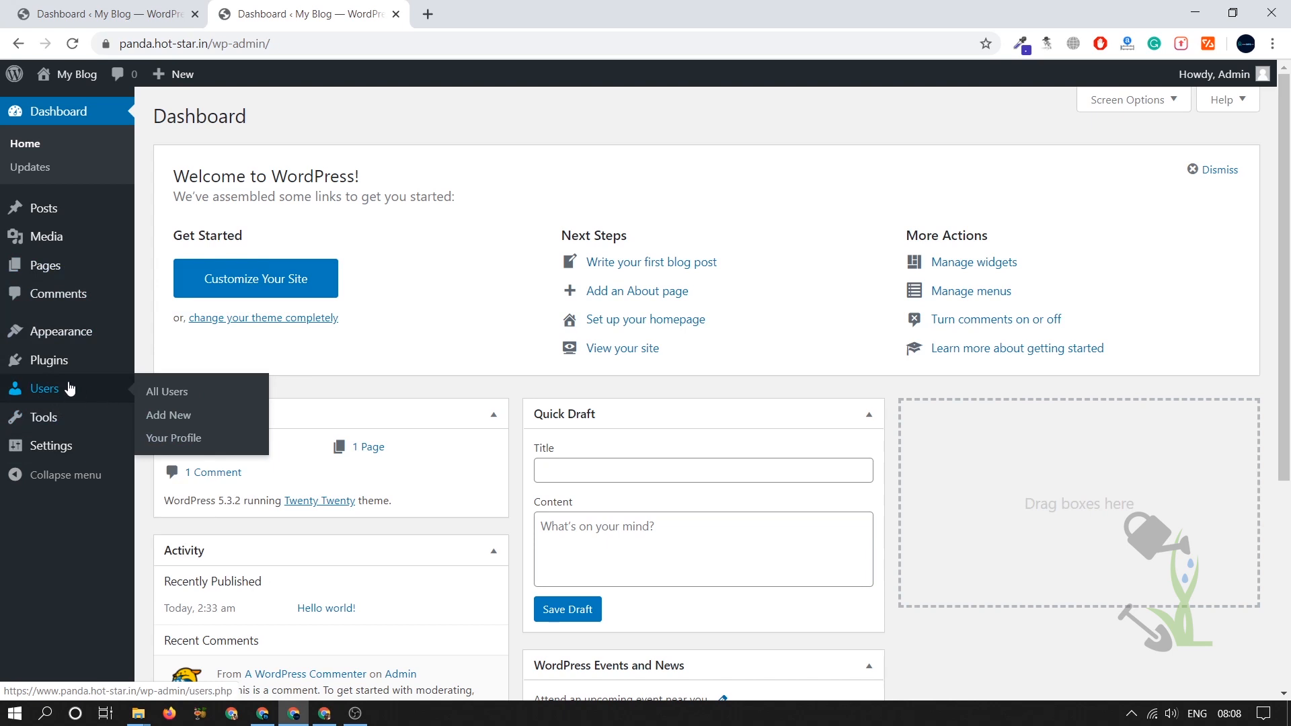
mouse_move(48, 360)
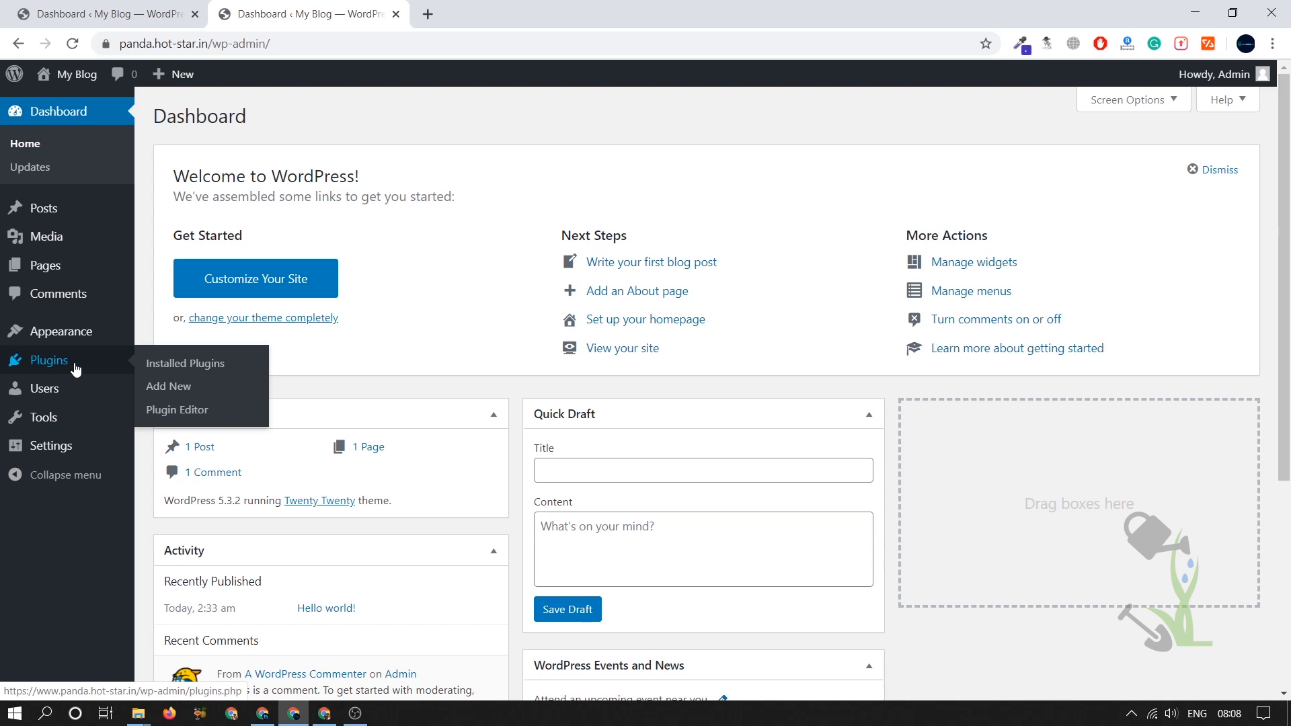
mouse_move(61, 331)
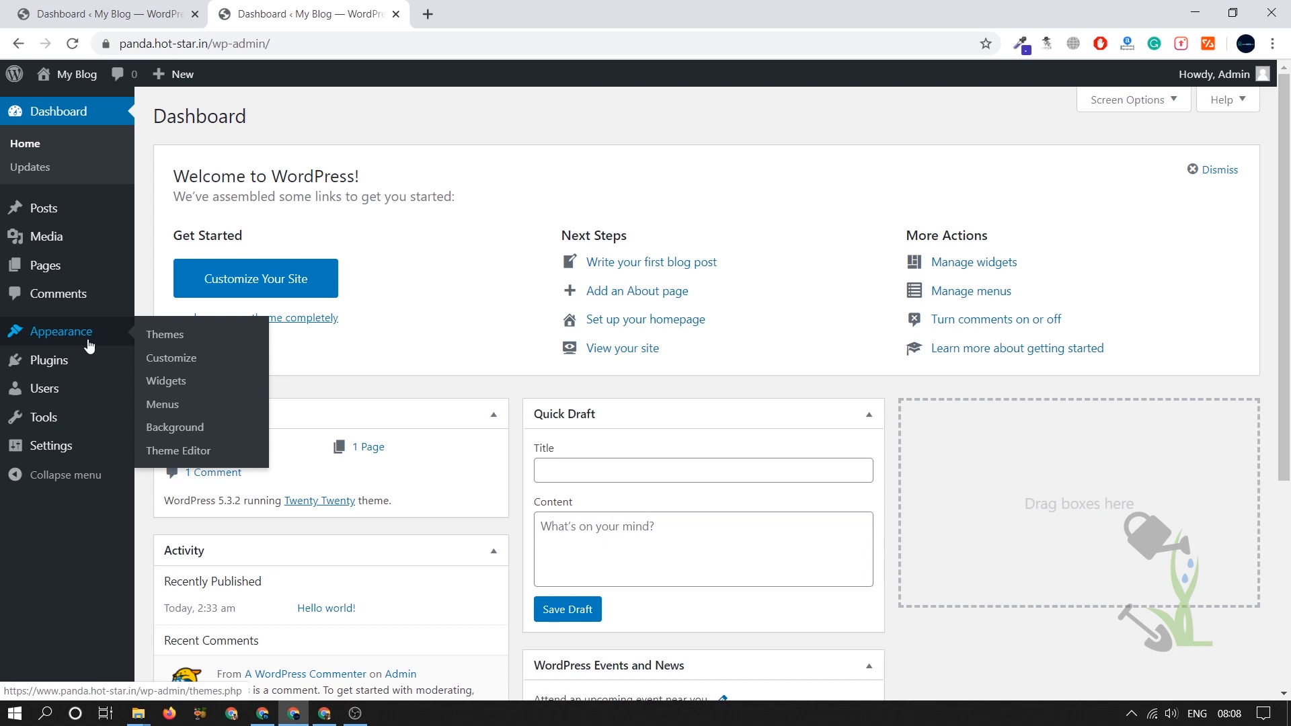
mouse_move(84, 350)
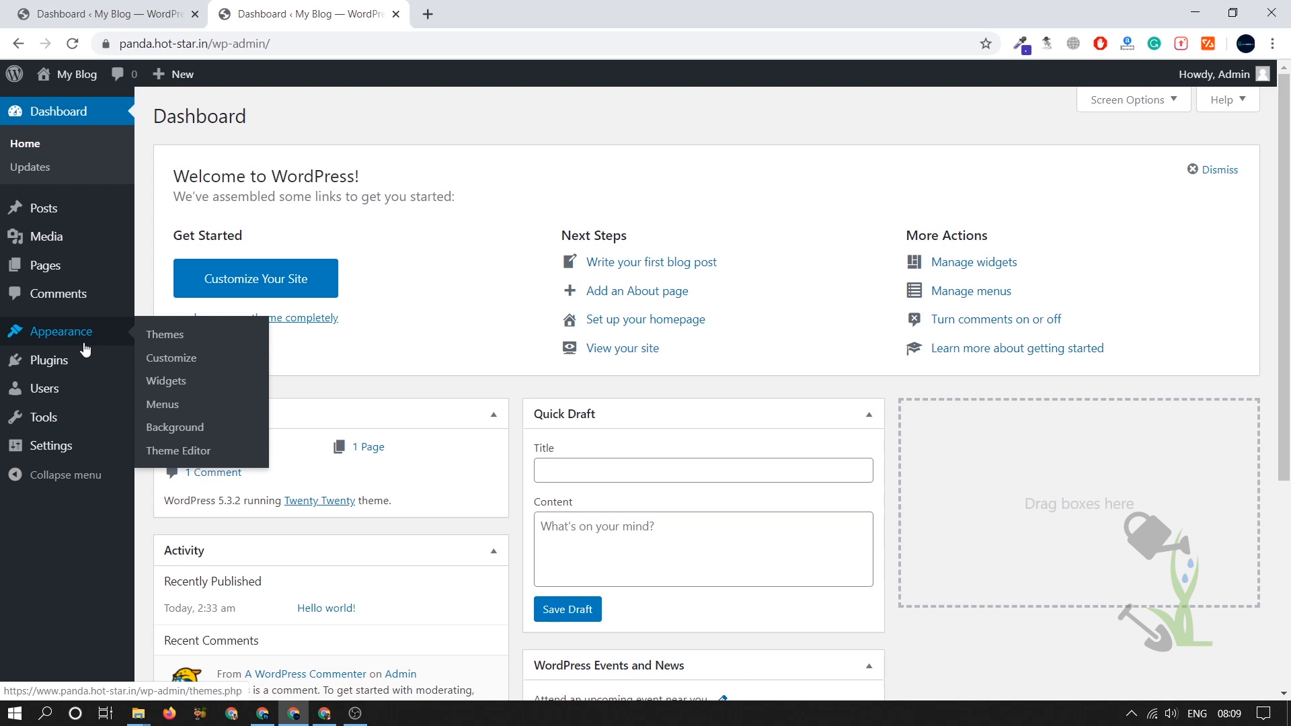
mouse_move(93, 336)
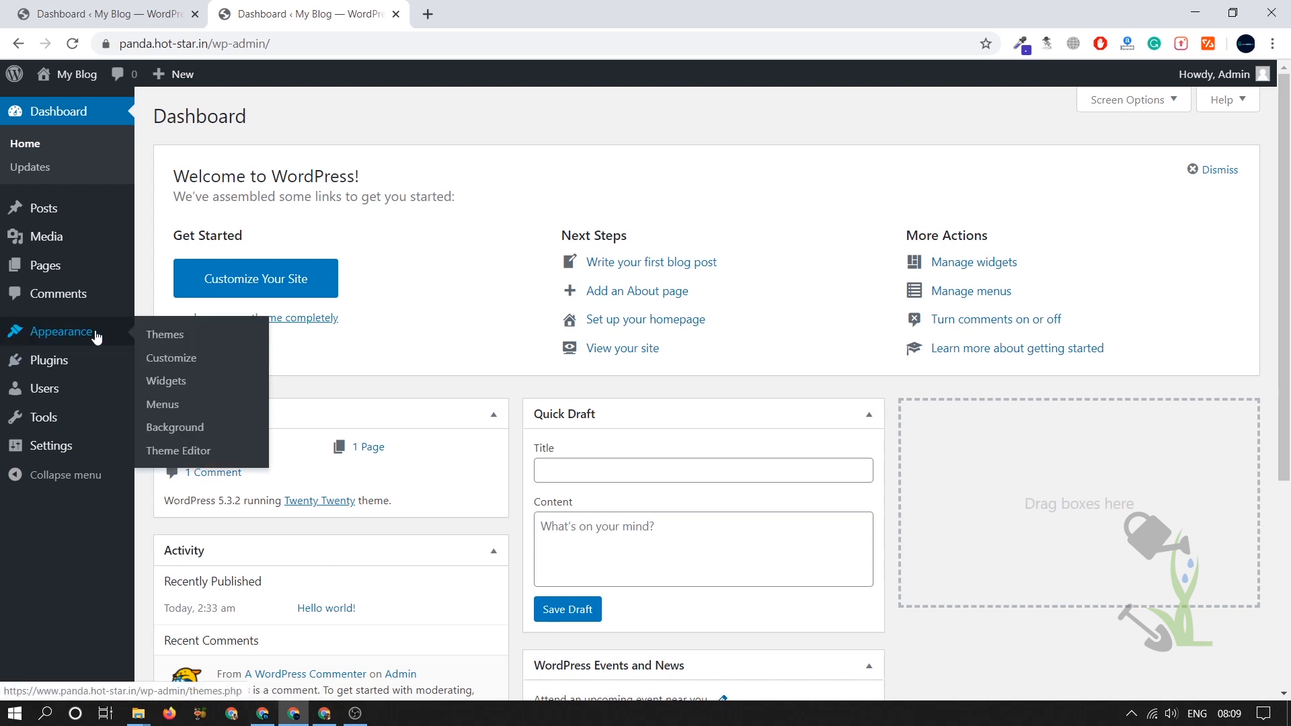
Reach the Add Themes screen from Appearance > Themes.
click(164, 335)
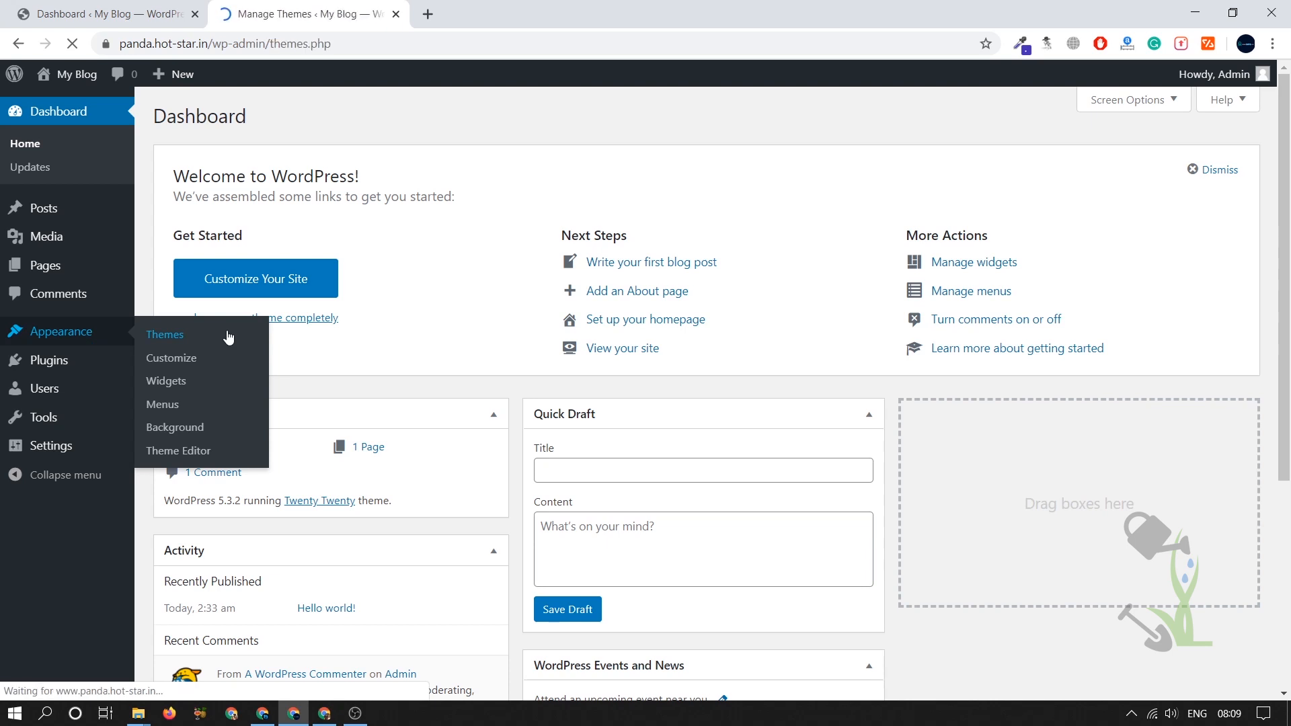
click(164, 335)
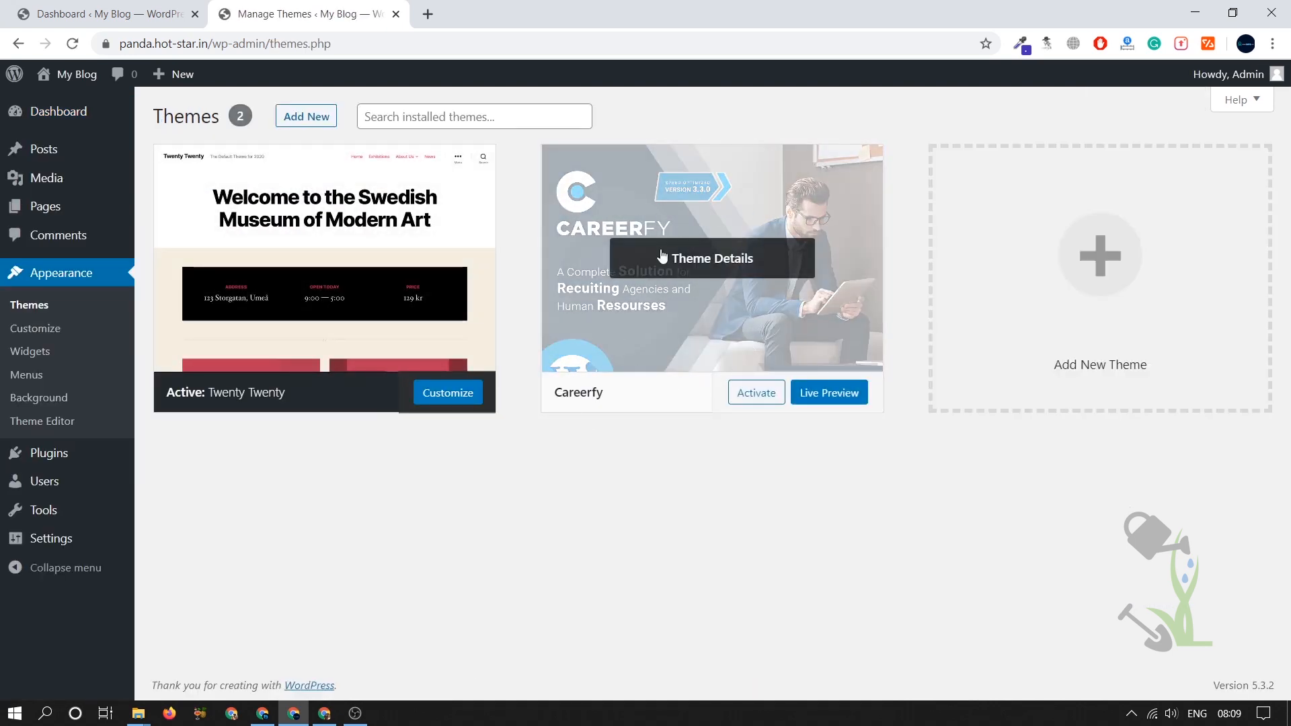
mouse_move(814, 340)
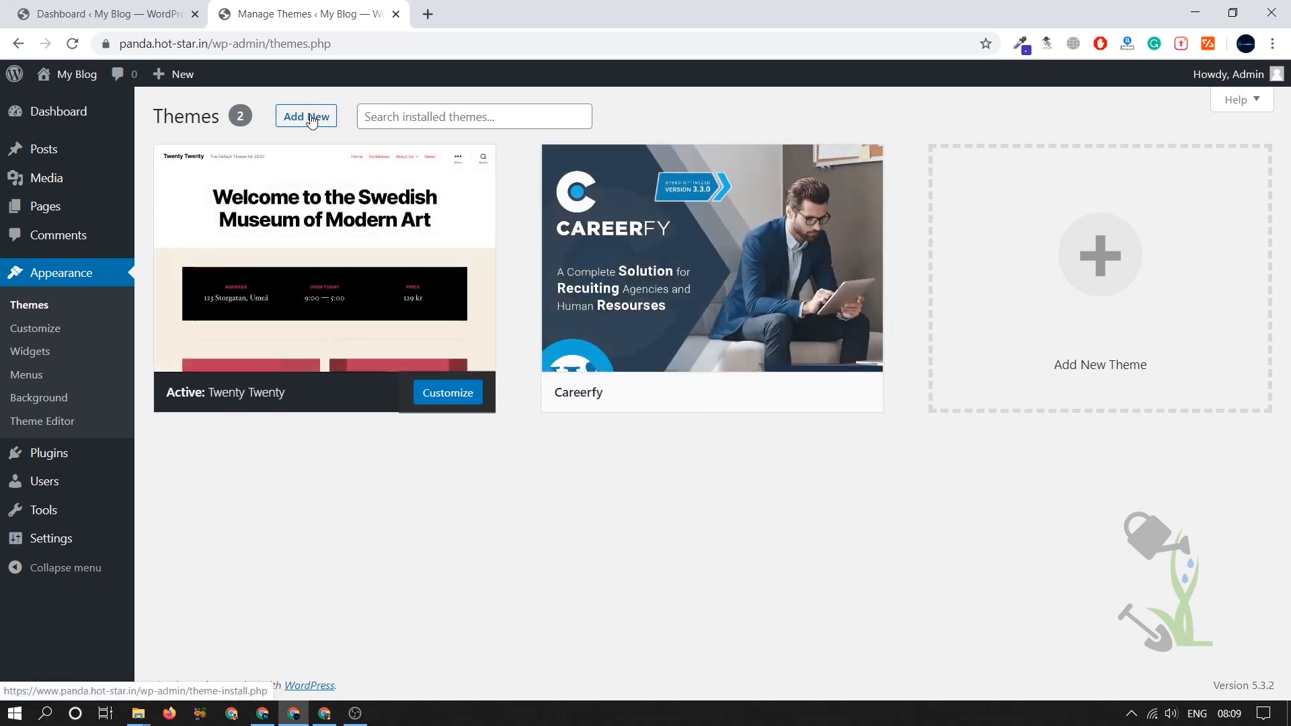
click(305, 116)
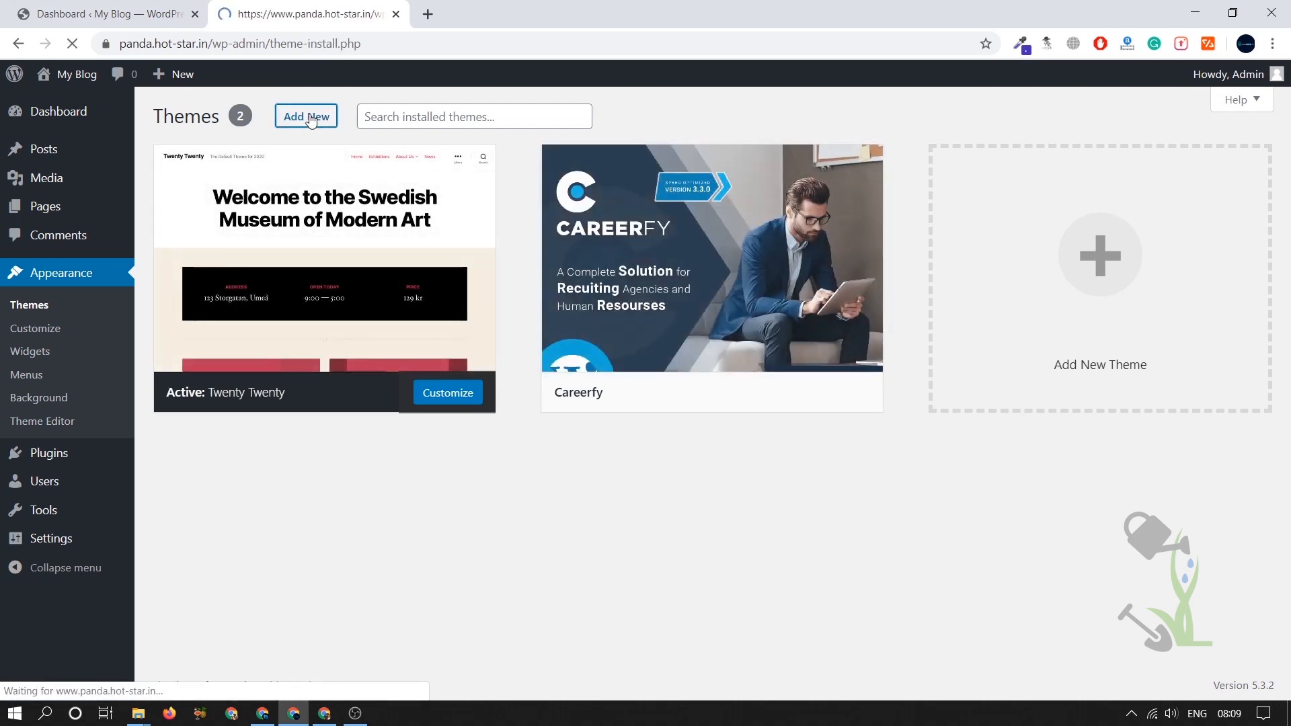
click(306, 116)
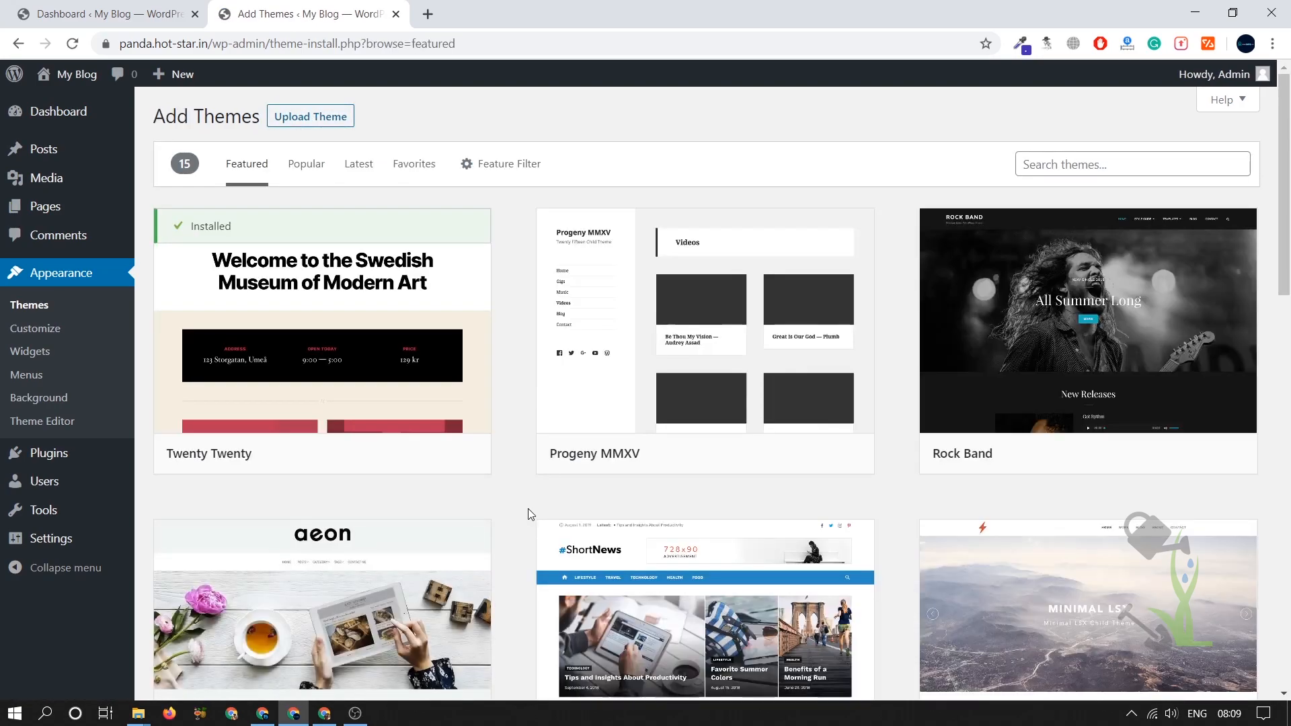
scroll(down, 3)
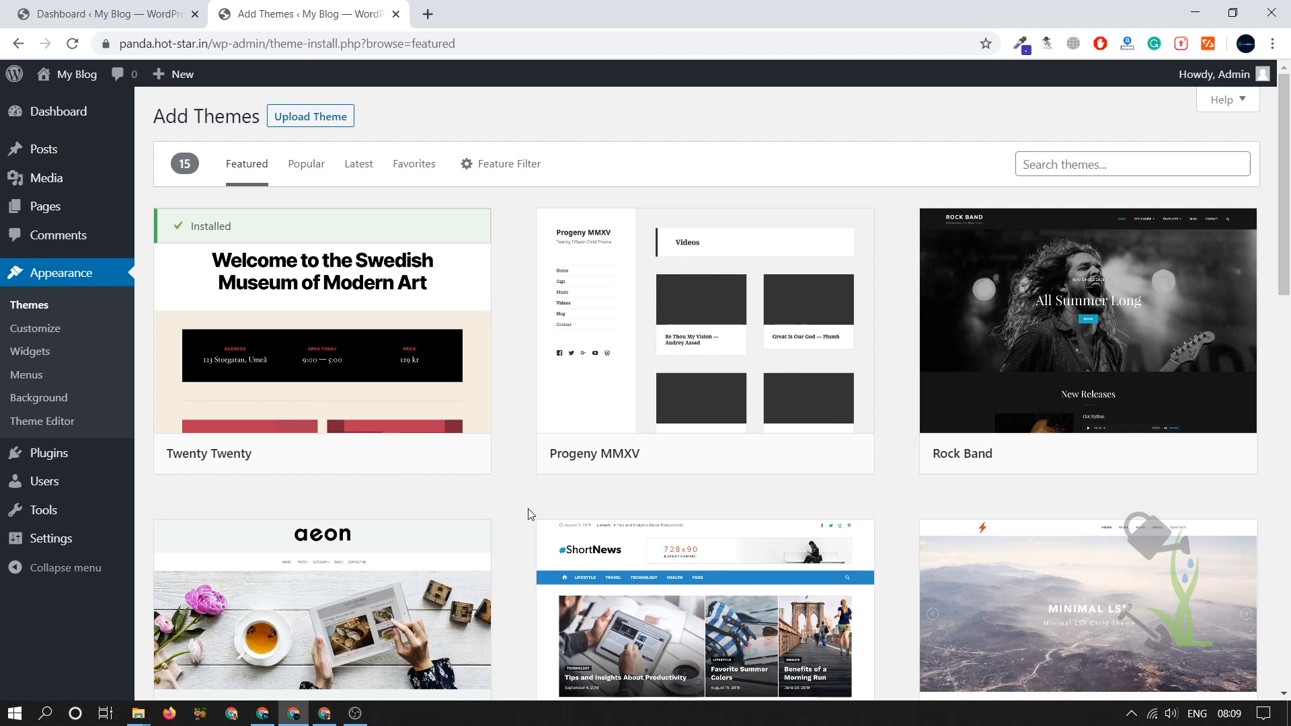
mouse_move(511, 482)
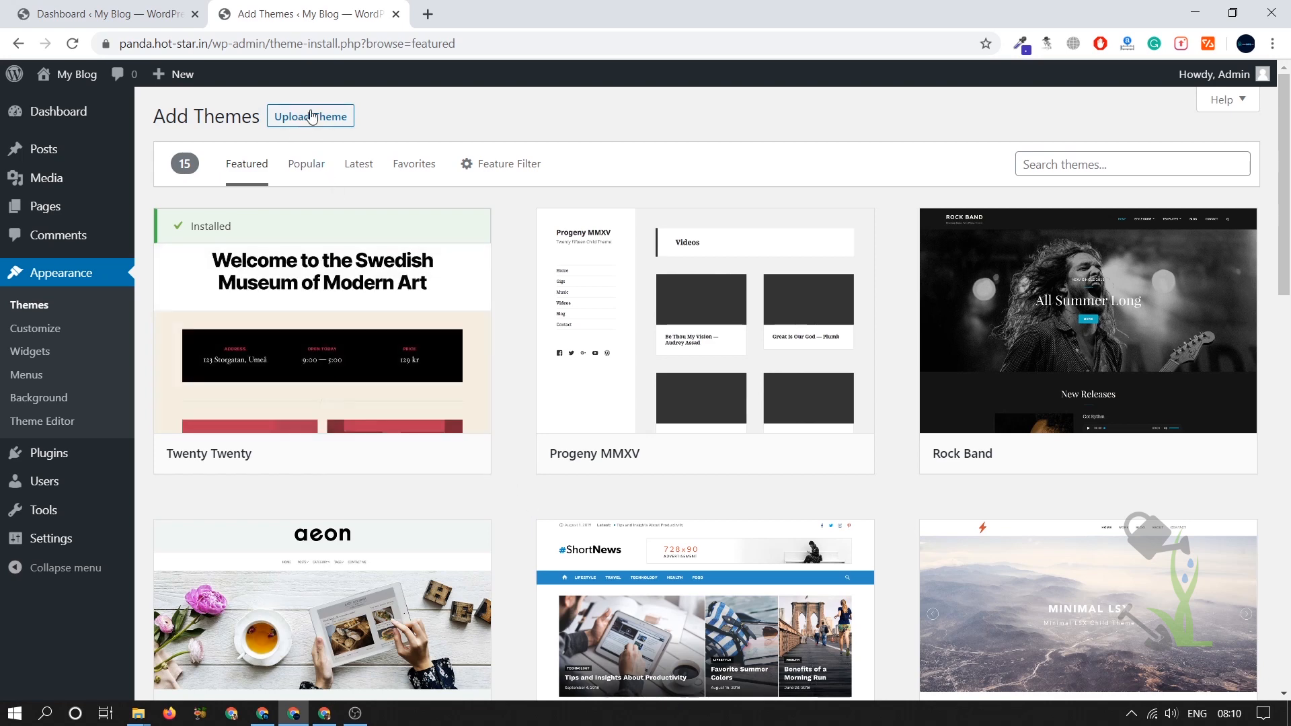
Upload and install careerfy-theme.zip, then return to the installed themes list.
click(310, 116)
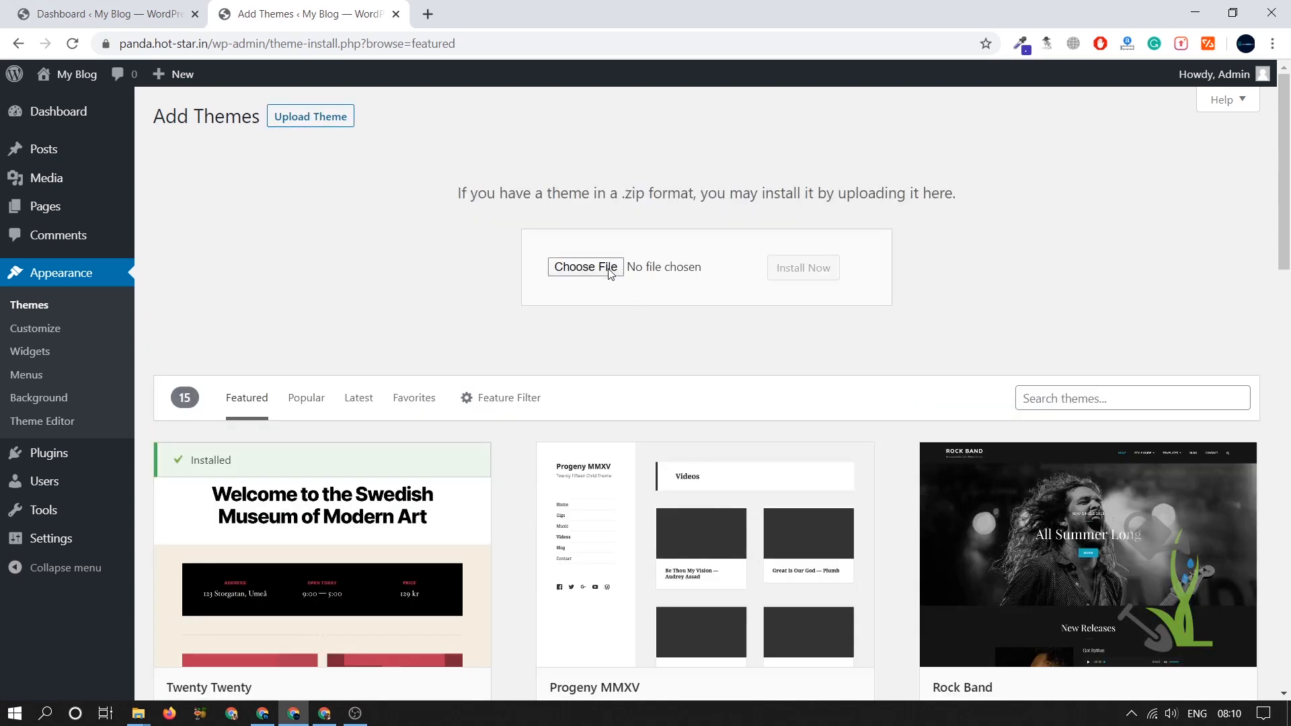
click(585, 266)
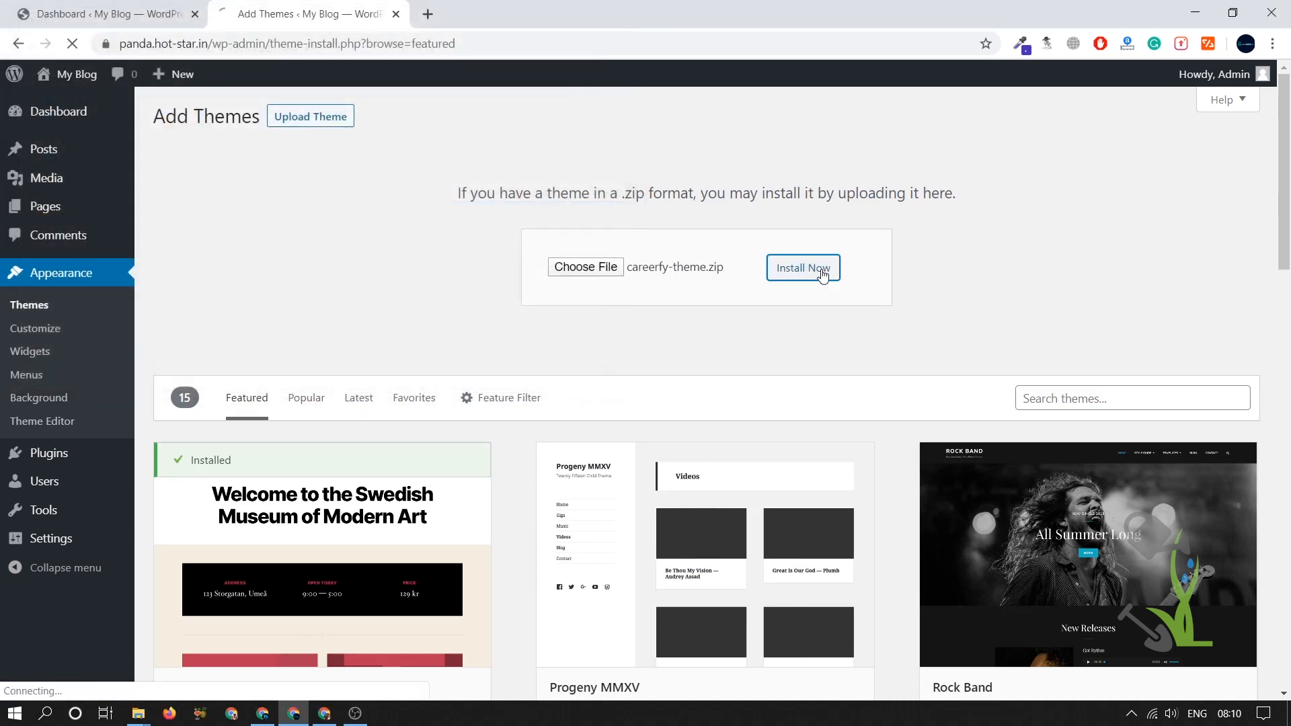
click(803, 267)
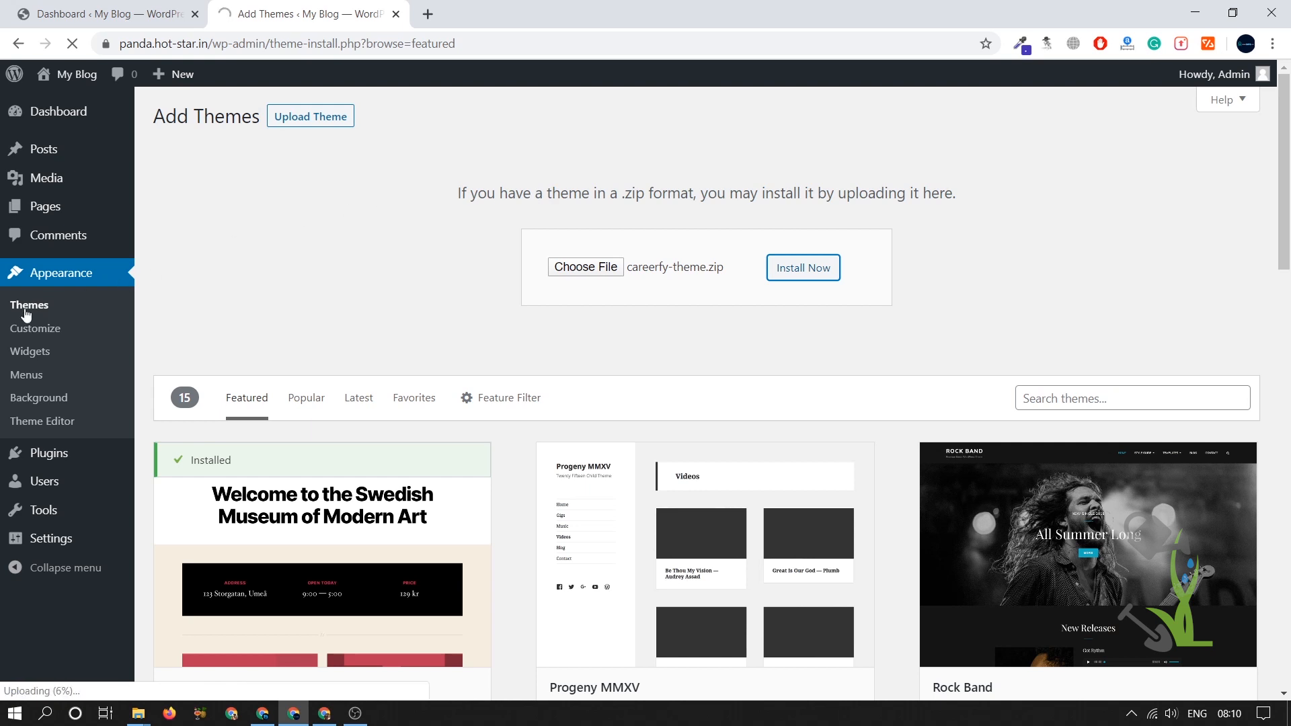
click(802, 268)
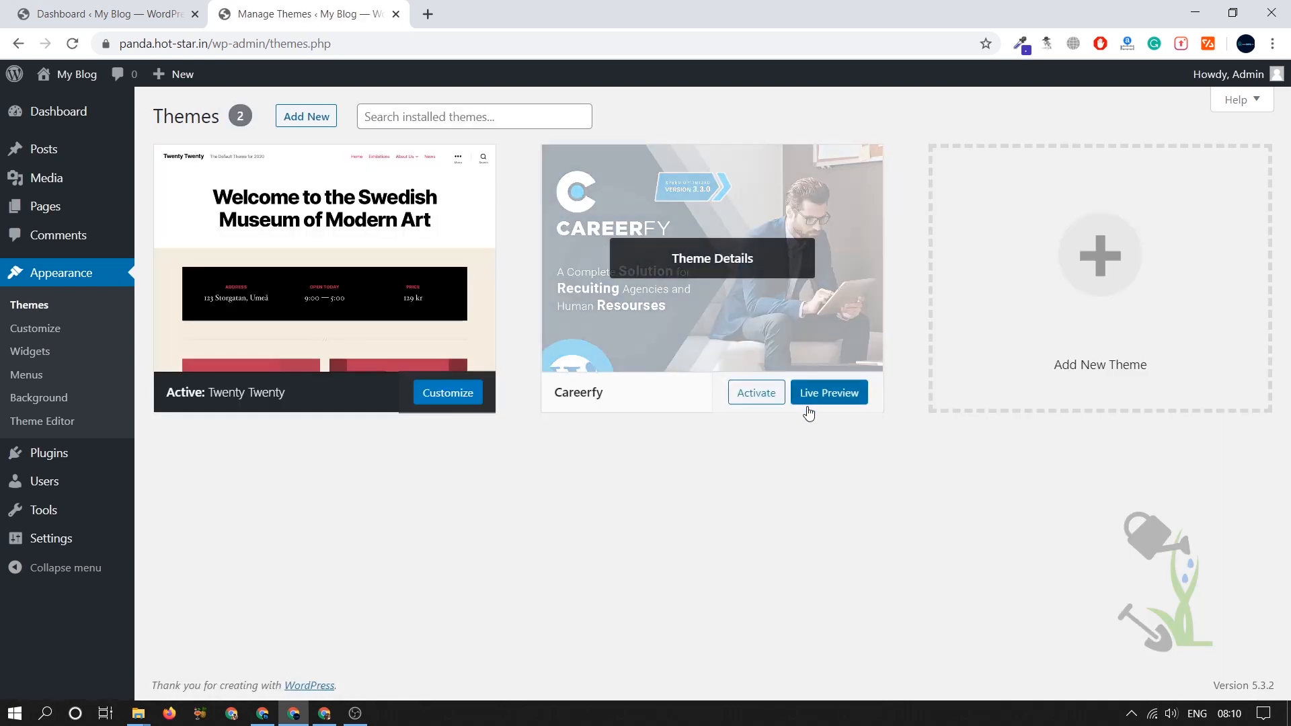
Activate the Careerfy theme and note the inactive Careerfy Framework plugin notice.
click(754, 391)
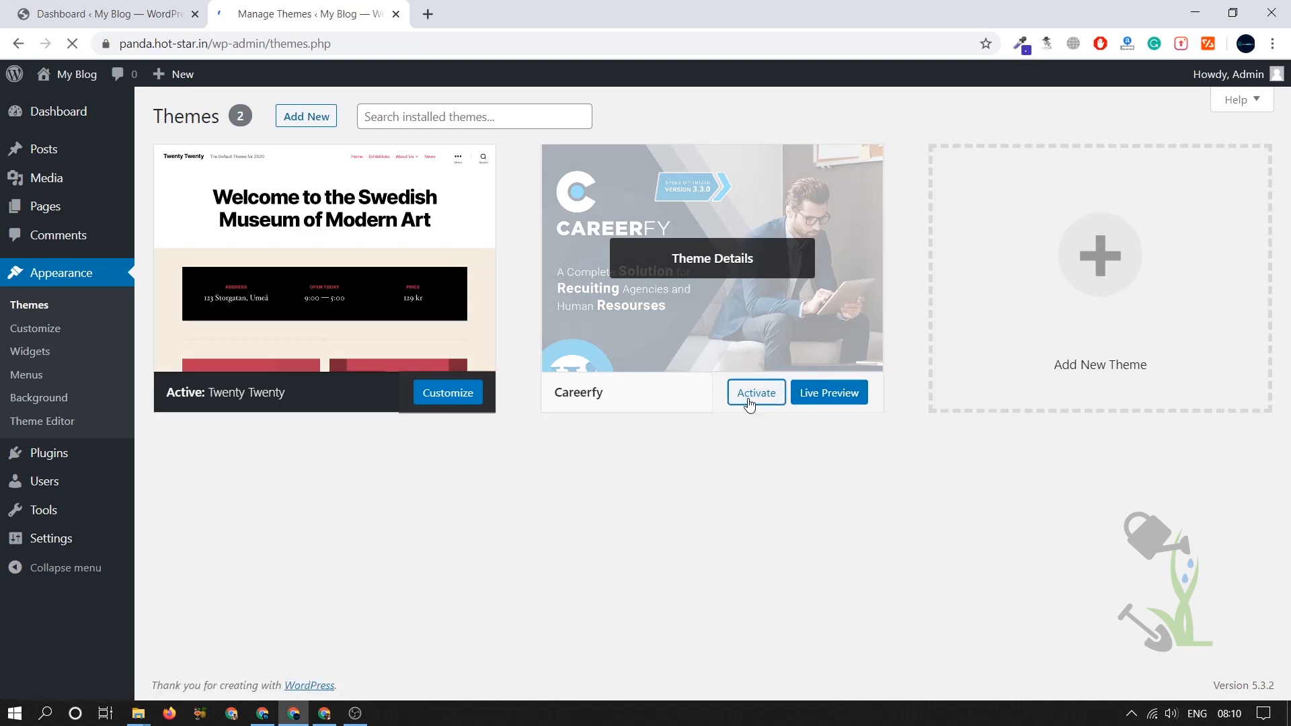
click(754, 393)
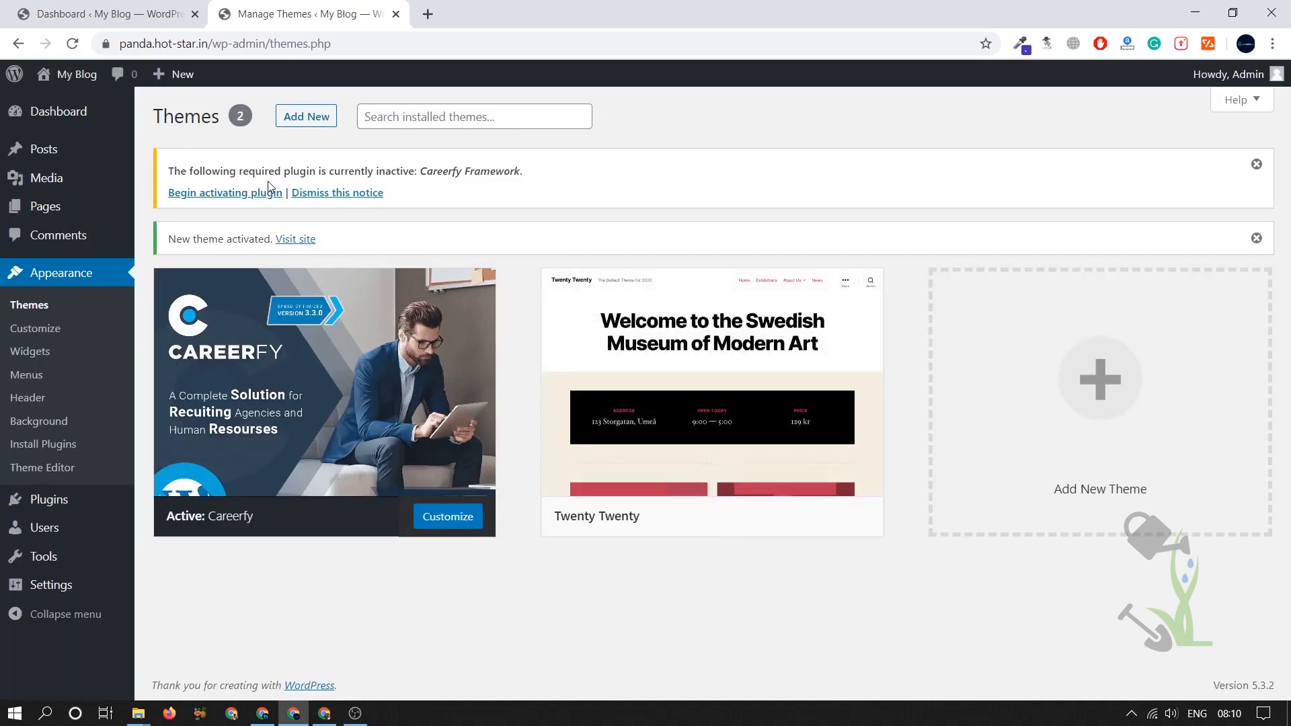
double_click(472, 171)
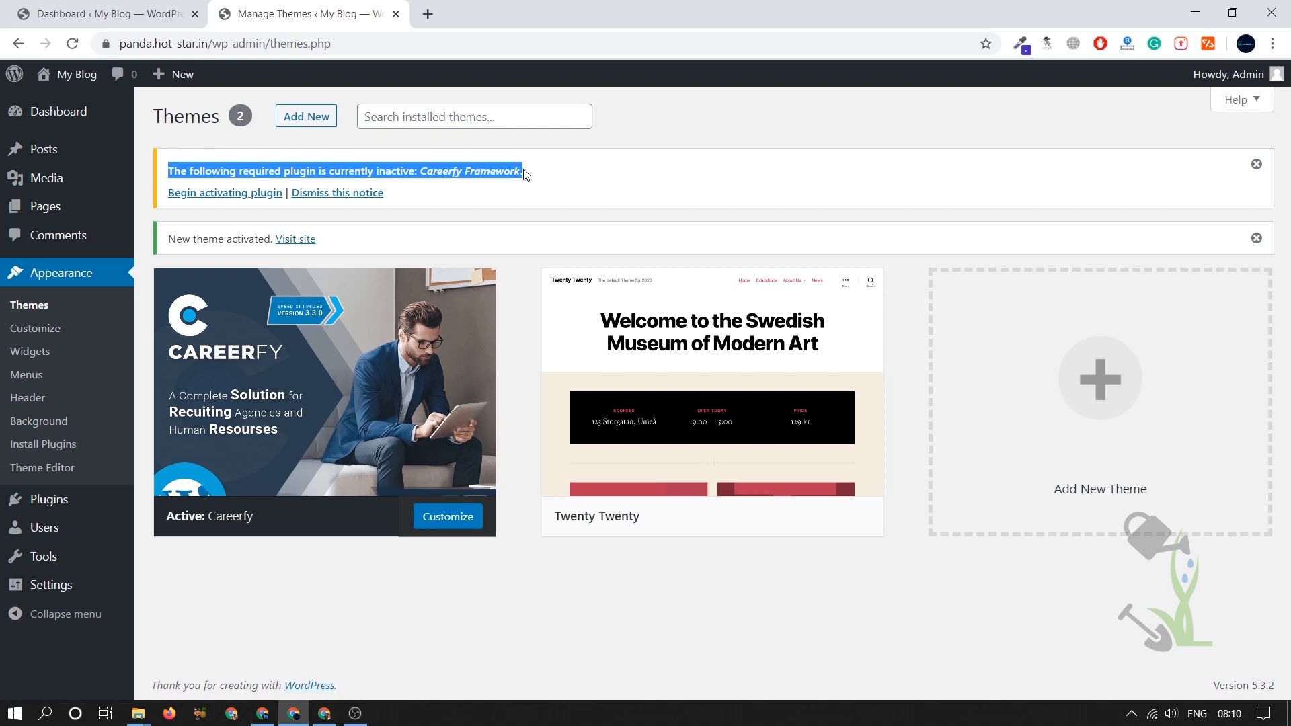
mouse_move(225, 192)
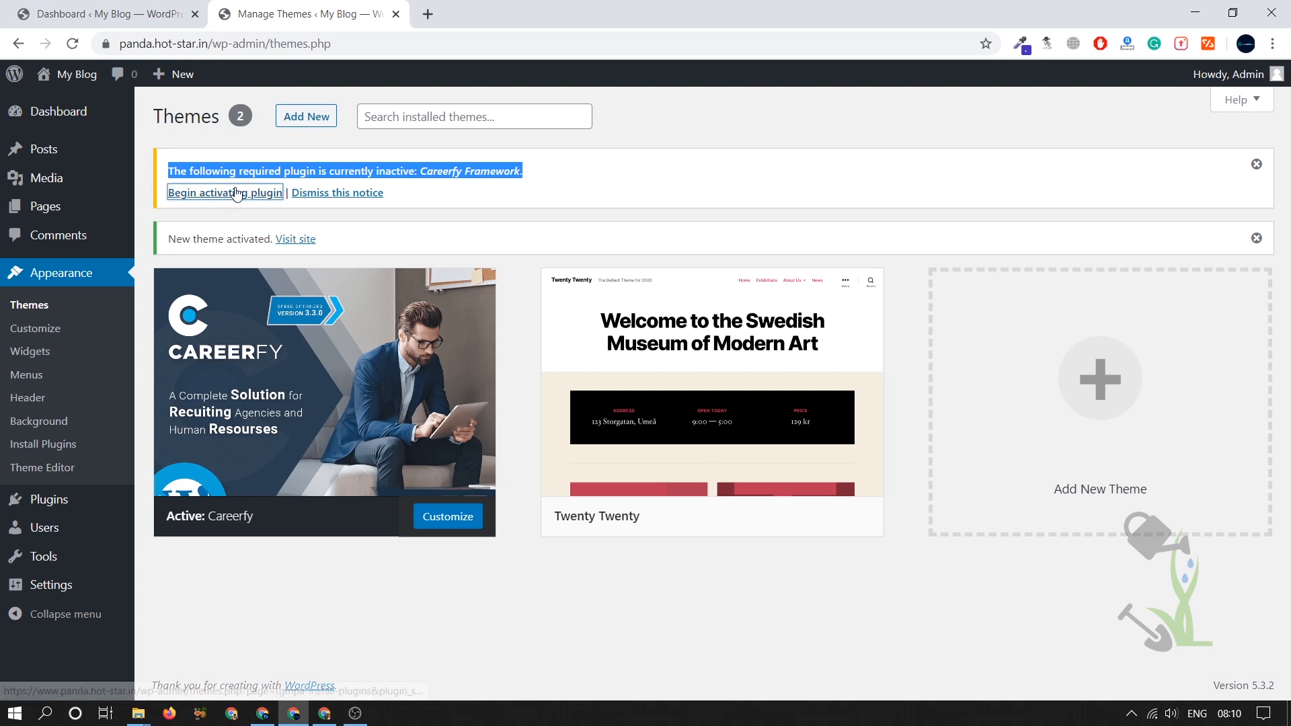
Activate the required Careerfy Framework plugin.
click(225, 192)
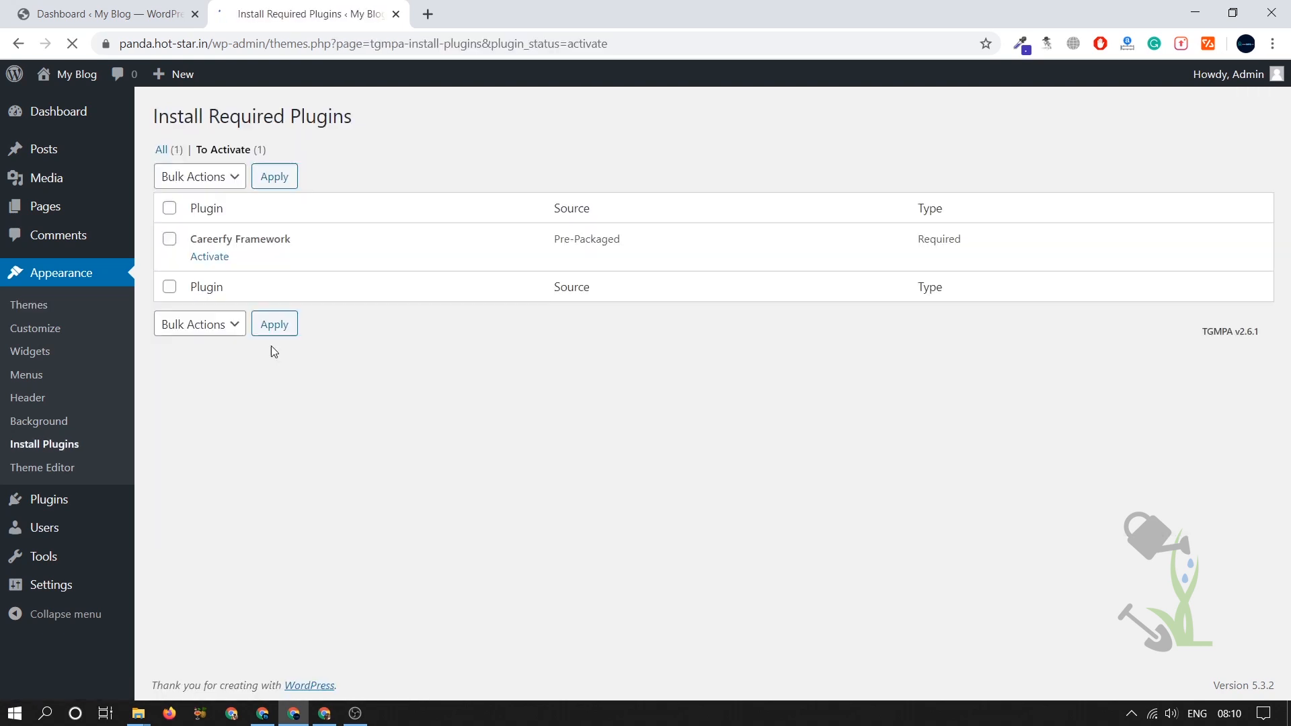
click(210, 256)
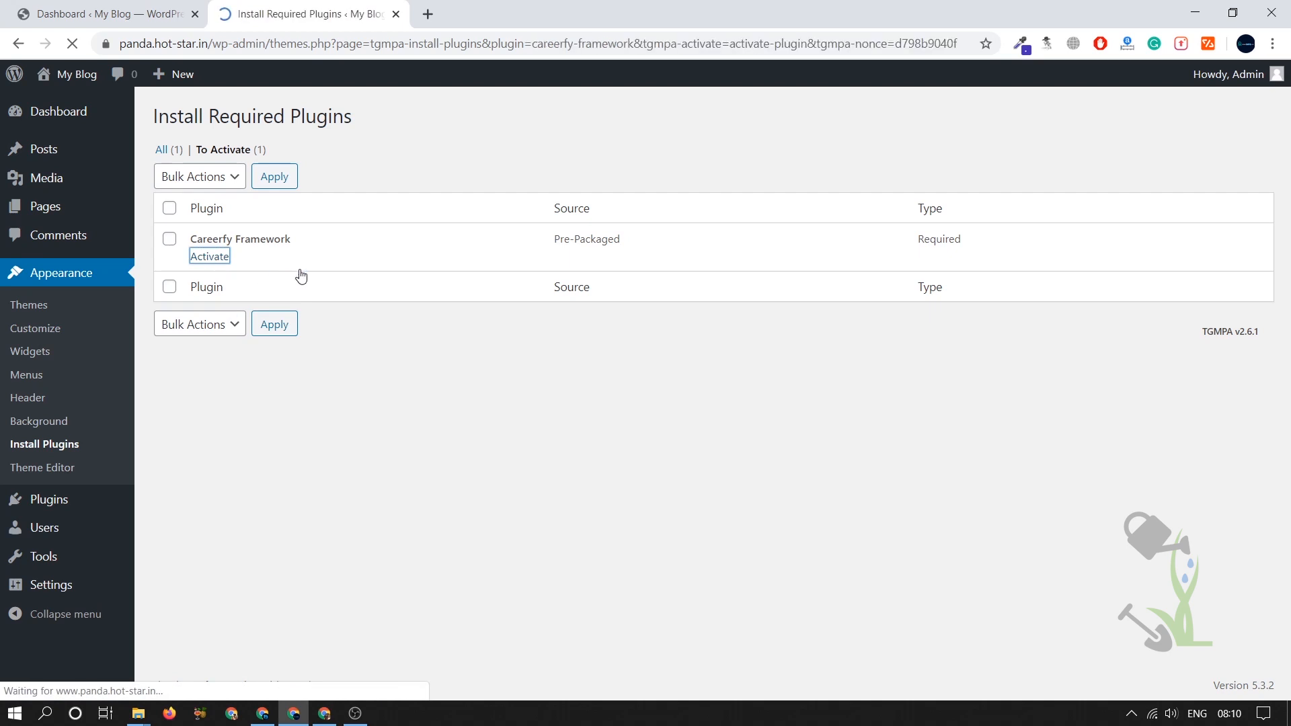
click(210, 255)
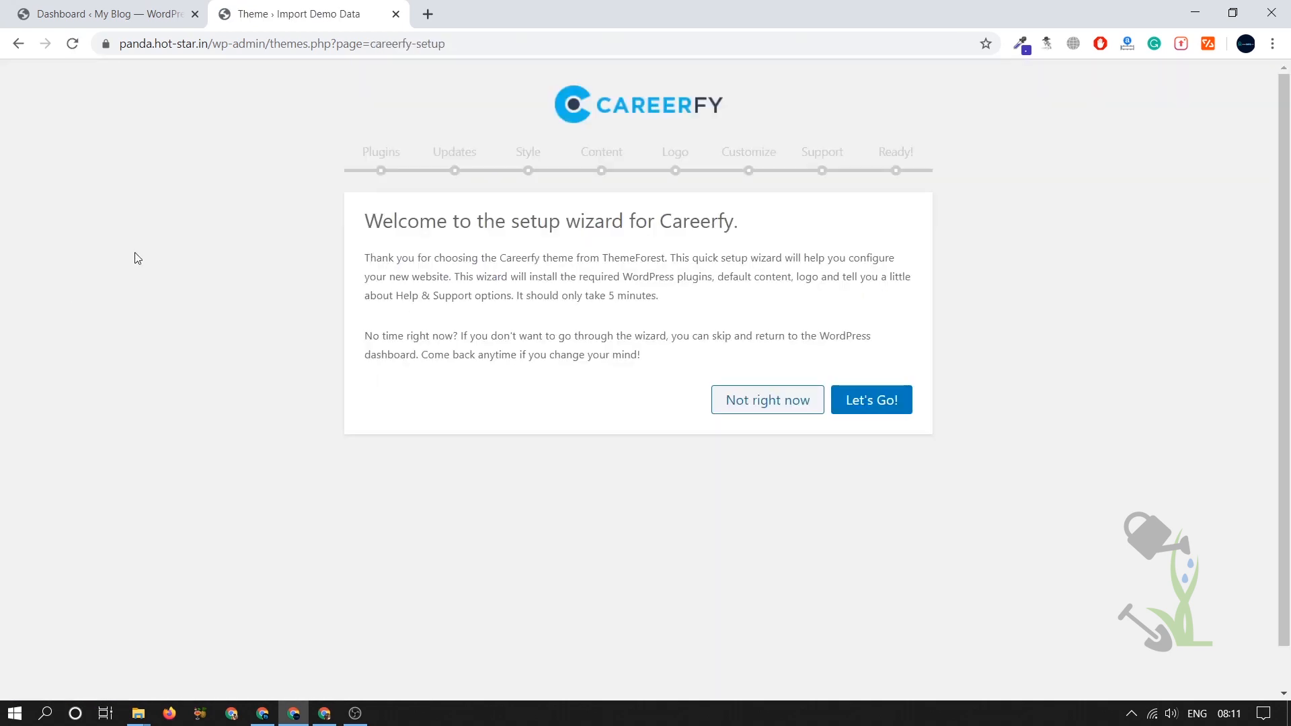
mouse_move(449, 239)
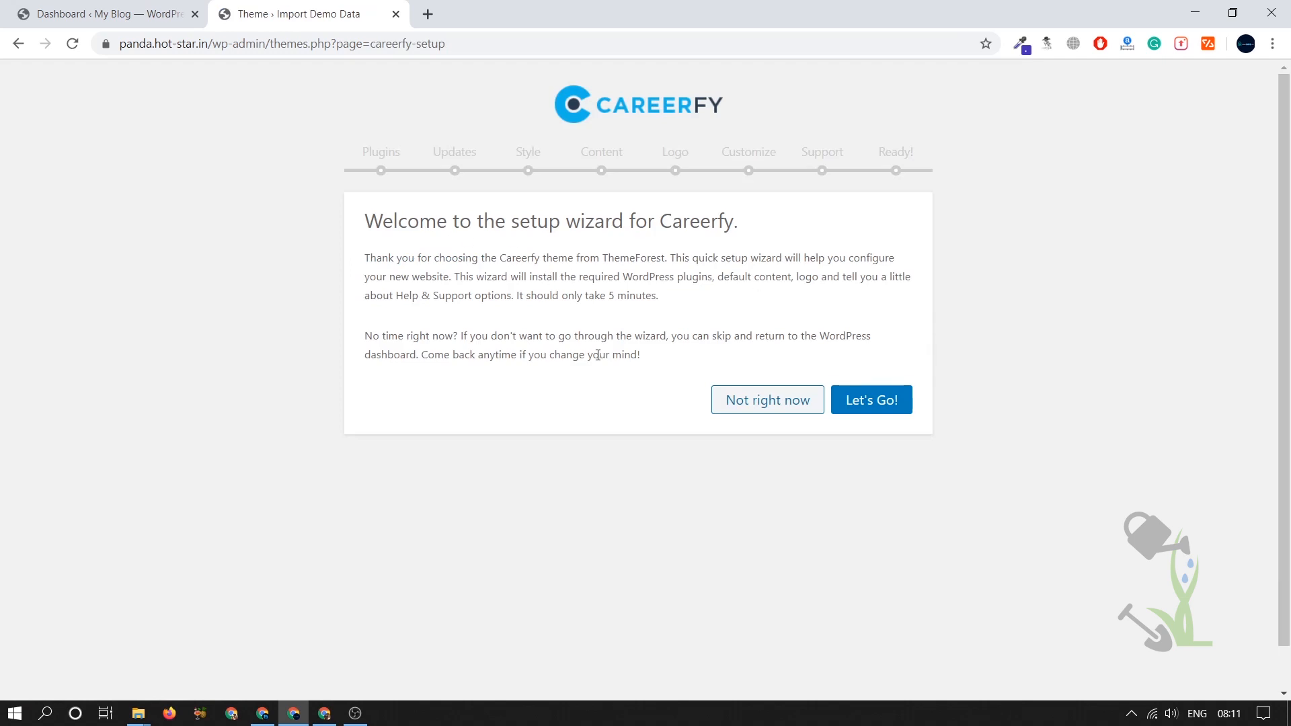
mouse_move(343, 265)
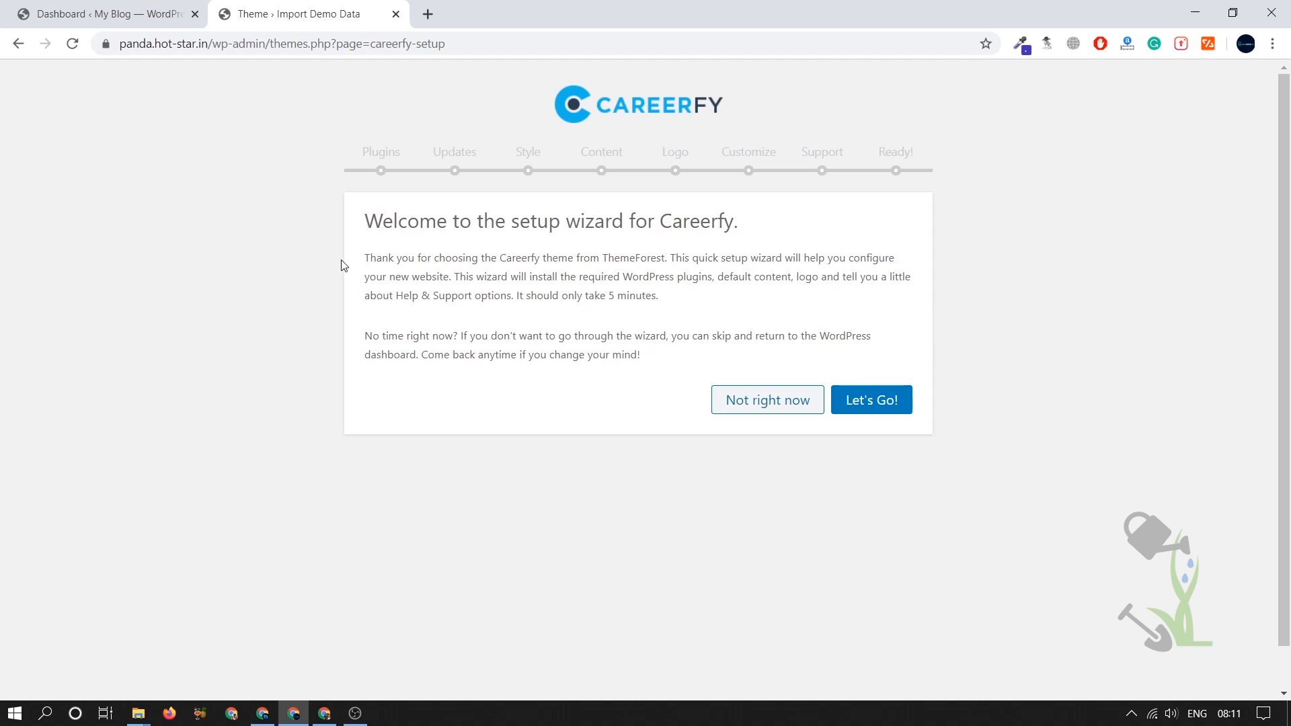
Start the Careerfy wizard and install all default plugins, including WooCommerce, to Success.
click(870, 399)
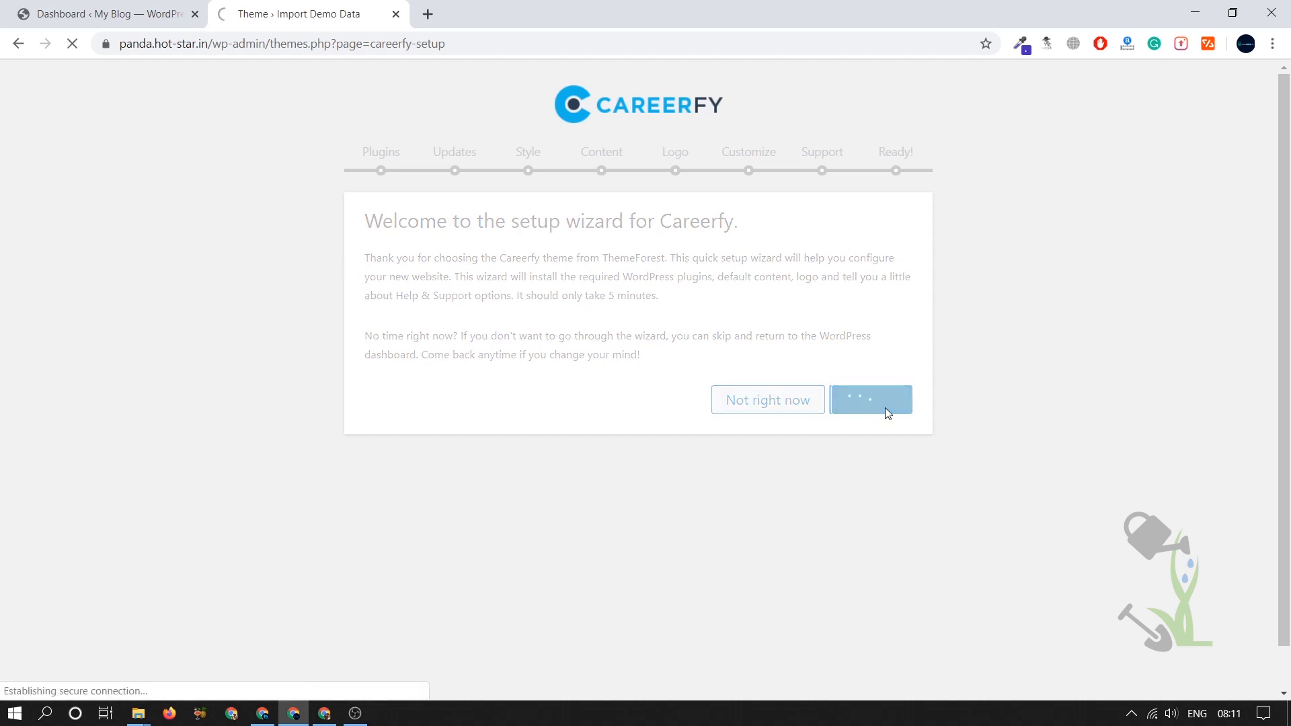
click(870, 399)
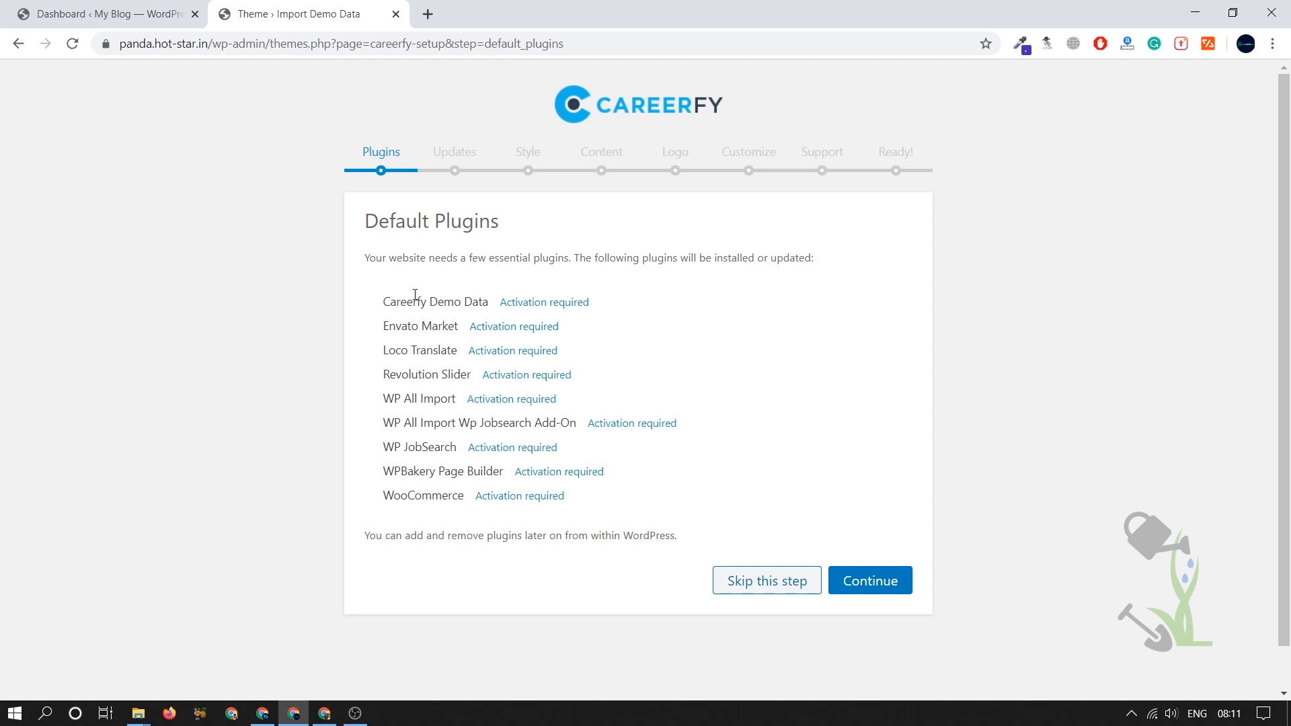
mouse_move(825, 487)
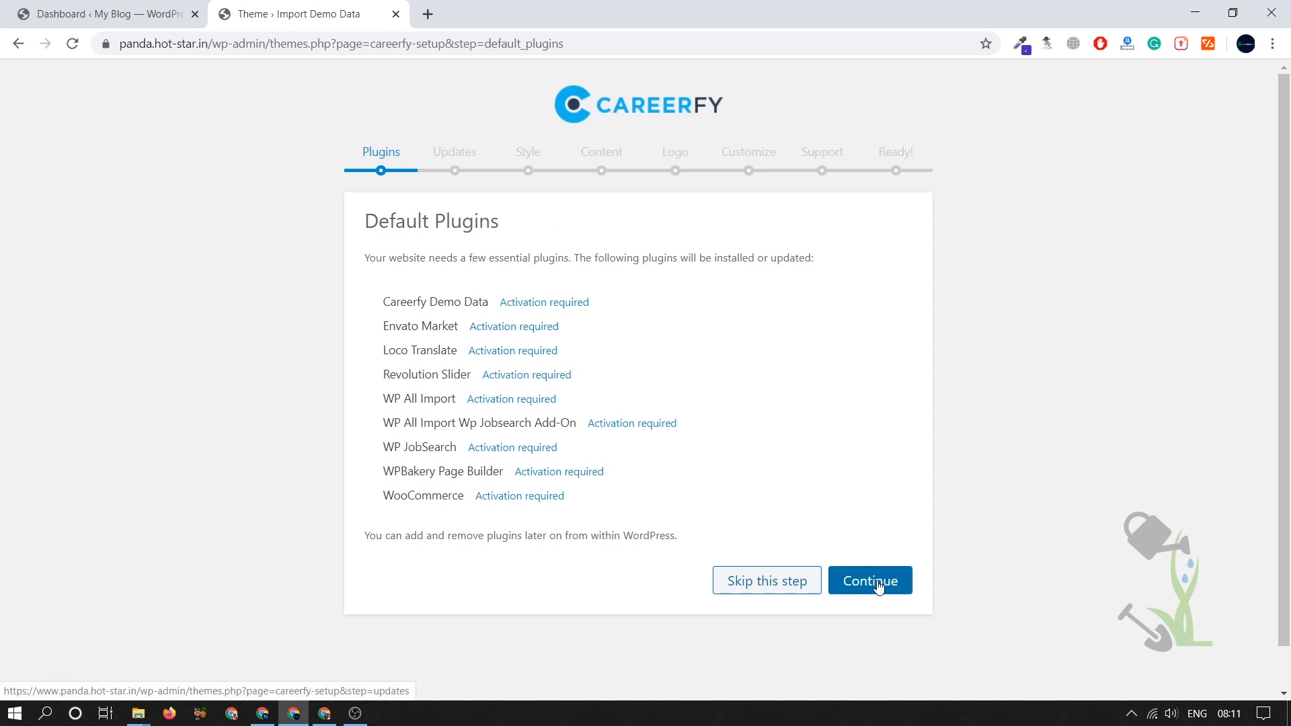
click(869, 581)
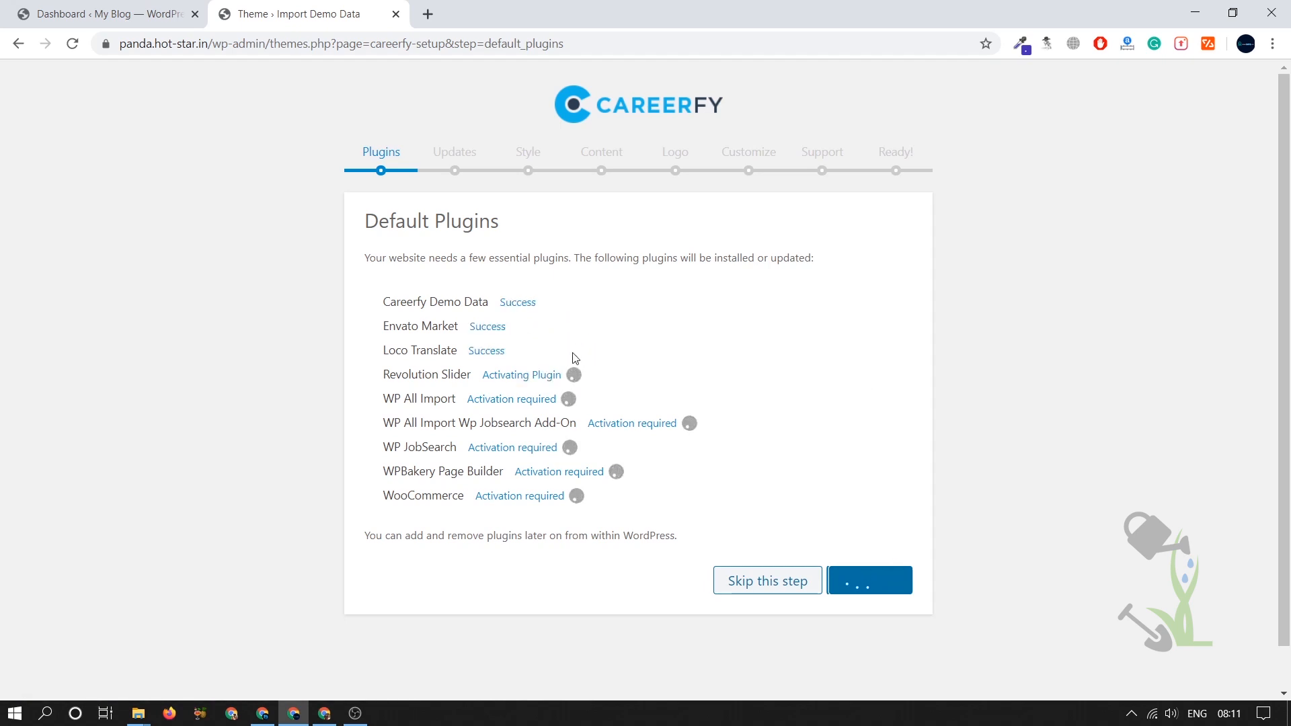
mouse_move(592, 325)
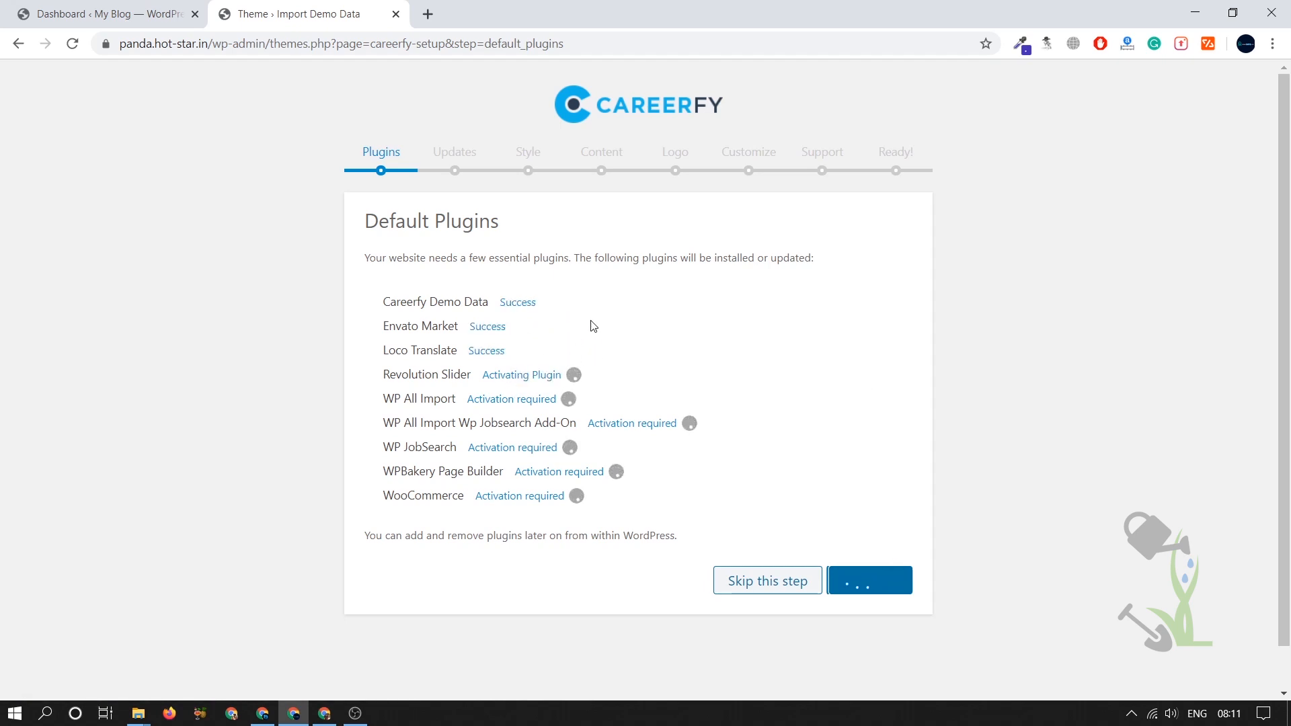
mouse_move(628, 378)
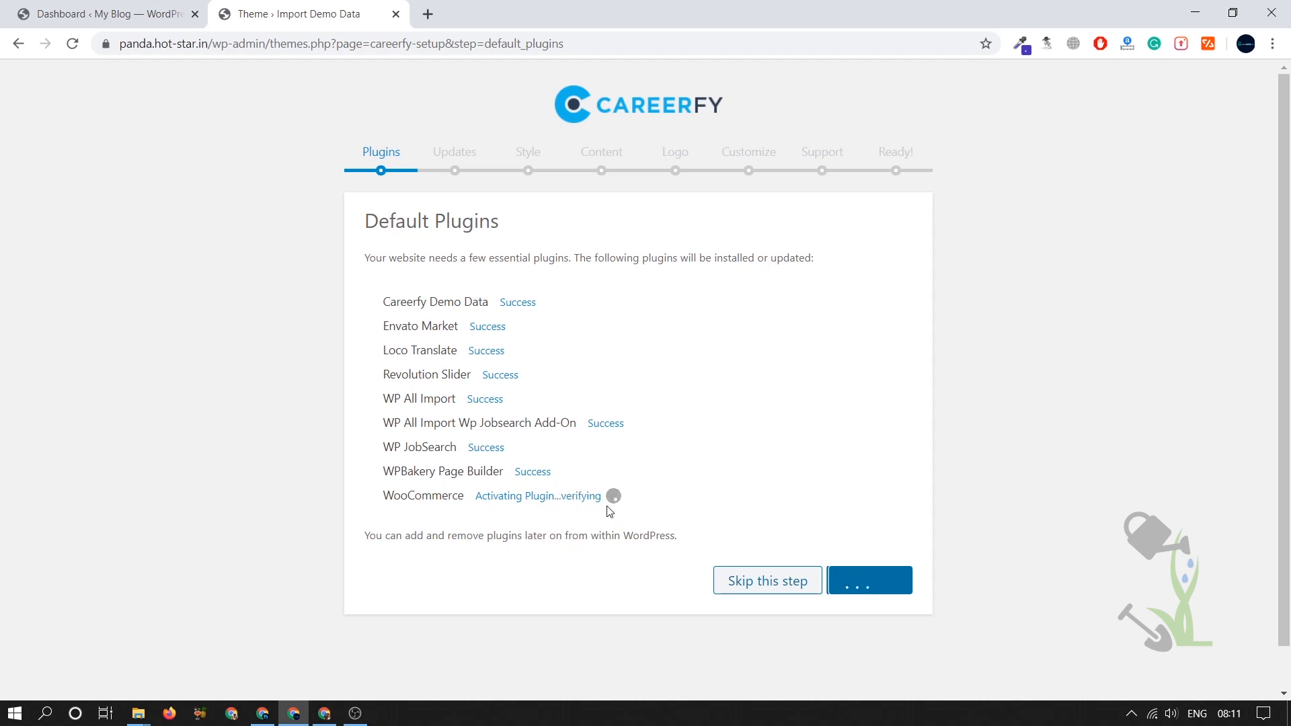
click(870, 581)
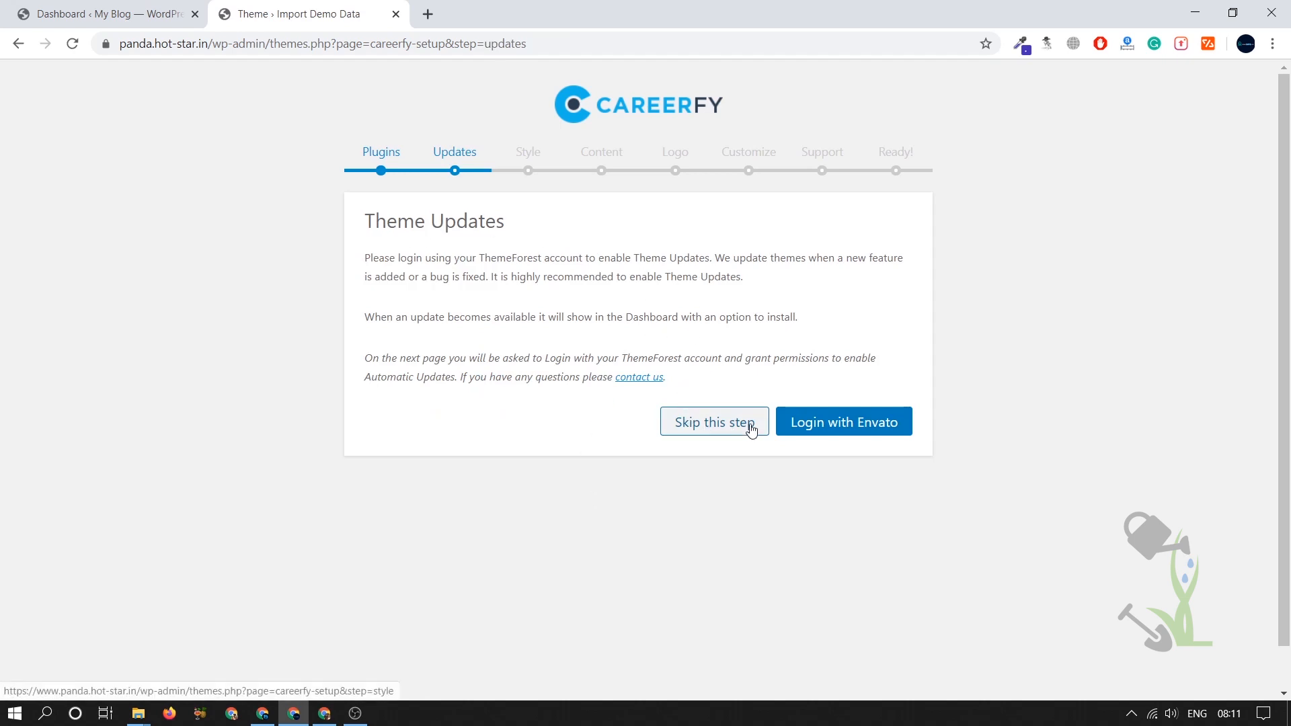
Skip the theme updates step and choose the Jobs Jet site style.
click(714, 421)
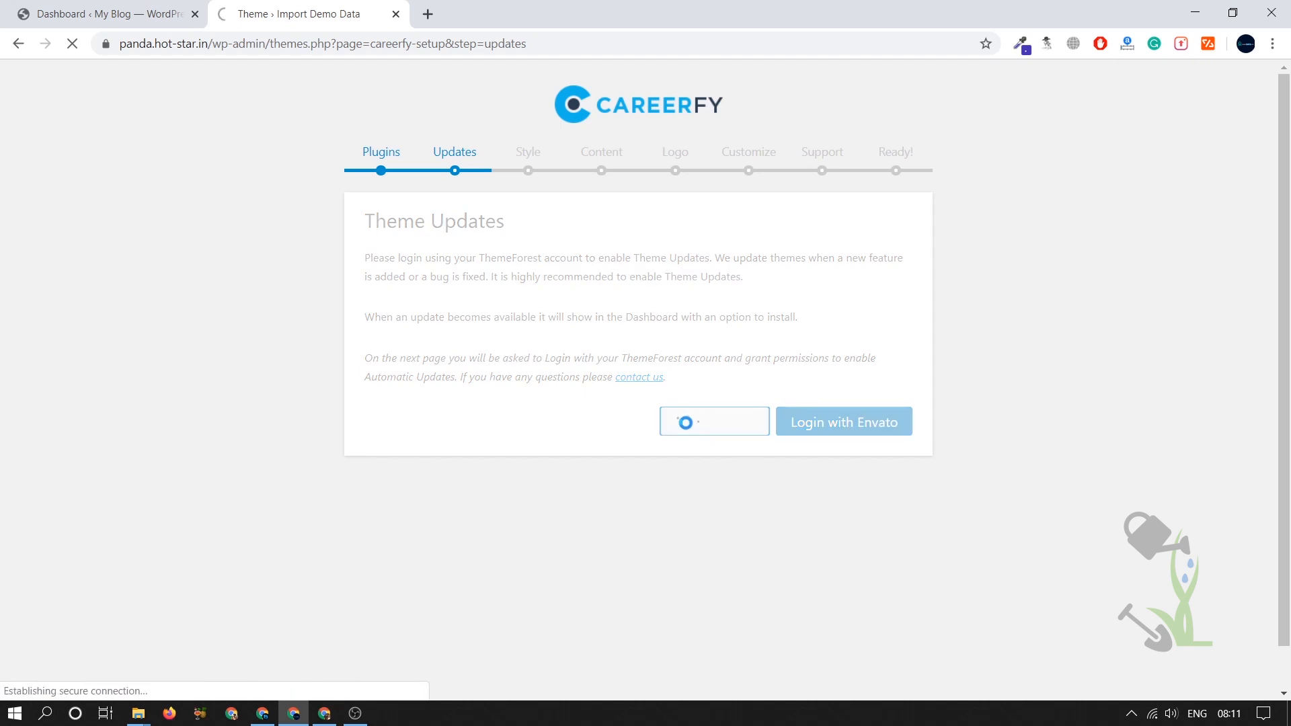
click(843, 421)
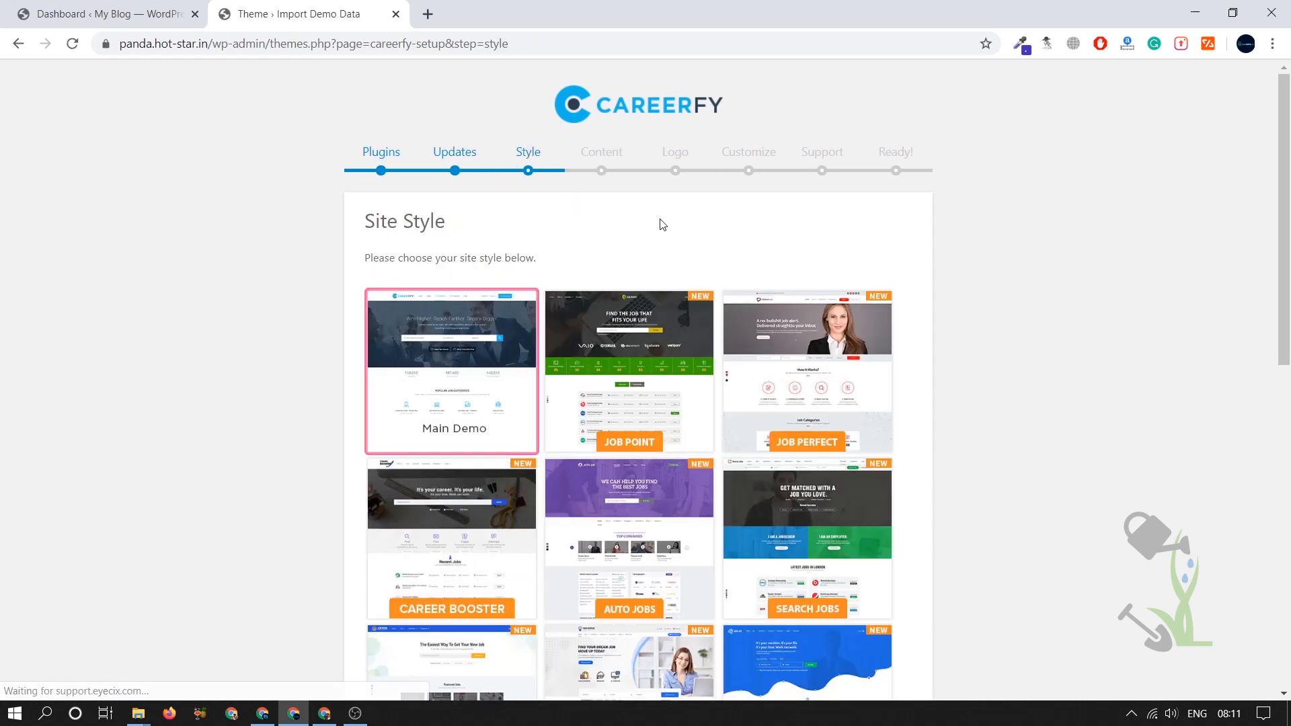
scroll(down, 3)
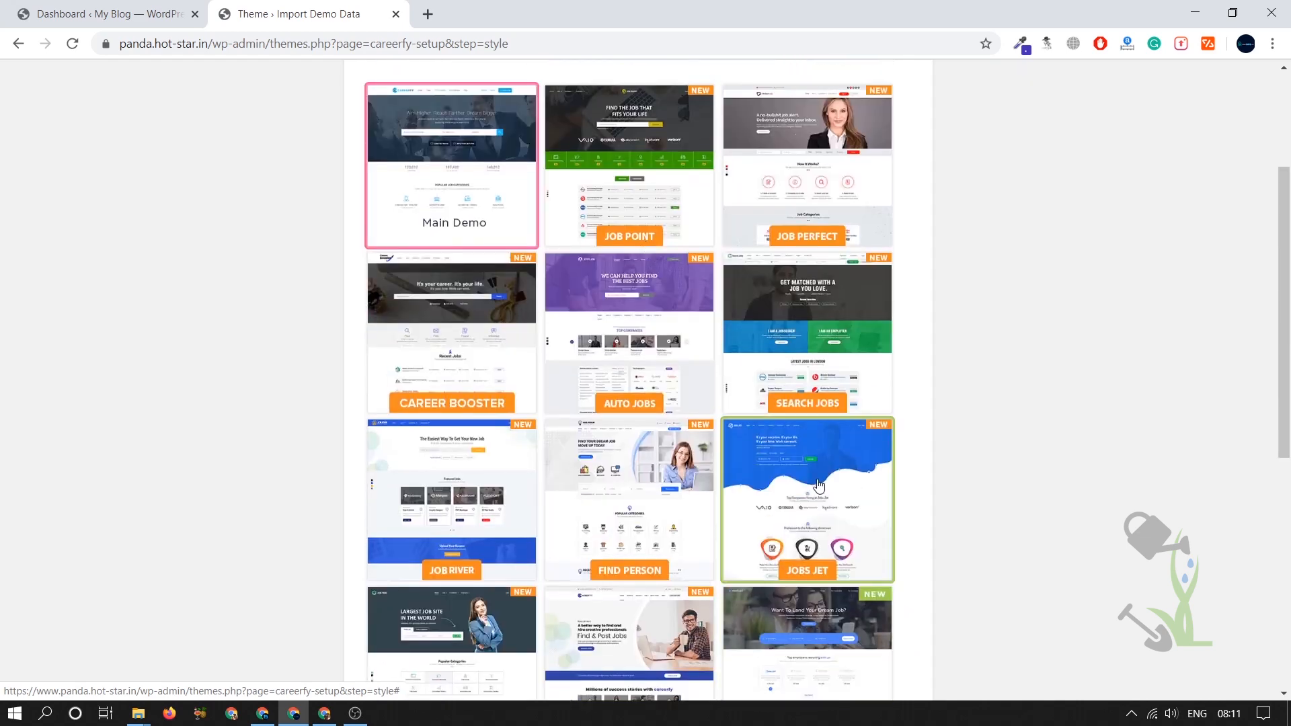
scroll(down, 3)
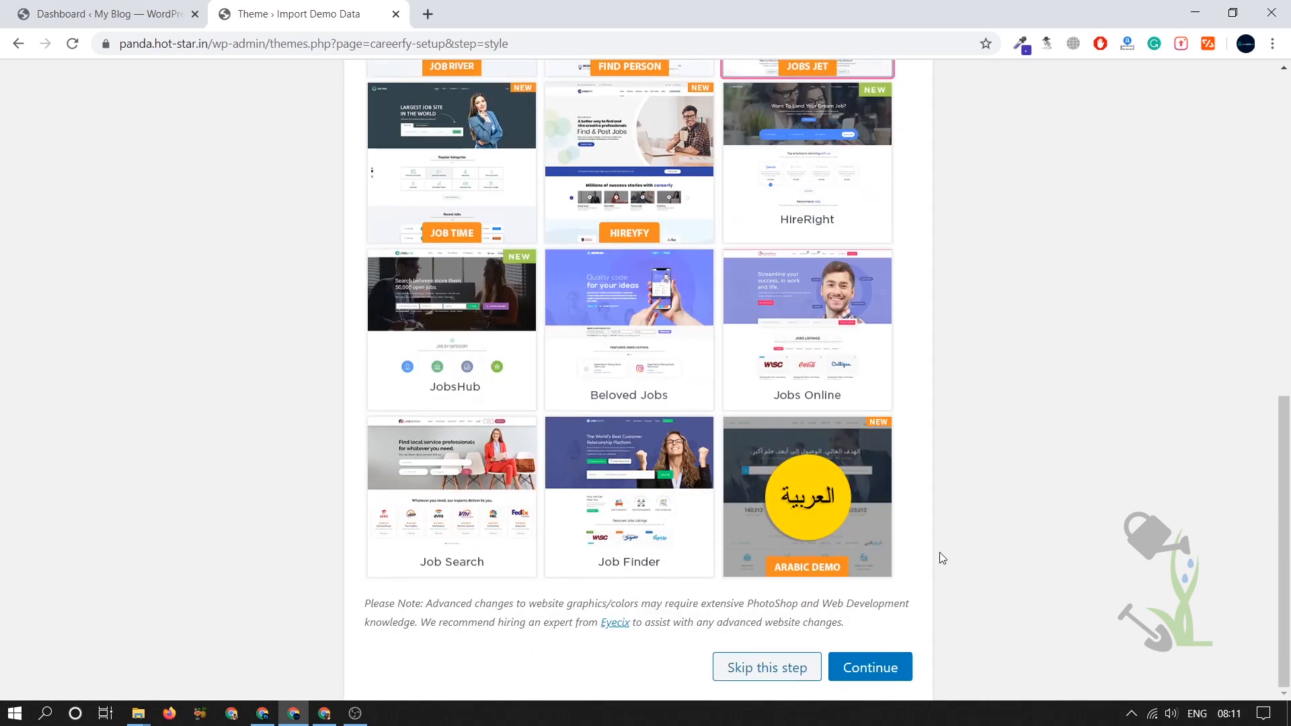
click(870, 667)
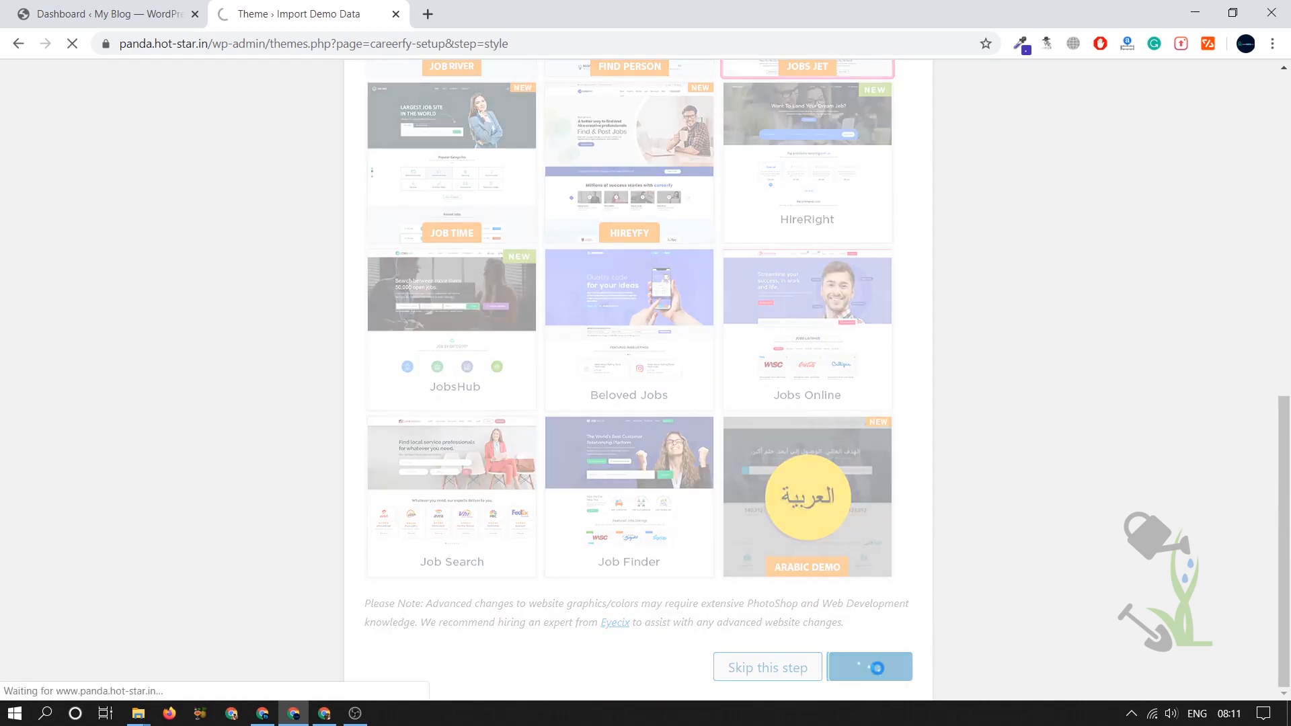
click(869, 667)
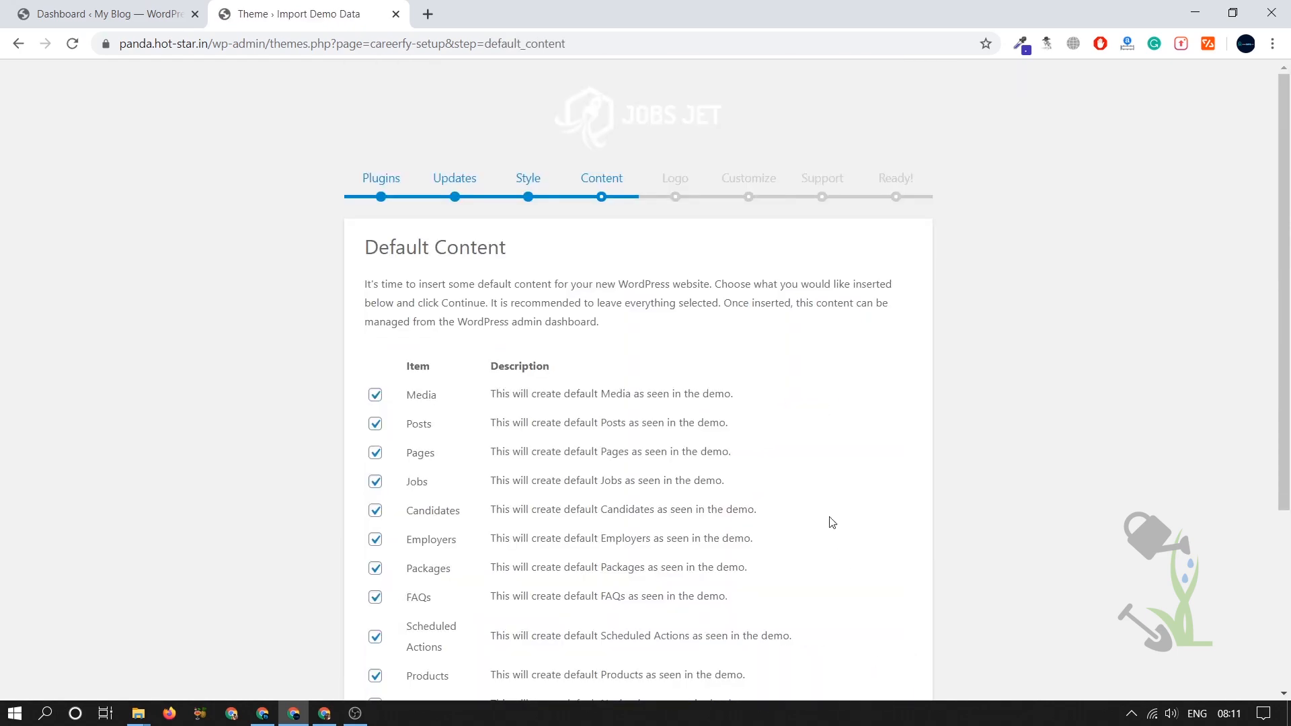
Import all the default Jobs Jet demo content items.
scroll(down, 3)
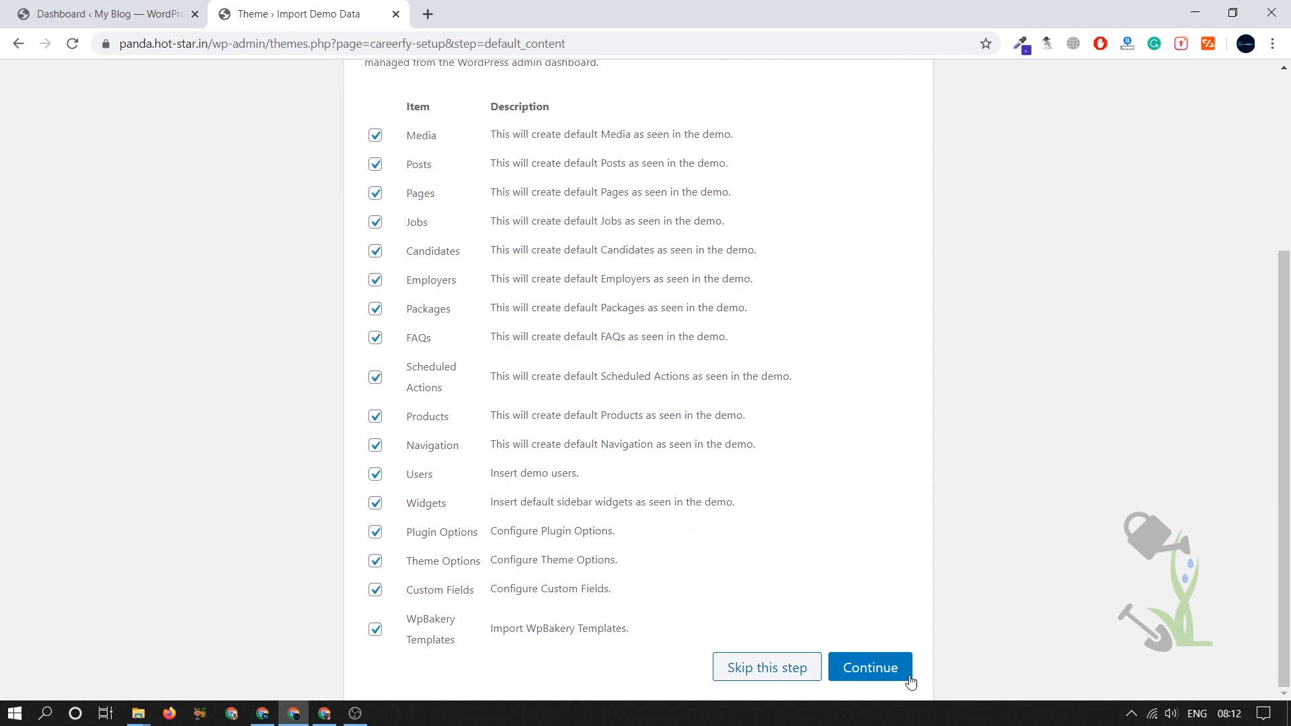
click(870, 667)
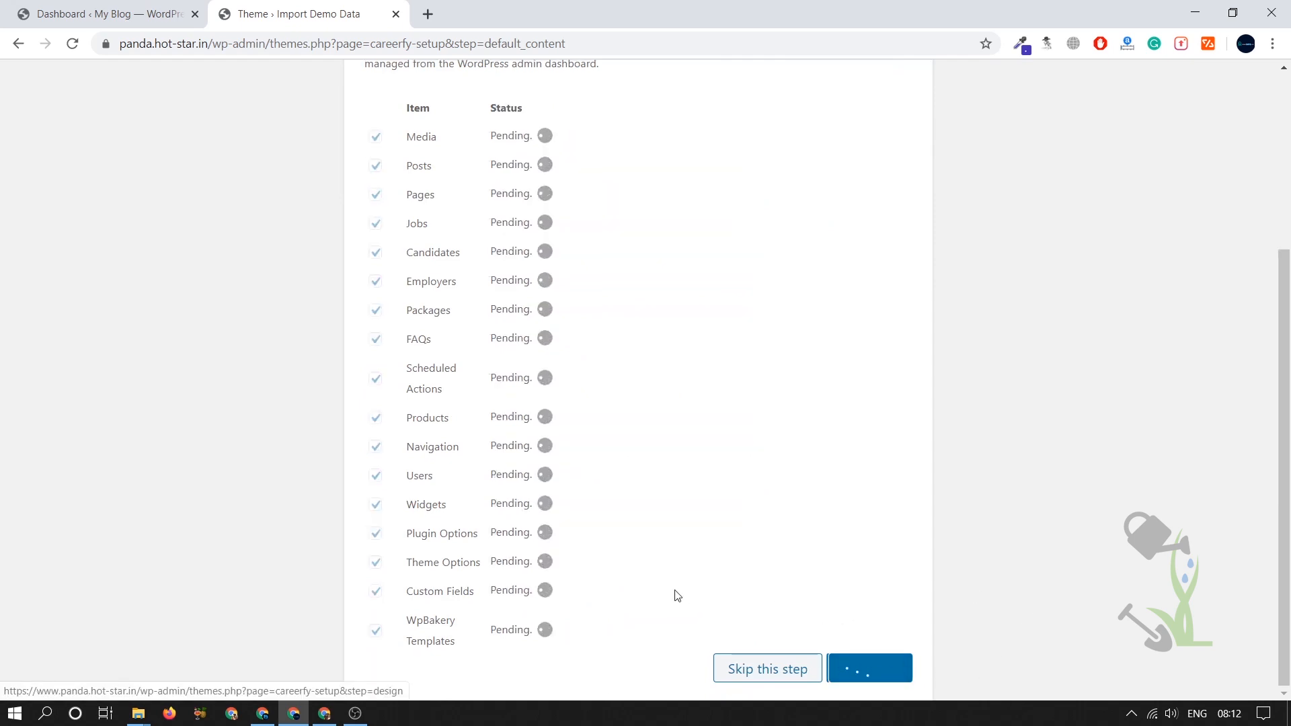
click(867, 668)
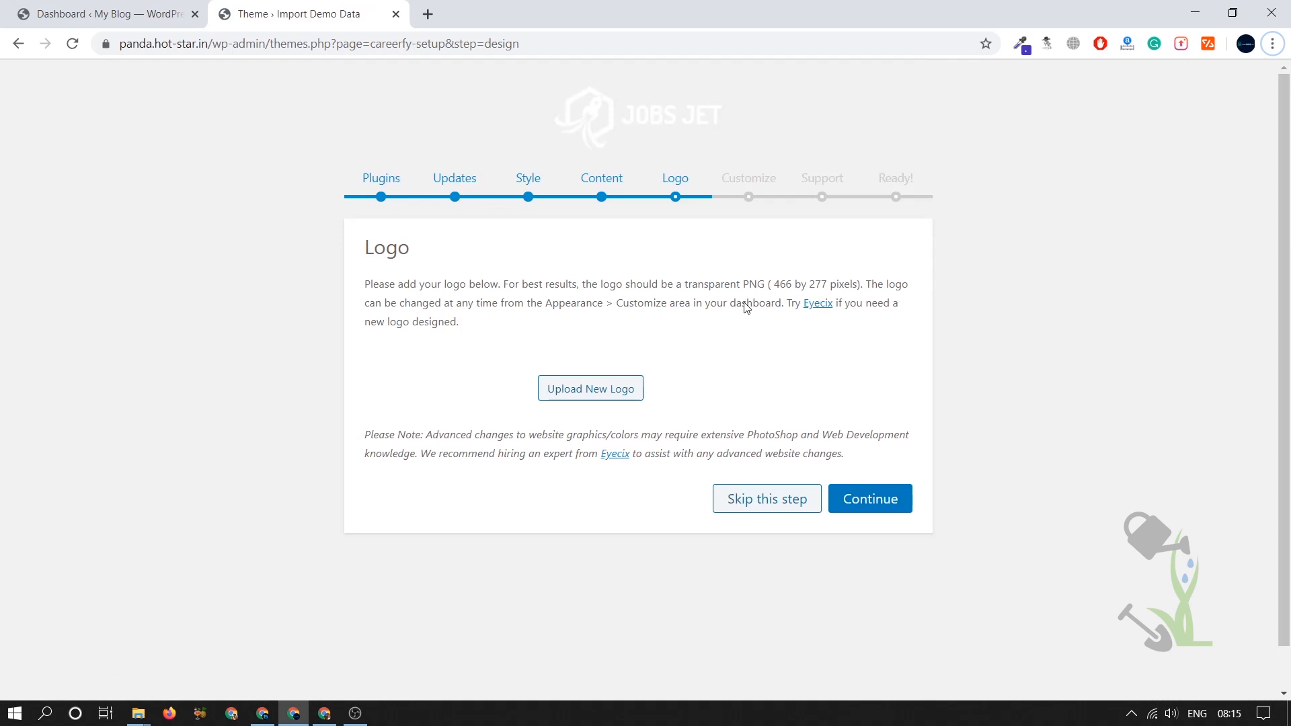
mouse_move(713, 415)
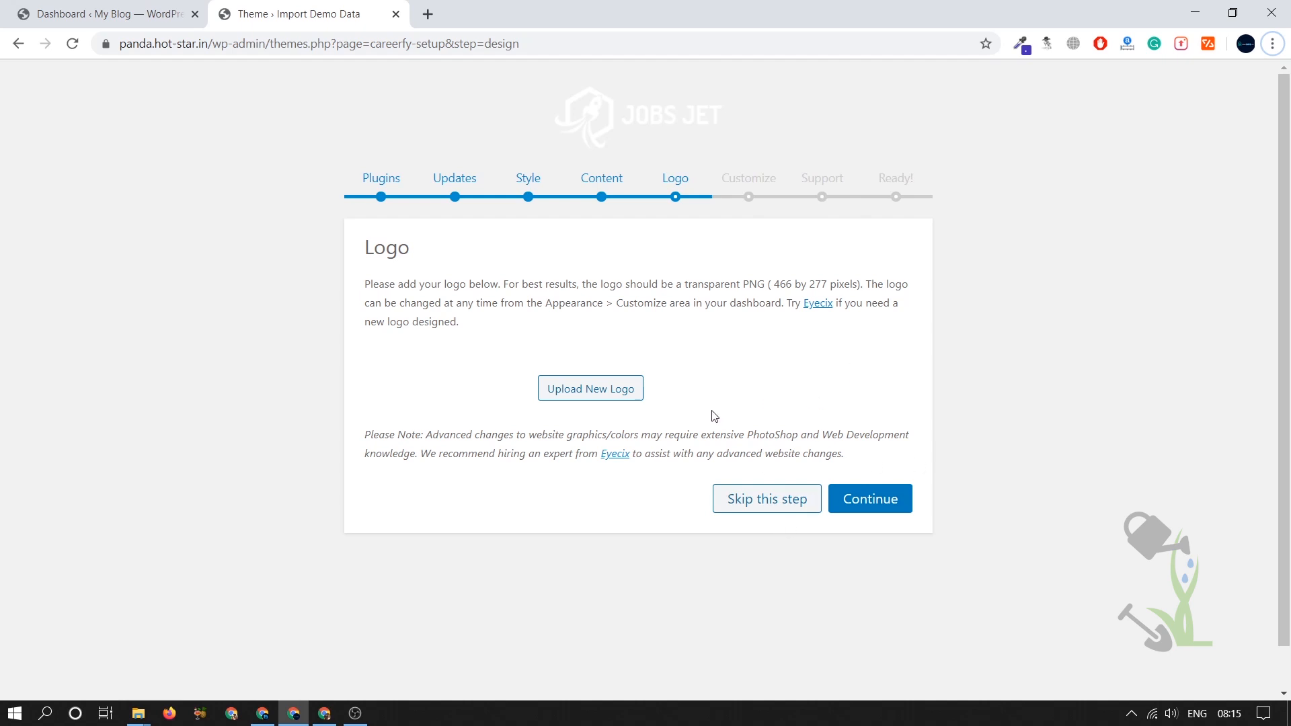
mouse_move(808, 499)
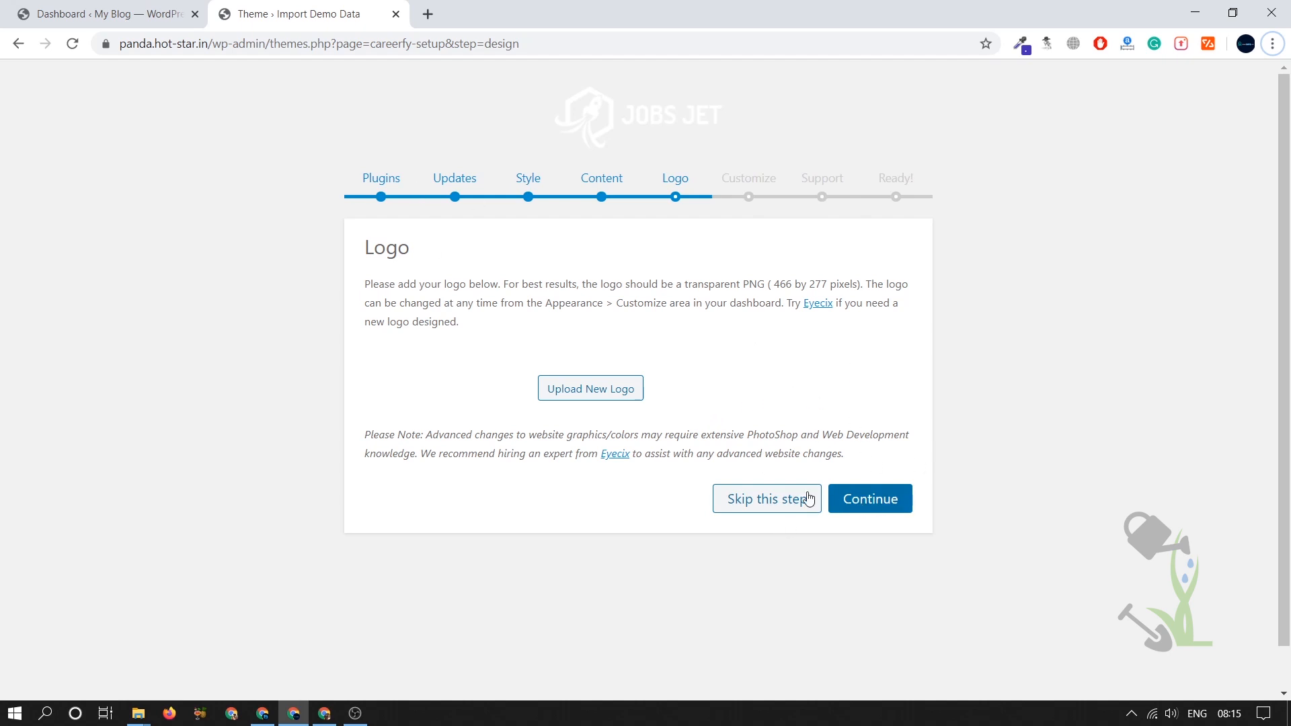
Skip the logo, pass the customization notes and agree to the support terms so the site is ready.
click(870, 499)
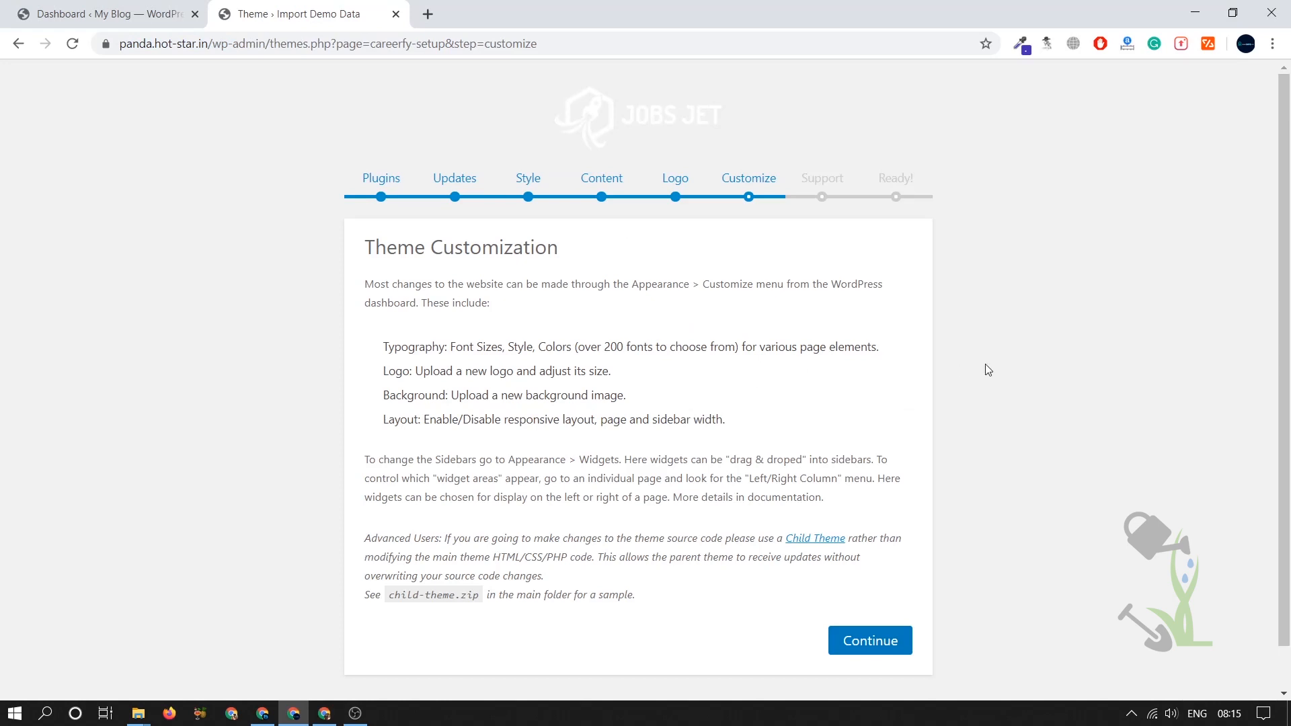
mouse_move(779, 325)
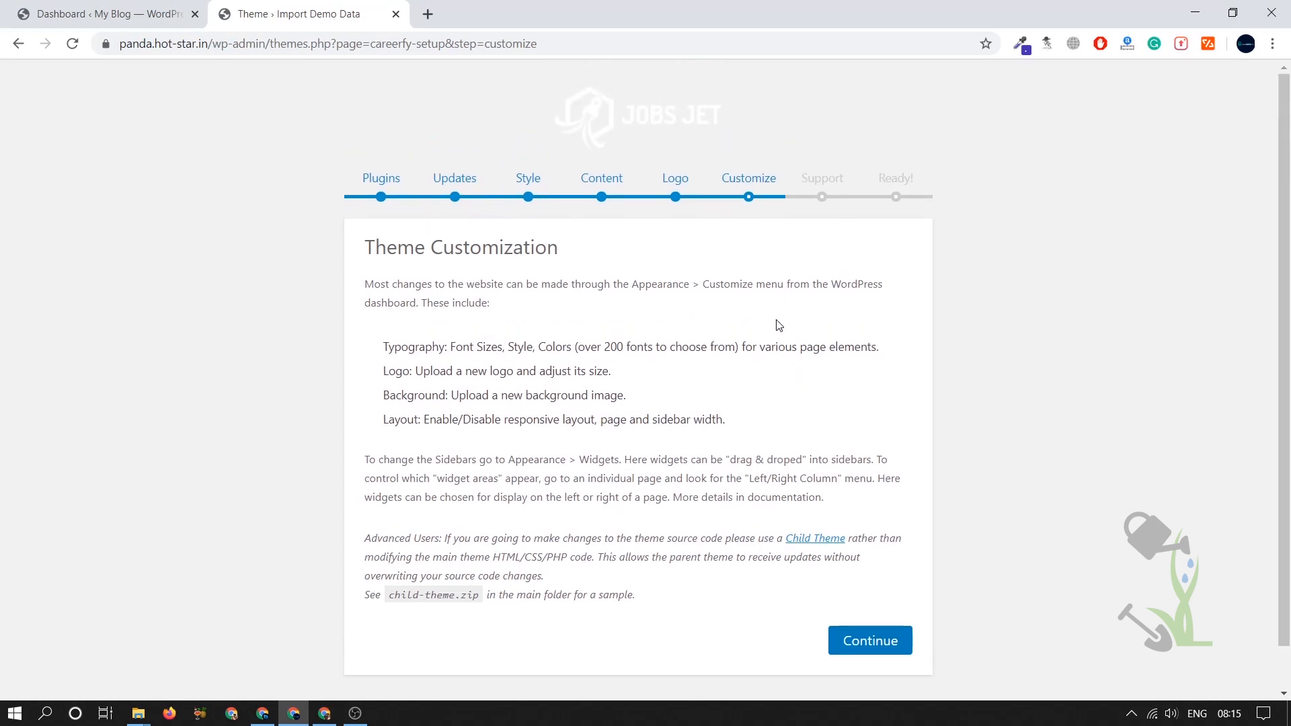
click(870, 640)
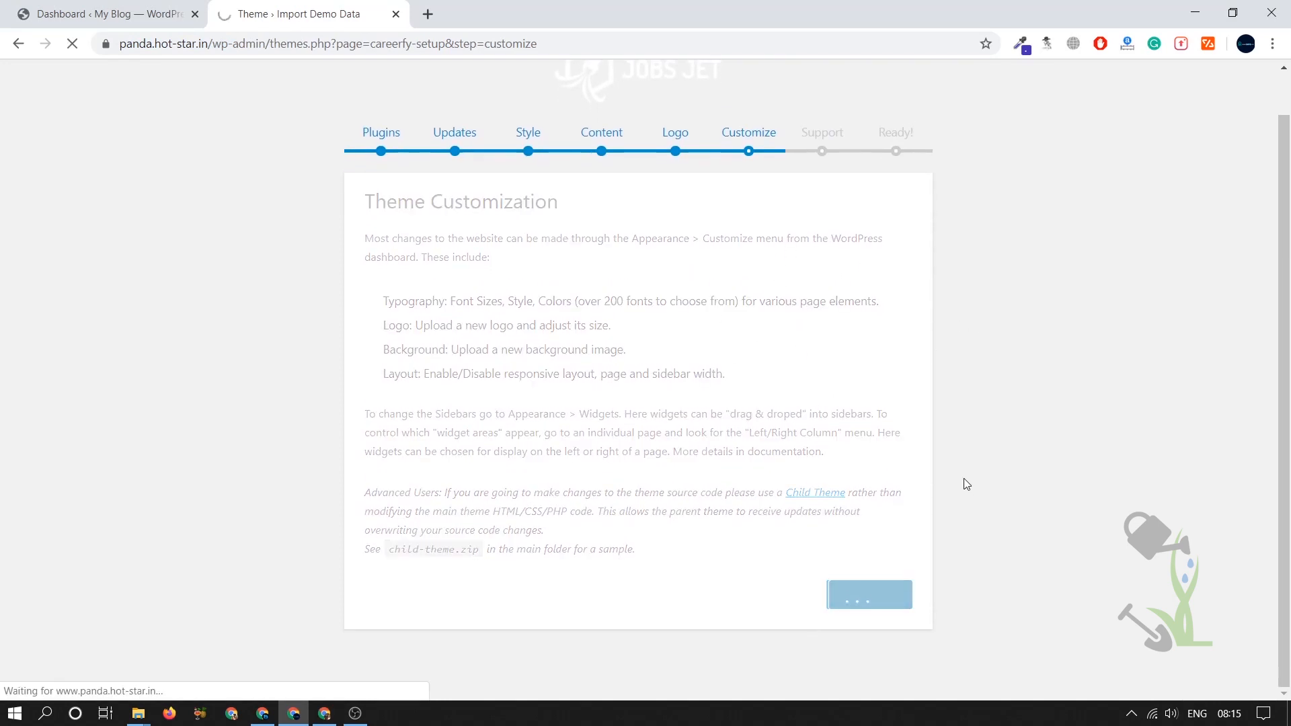
click(867, 594)
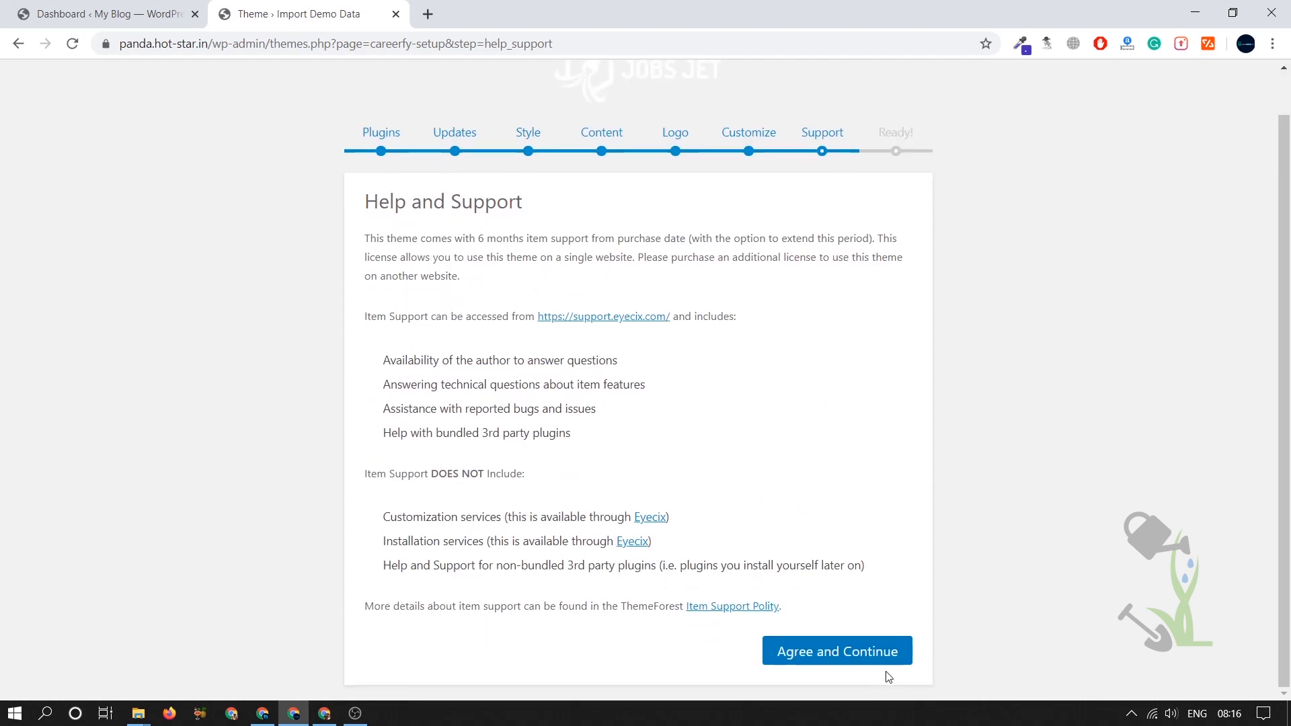
mouse_move(837, 651)
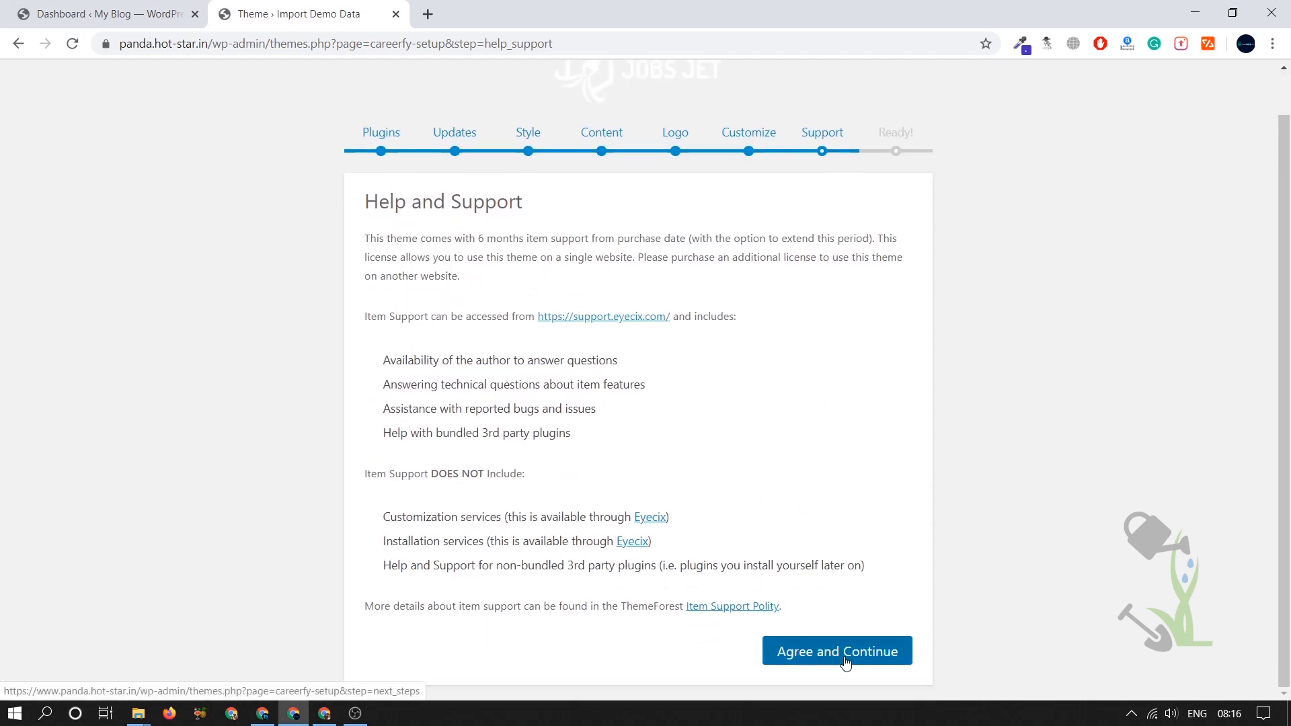
click(836, 651)
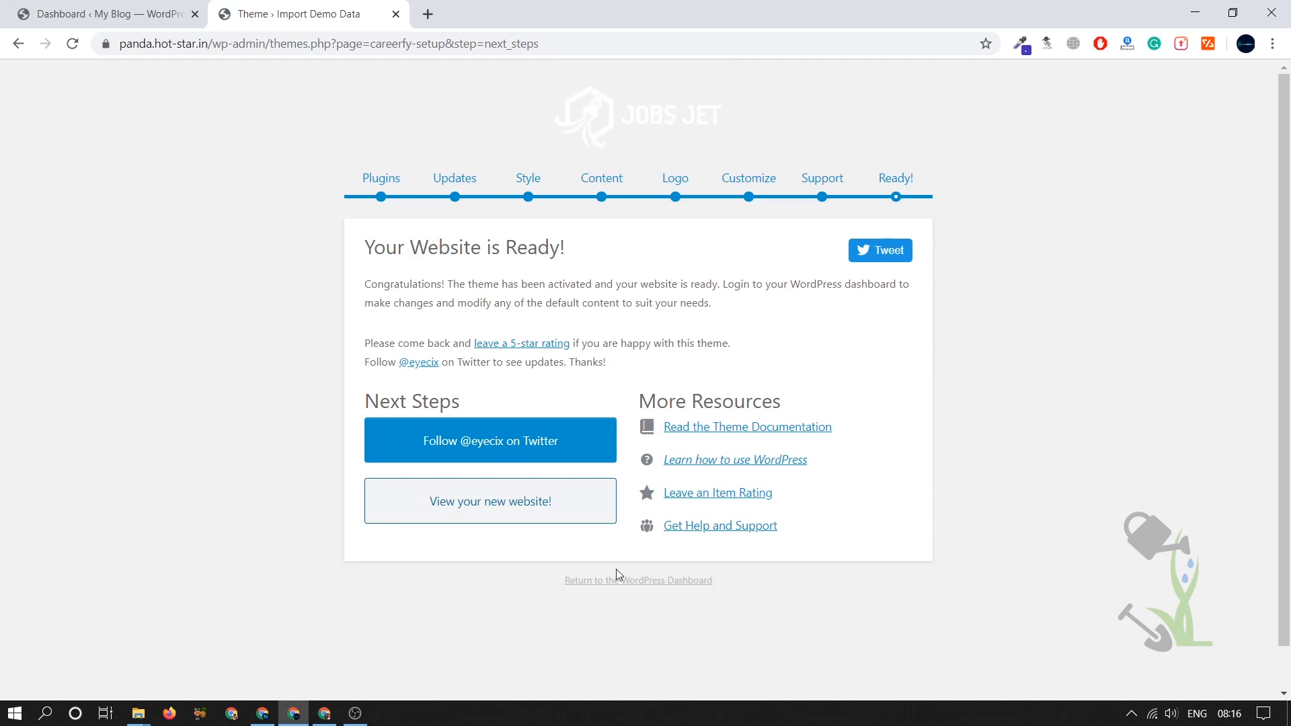
mouse_move(638, 579)
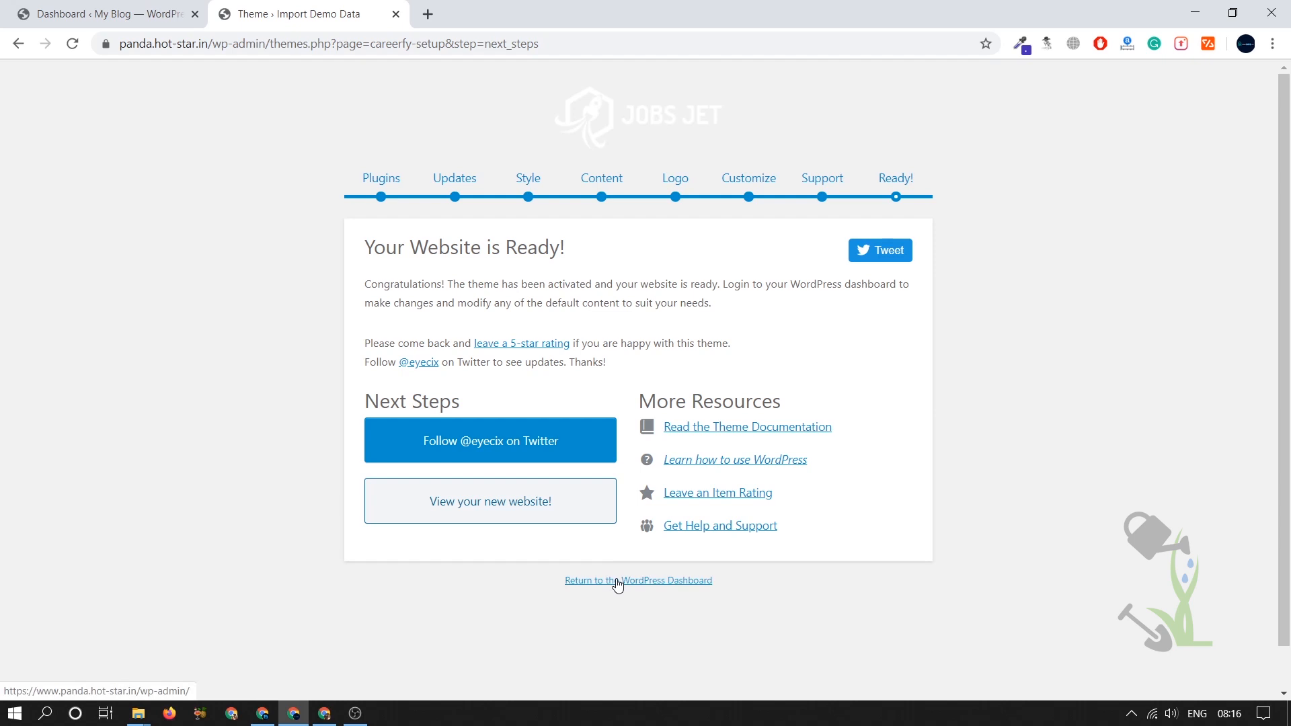
Return to the dashboard and browse the live Jobs Jet homepage from top to bottom.
click(637, 580)
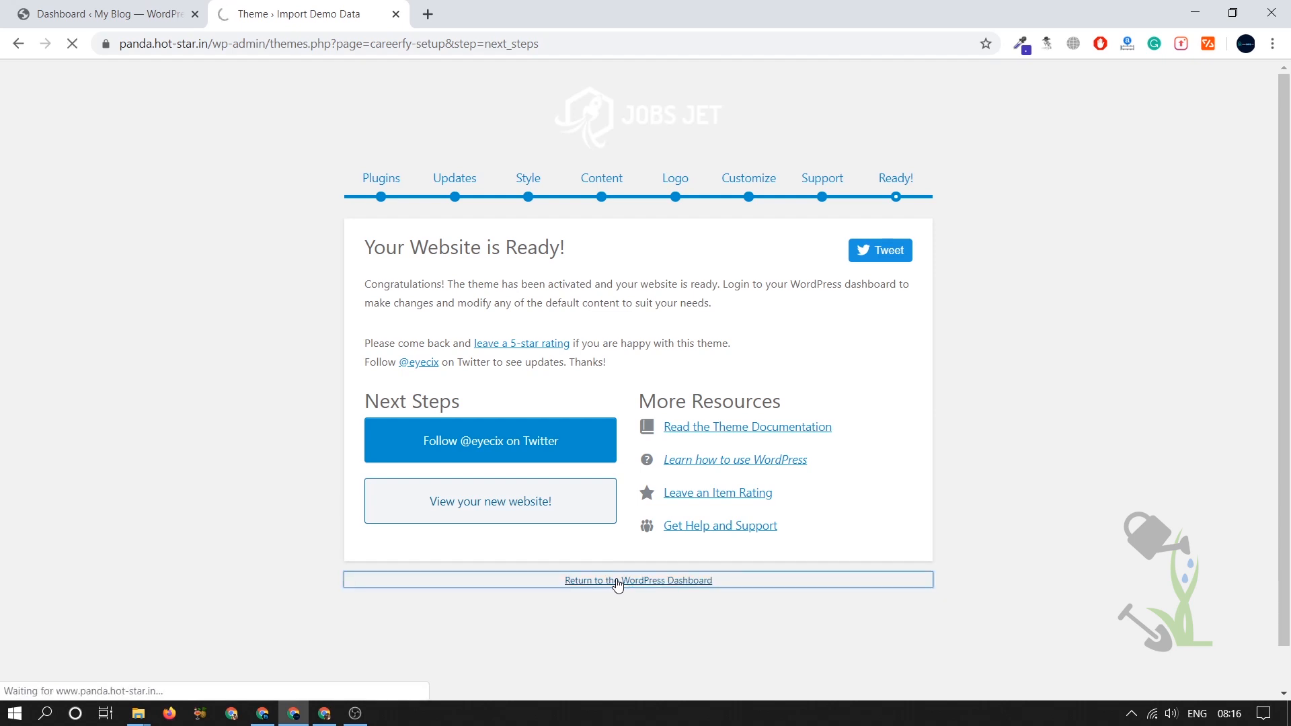
click(638, 585)
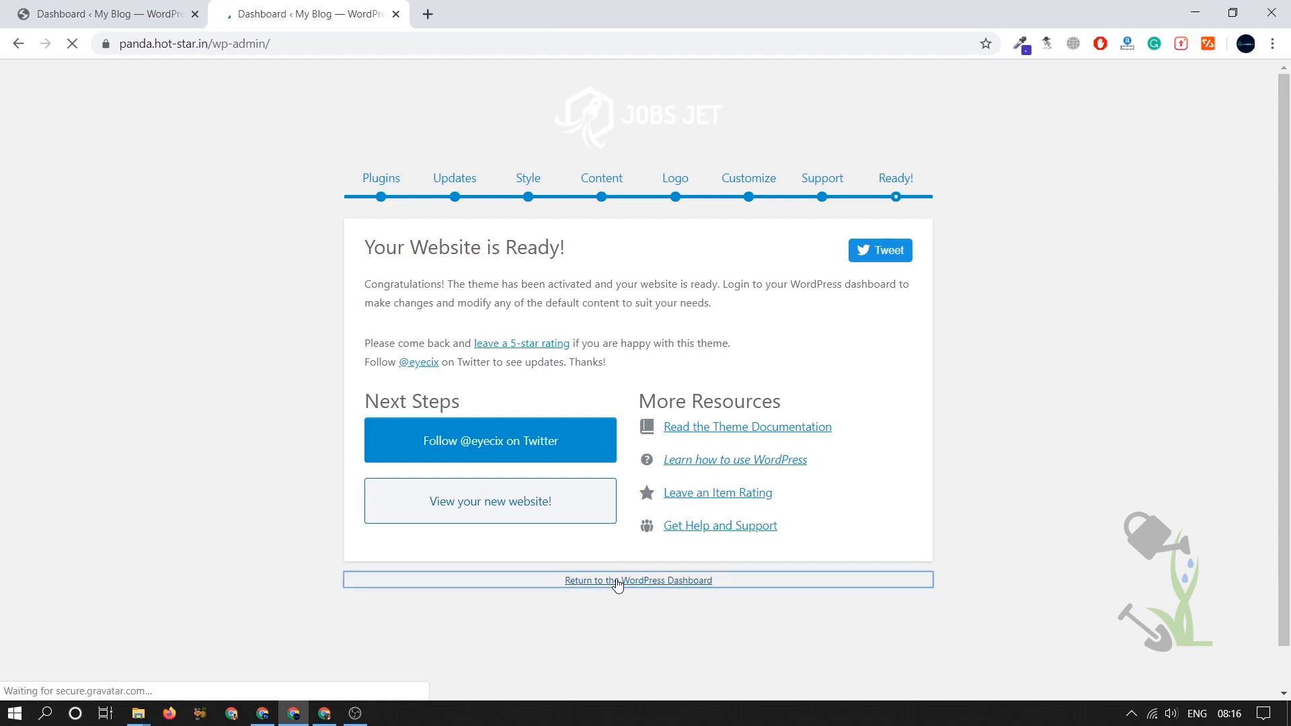
click(638, 583)
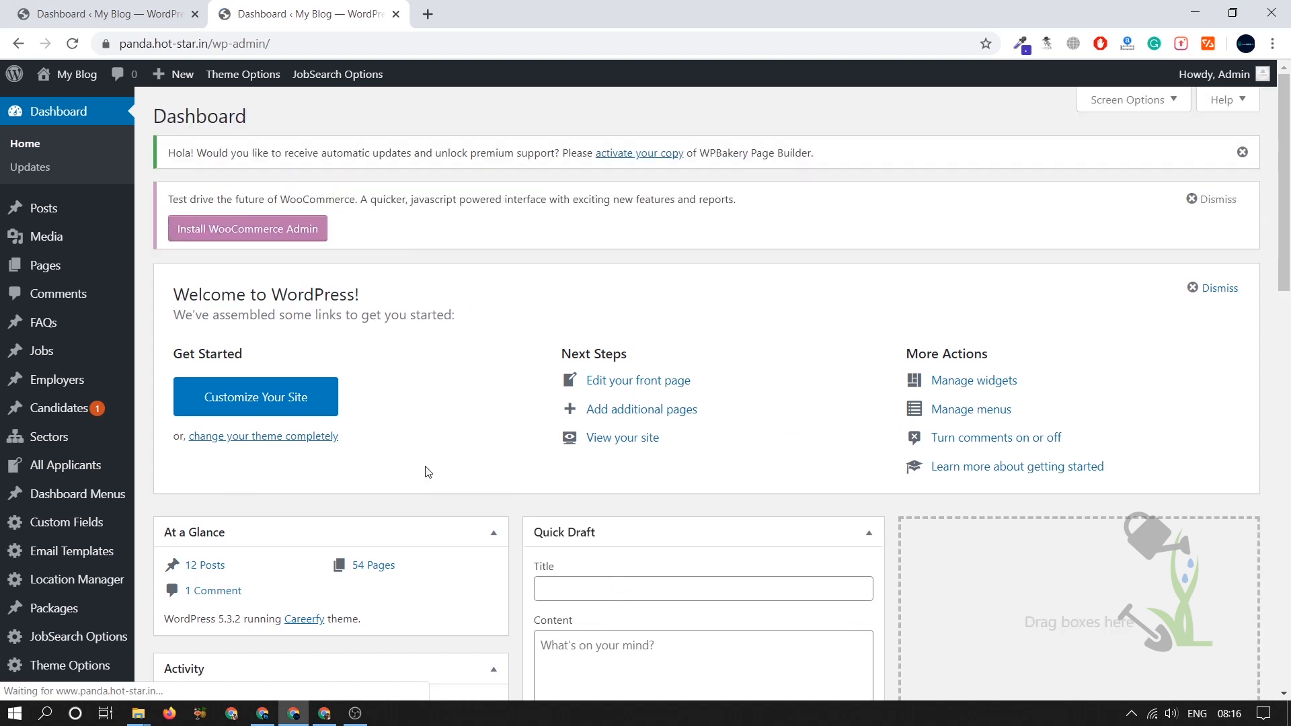
mouse_move(78, 73)
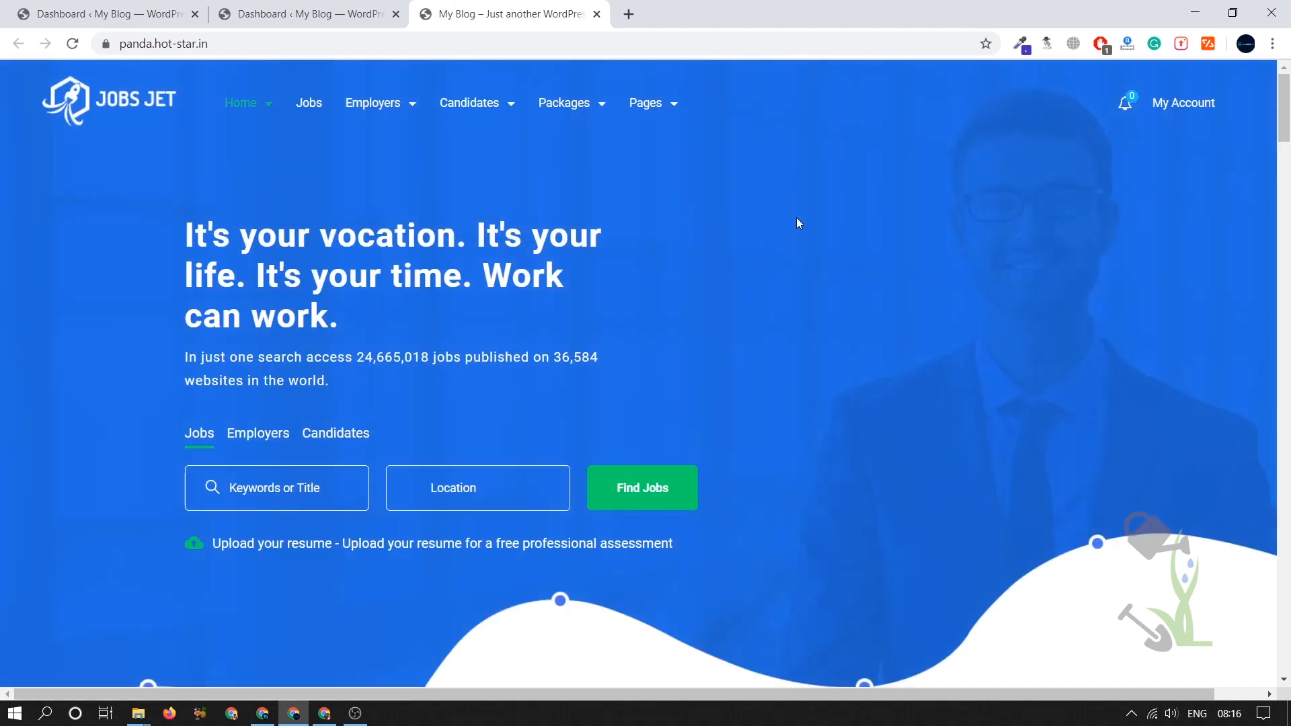
scroll(down, 3)
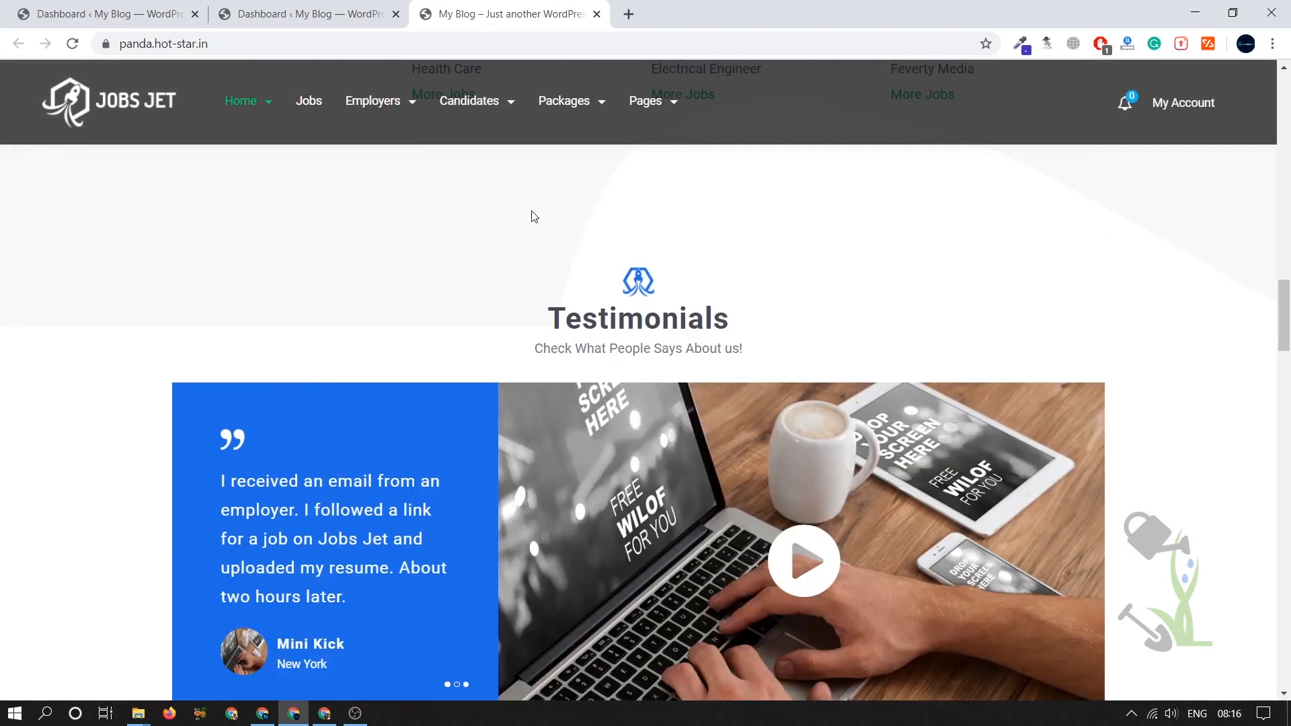
scroll(down, 3)
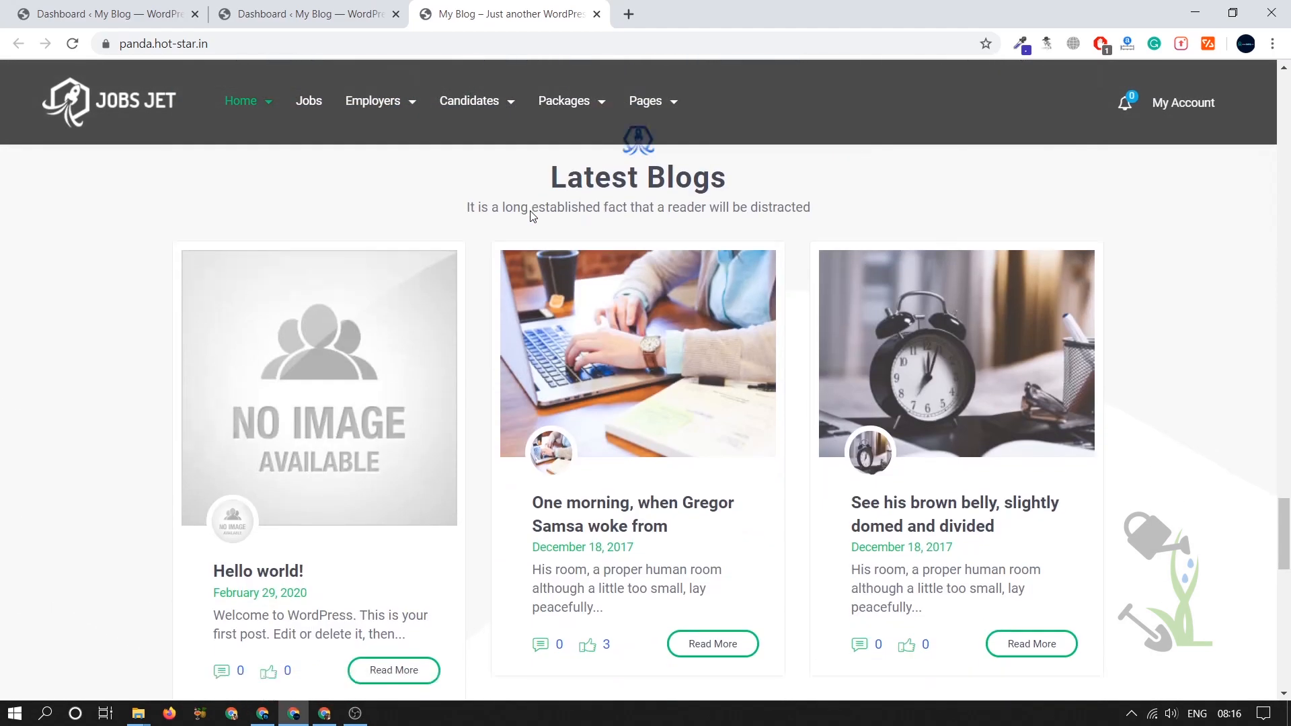
scroll(down, 3)
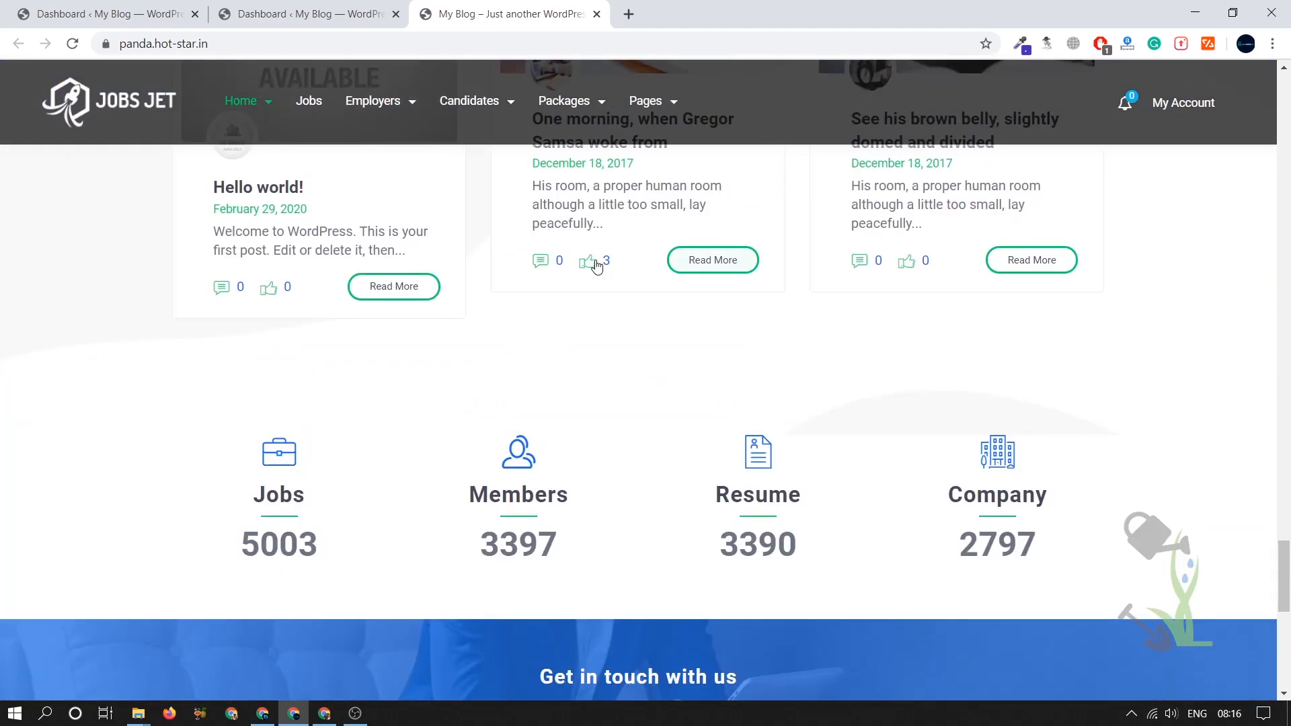
scroll(down, 3)
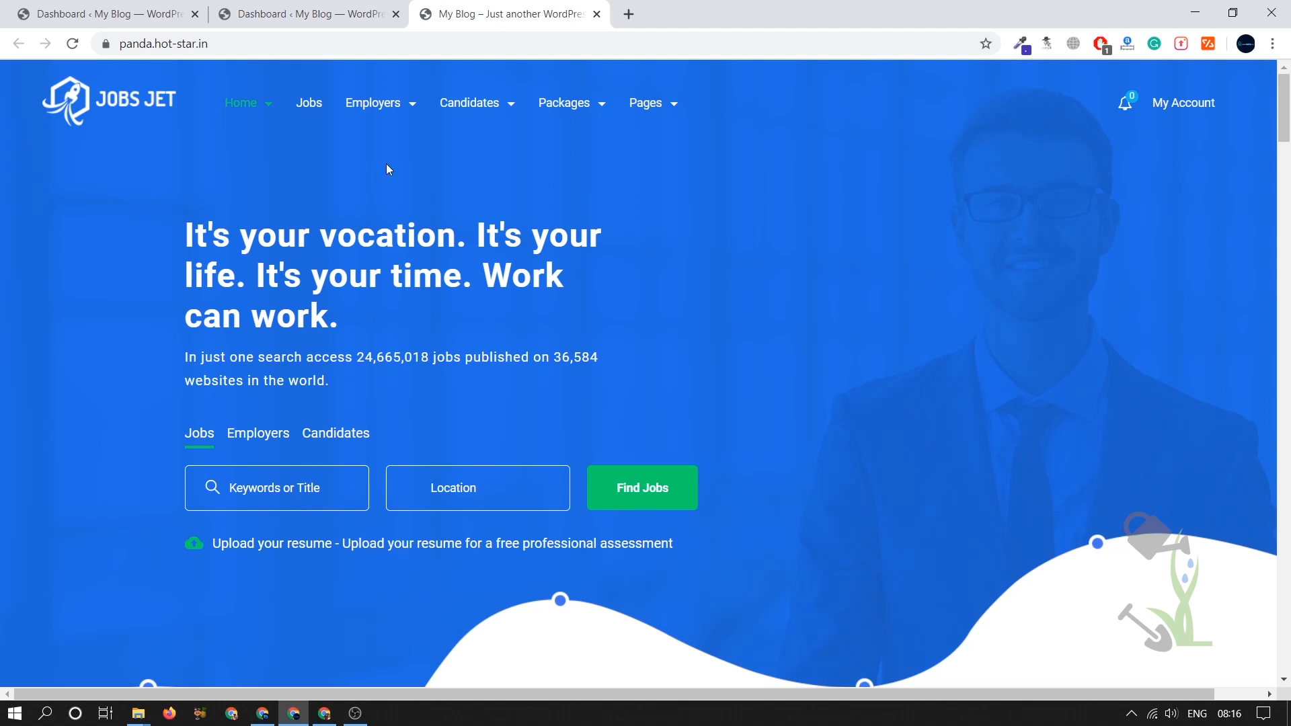
mouse_move(310, 104)
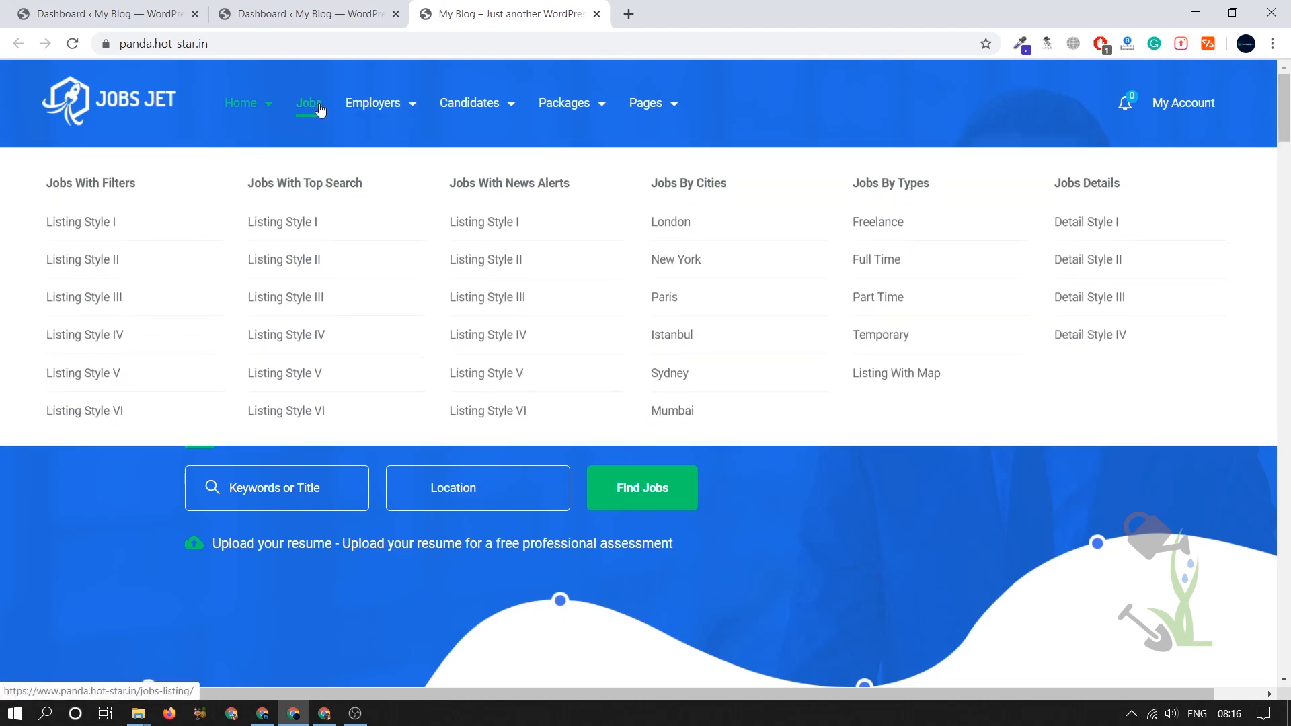
Browse the Jobs Listing and Employer Listing demo pages, then return to the homepage.
click(309, 103)
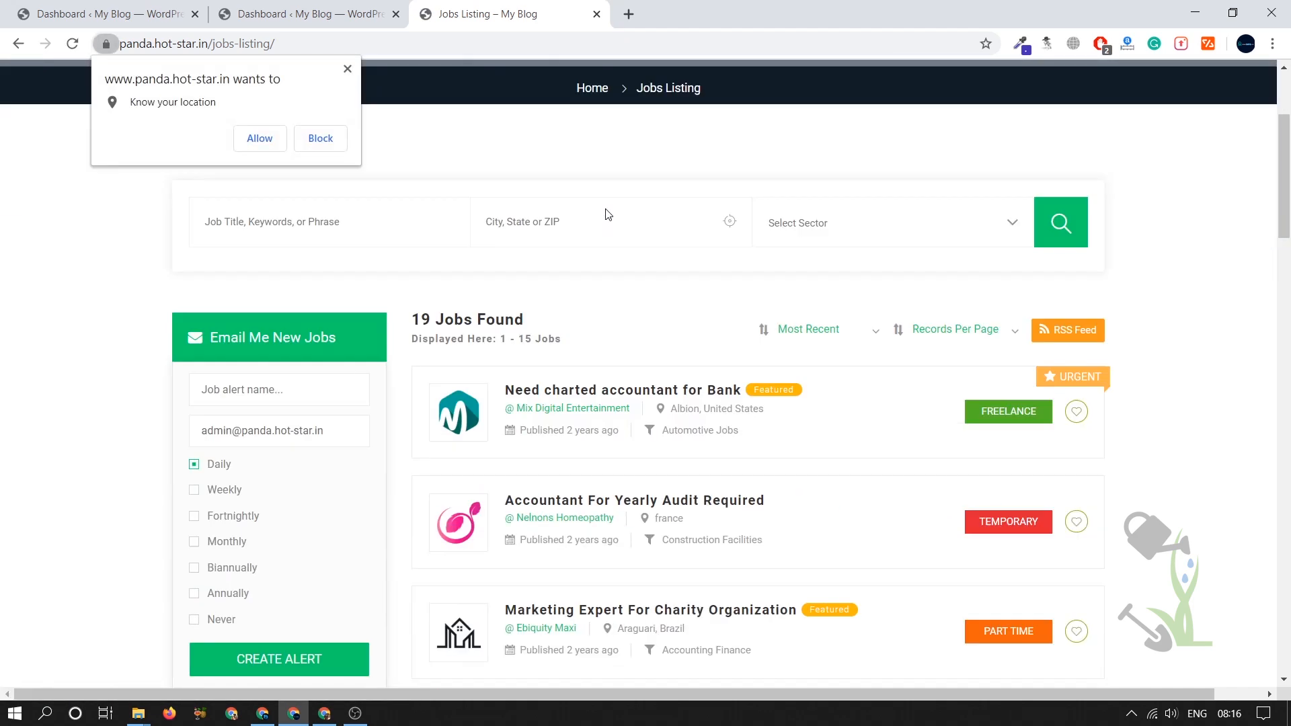
scroll(down, 3)
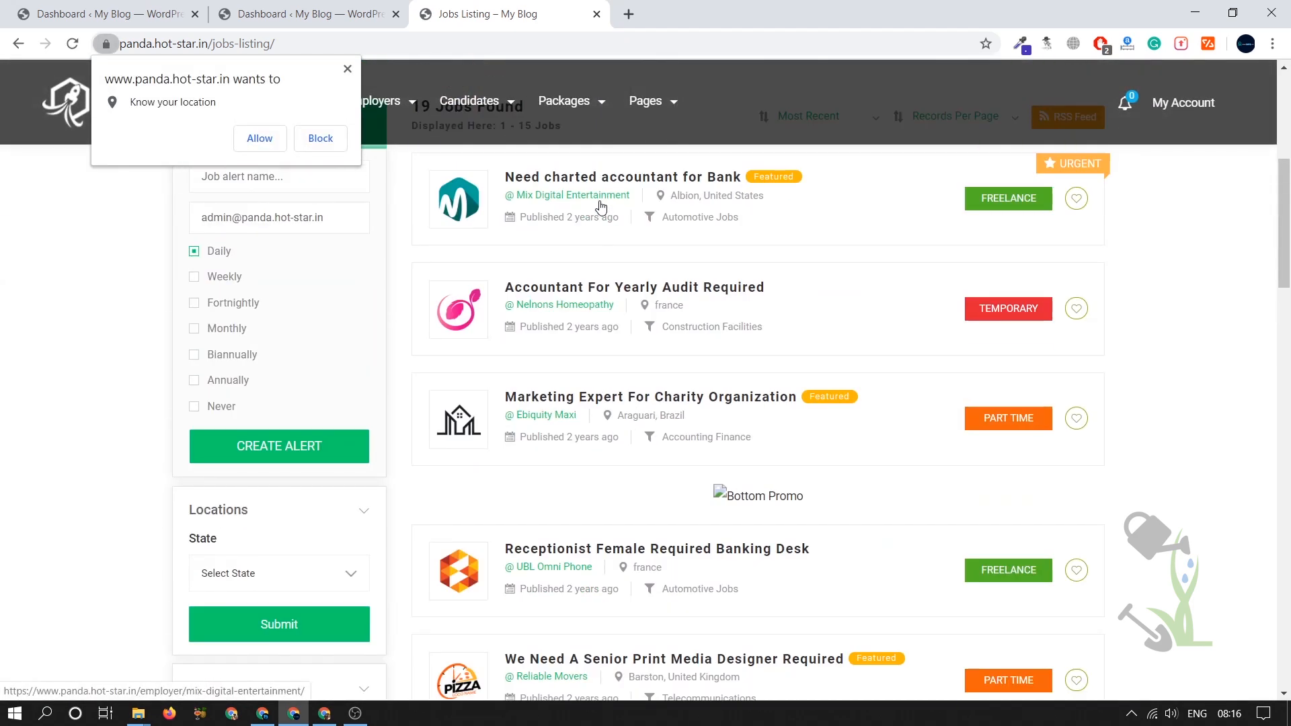
scroll(down, 3)
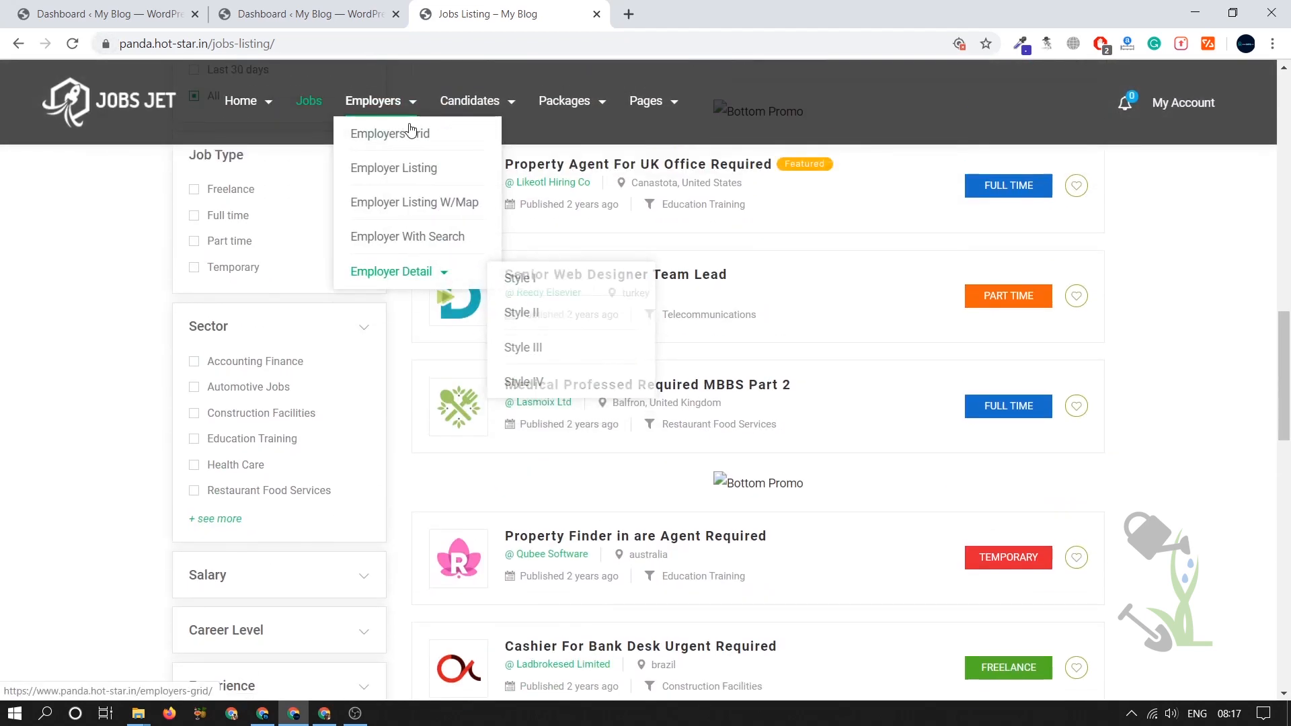
click(390, 133)
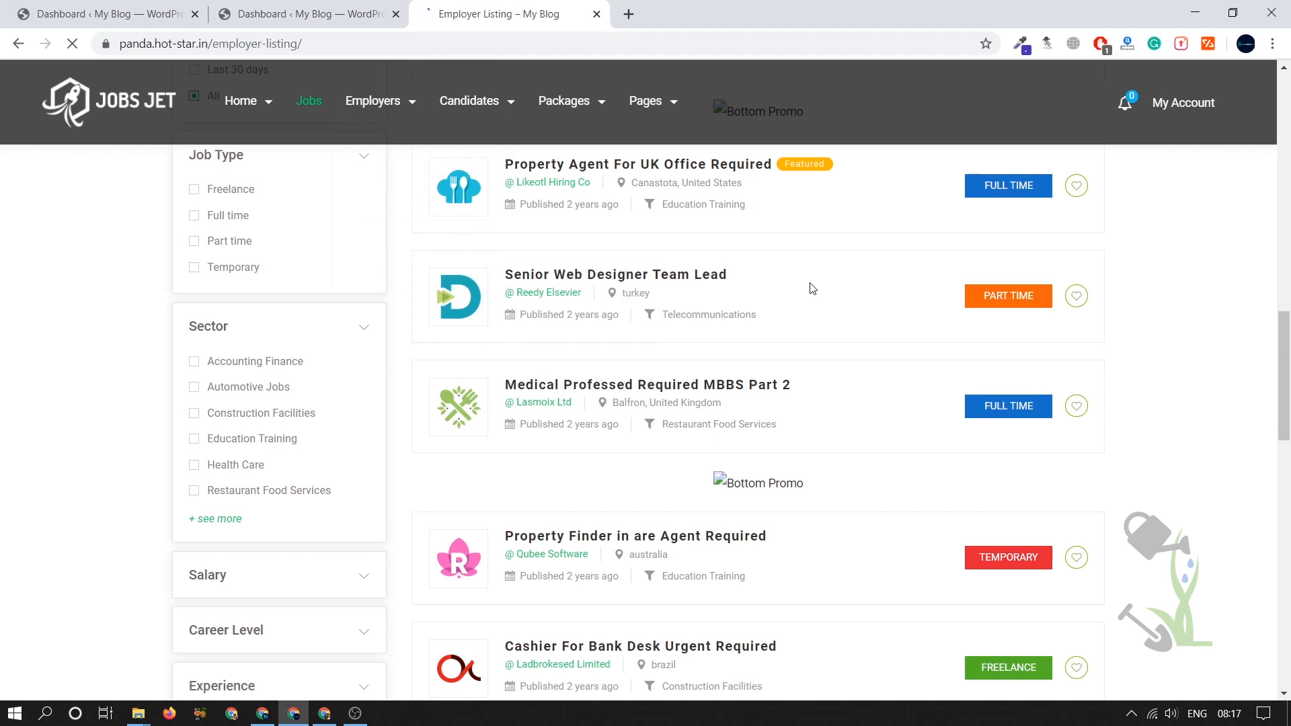
click(373, 101)
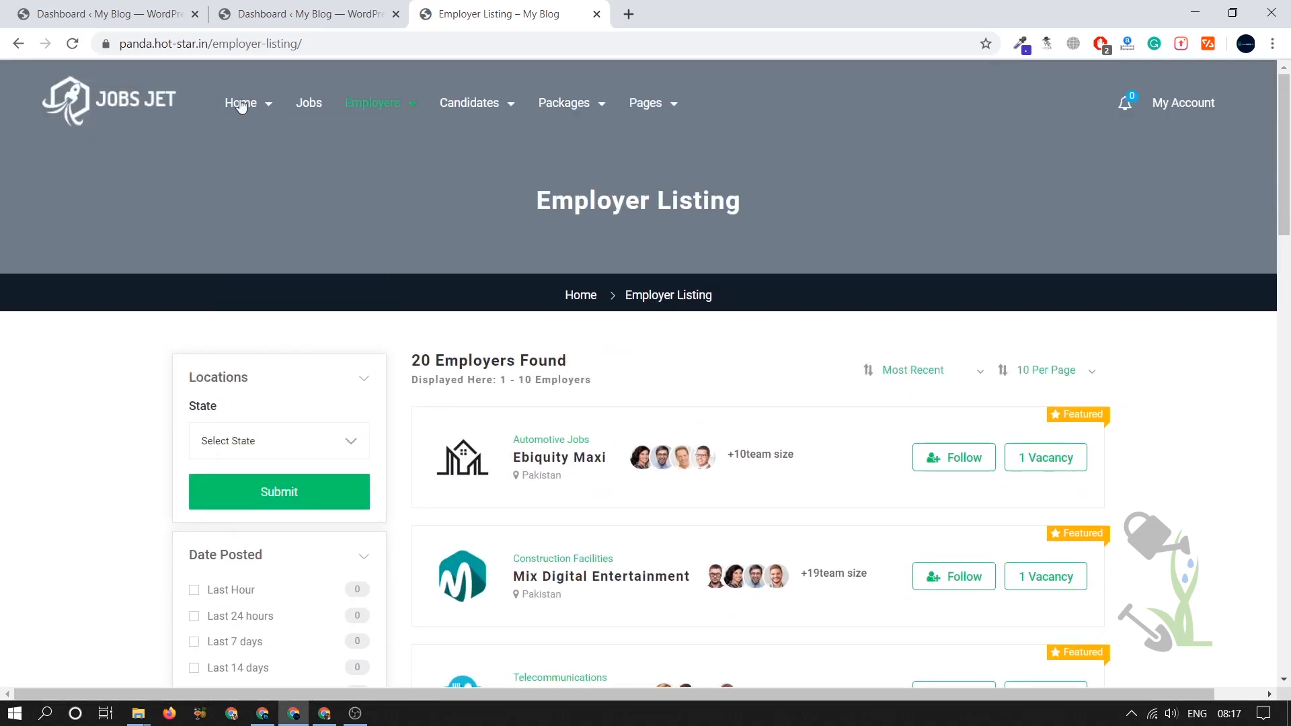
click(240, 102)
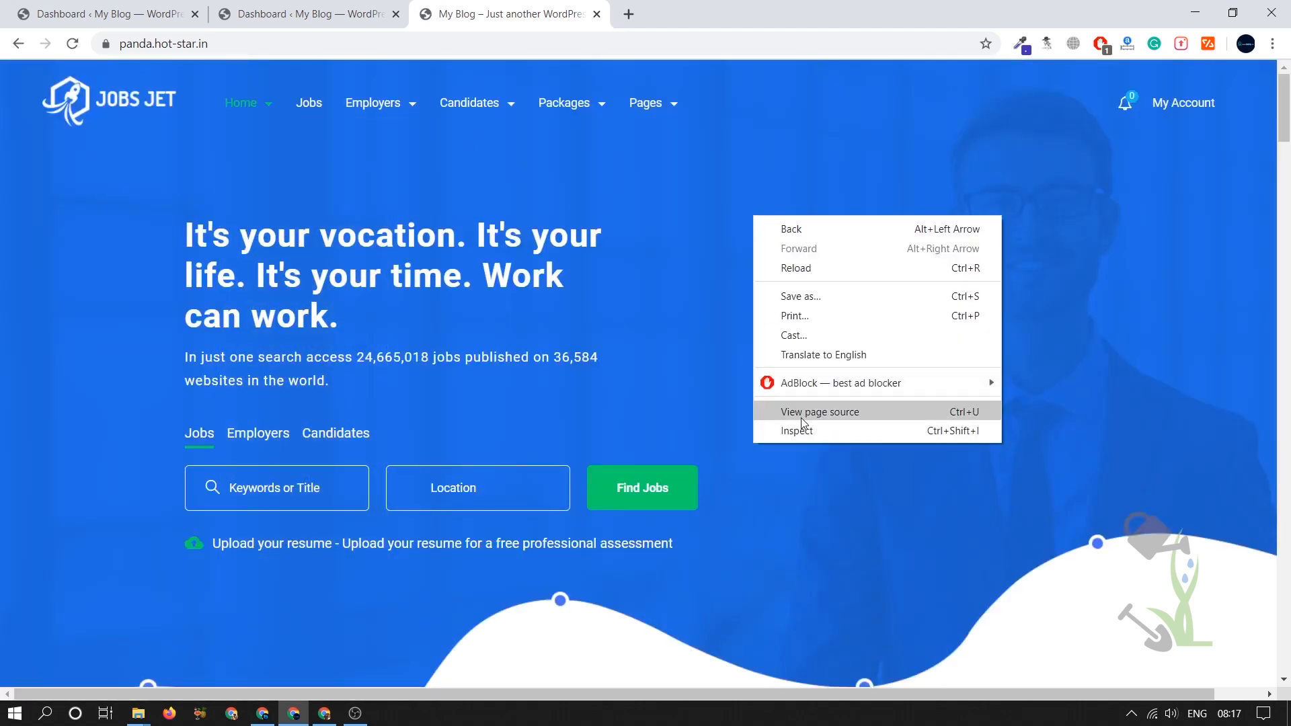
click(796, 430)
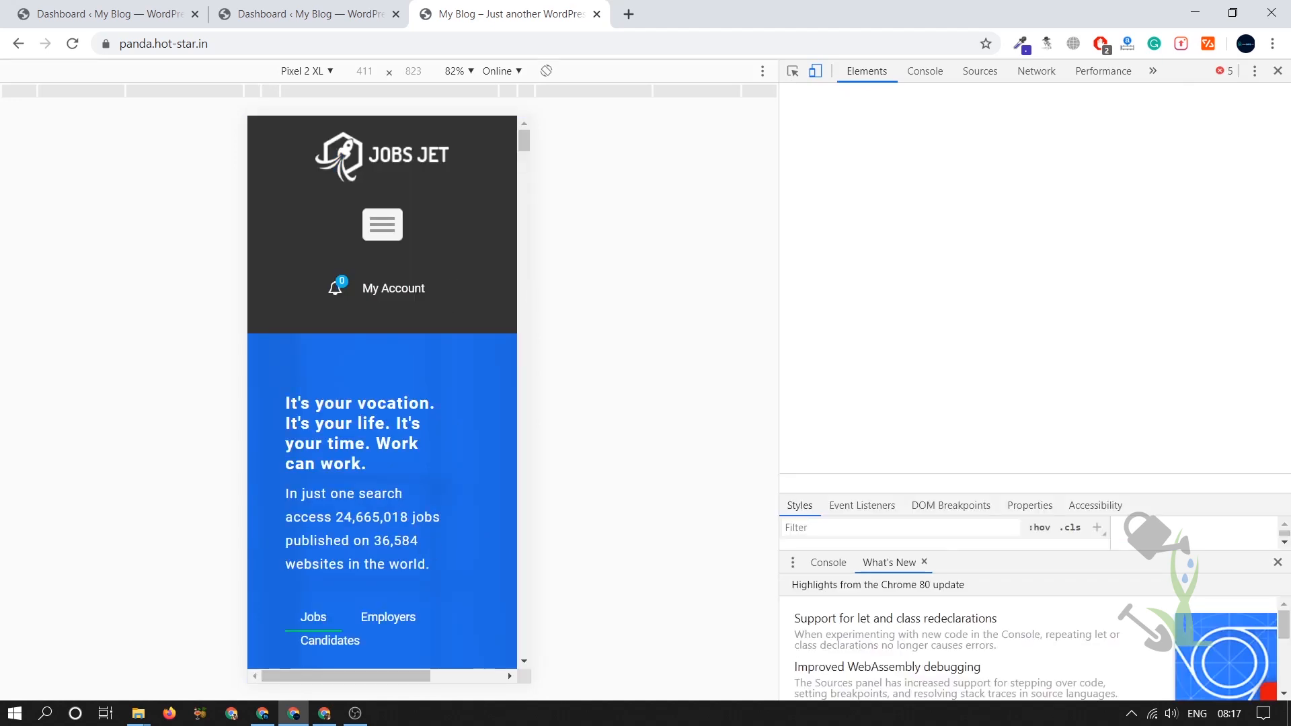
scroll(down, 3)
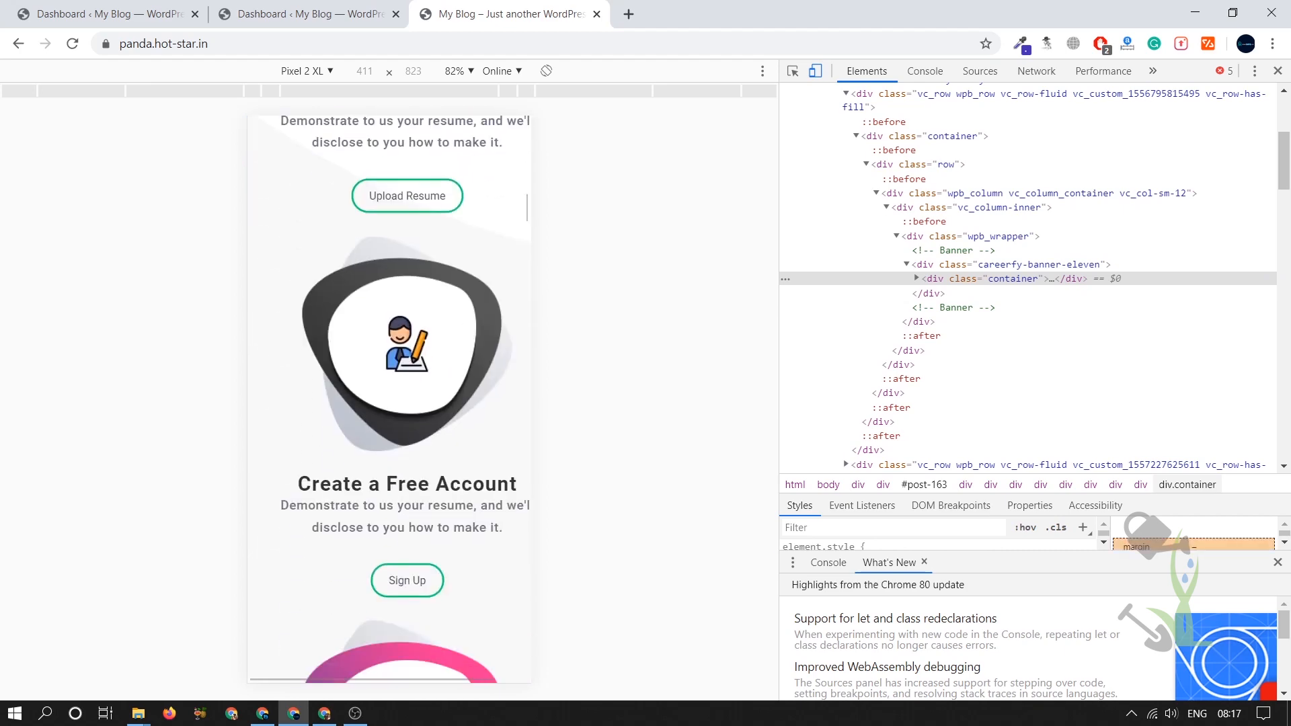
scroll(down, 3)
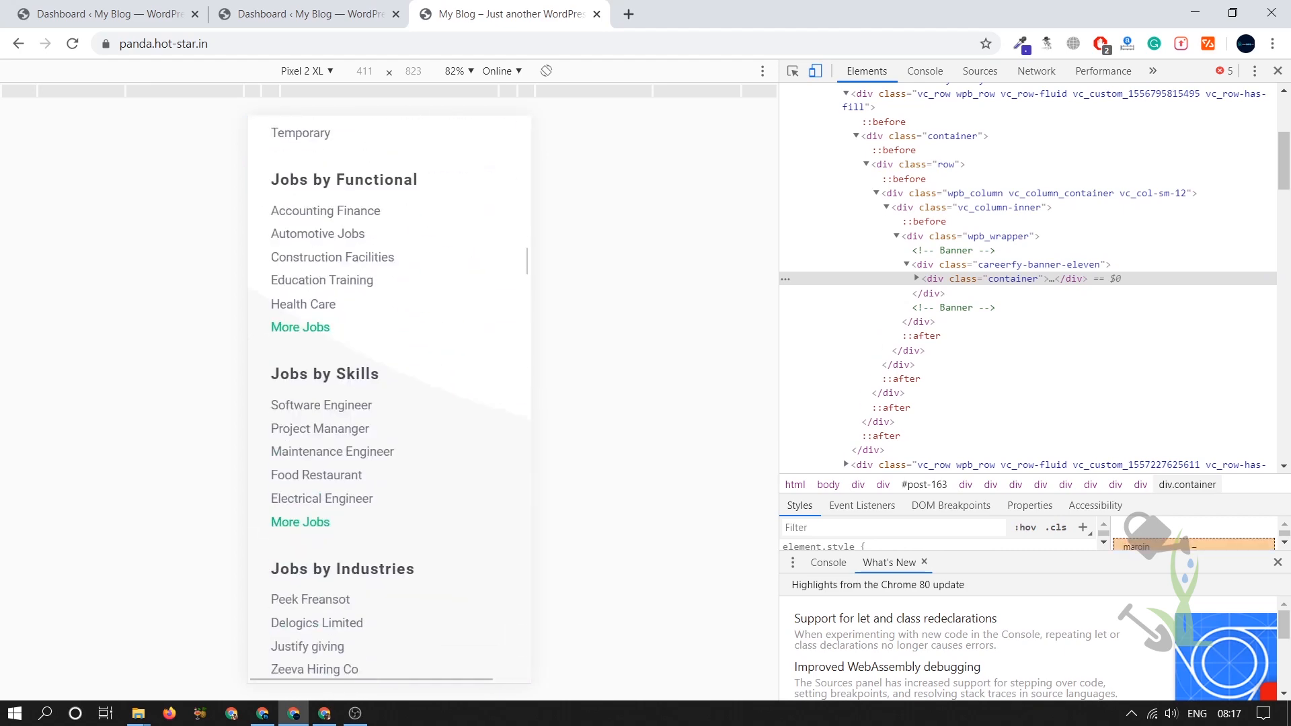
scroll(down, 3)
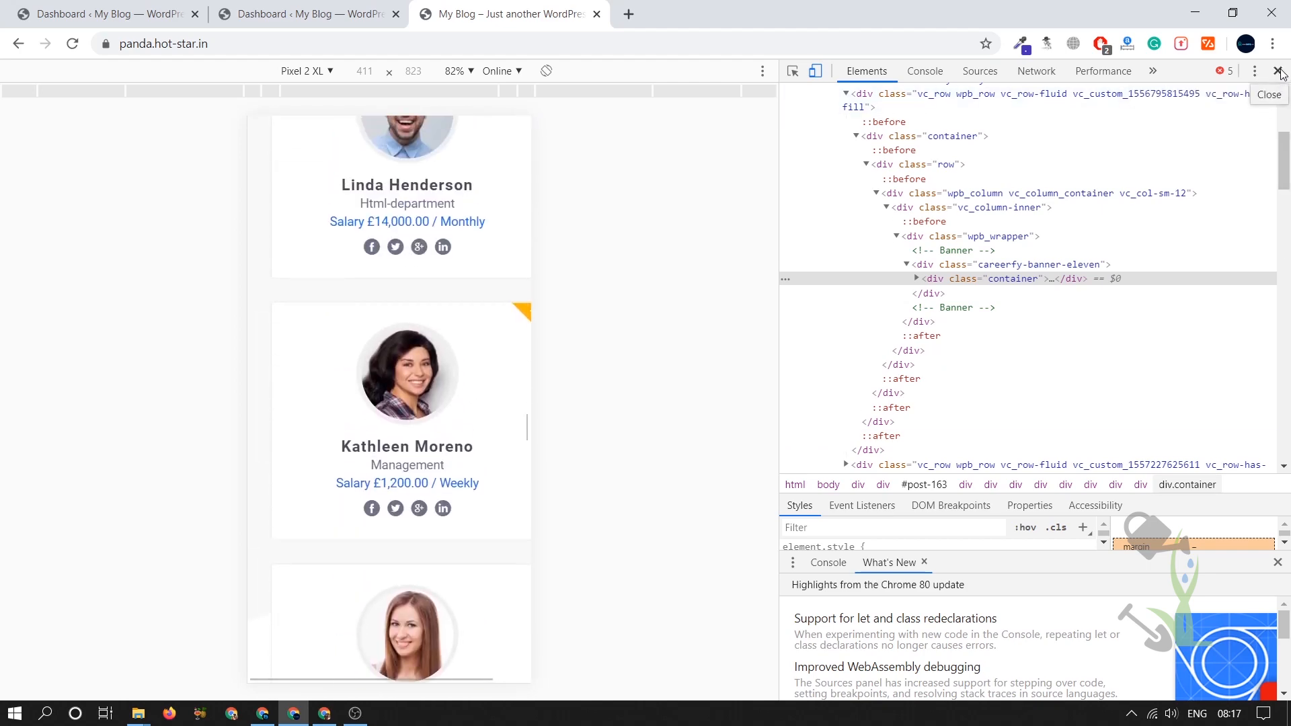
click(1282, 71)
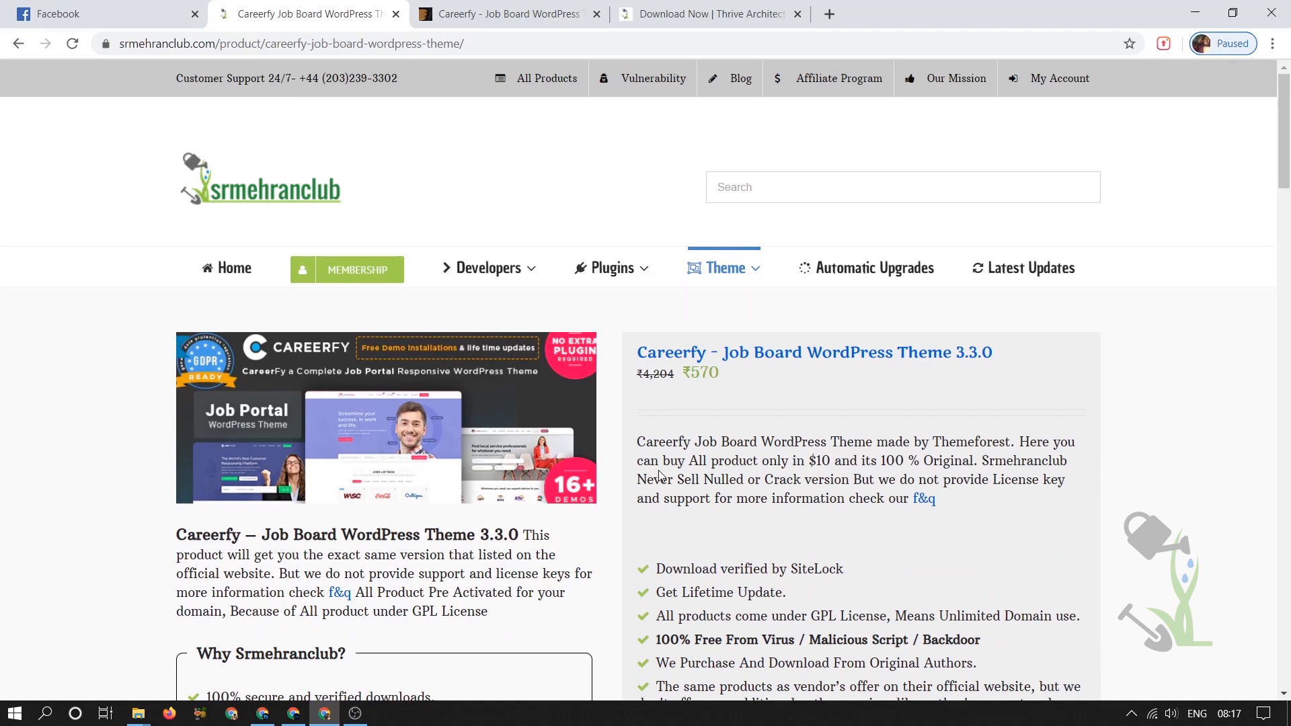
Scroll the Careerfy product page down to the download buttons and back to the top.
scroll(down, 3)
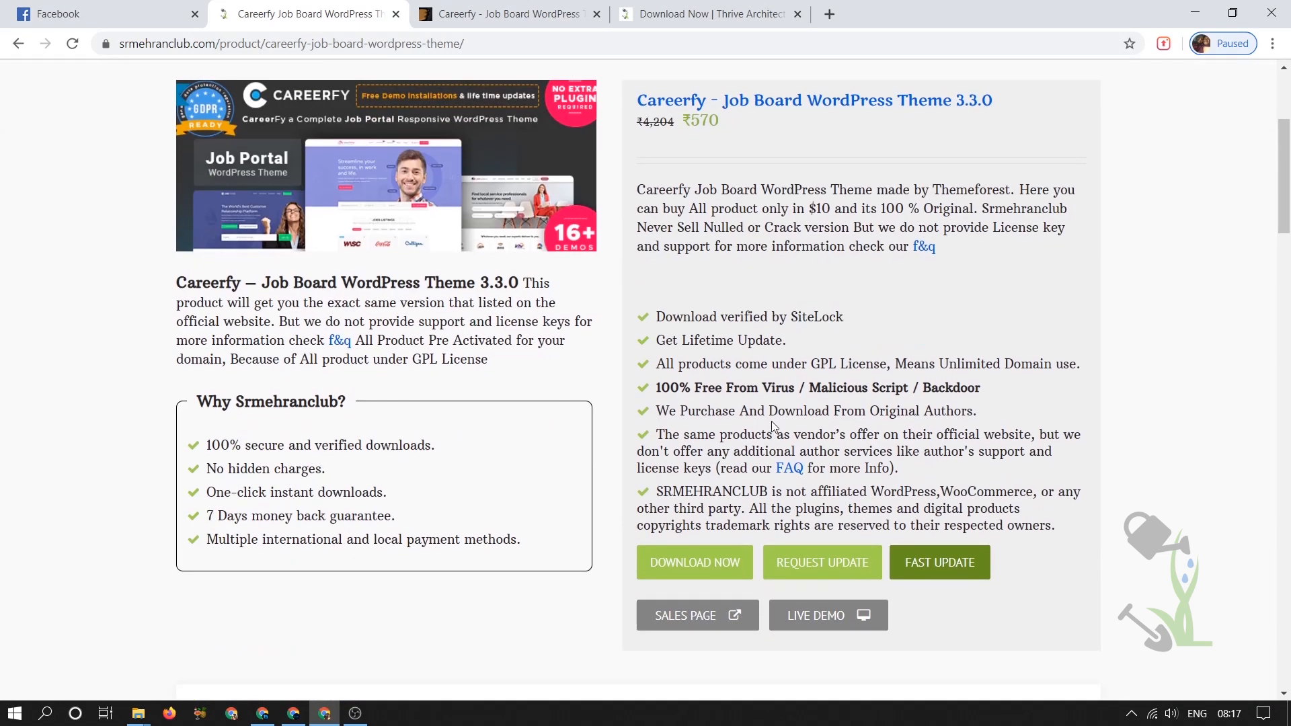
scroll(up, 3)
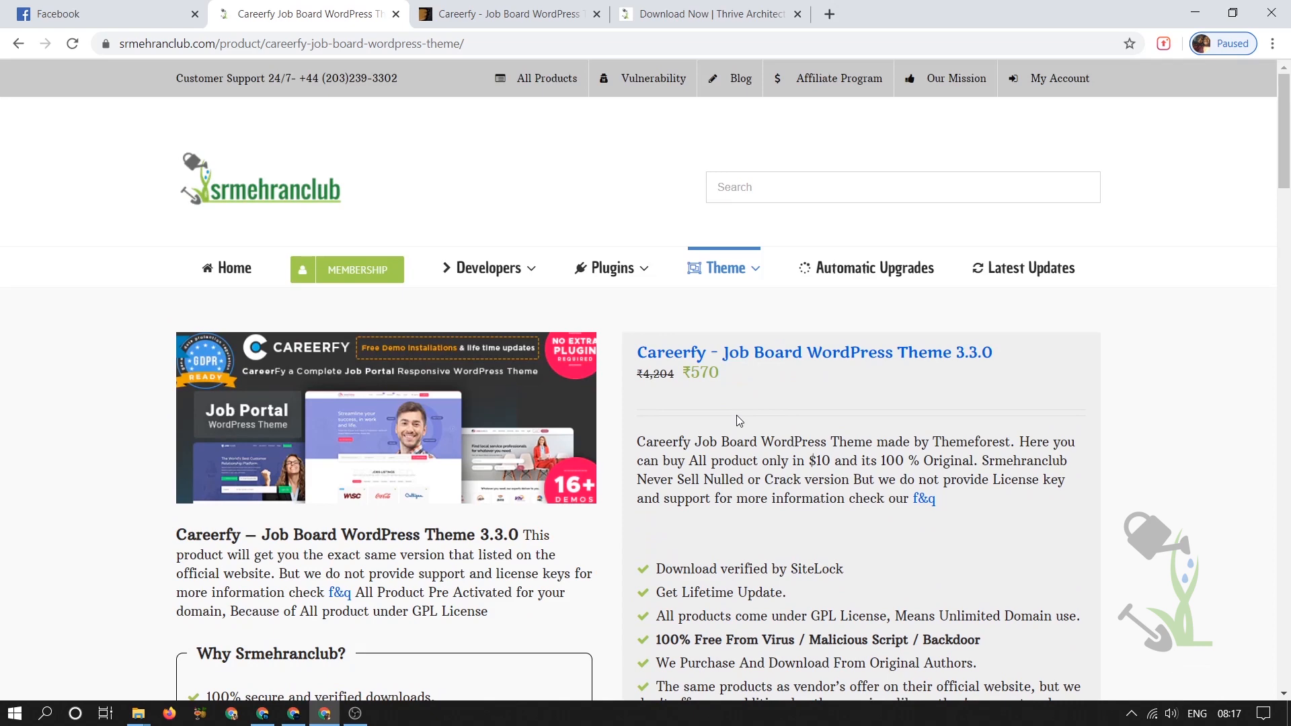
mouse_move(734, 421)
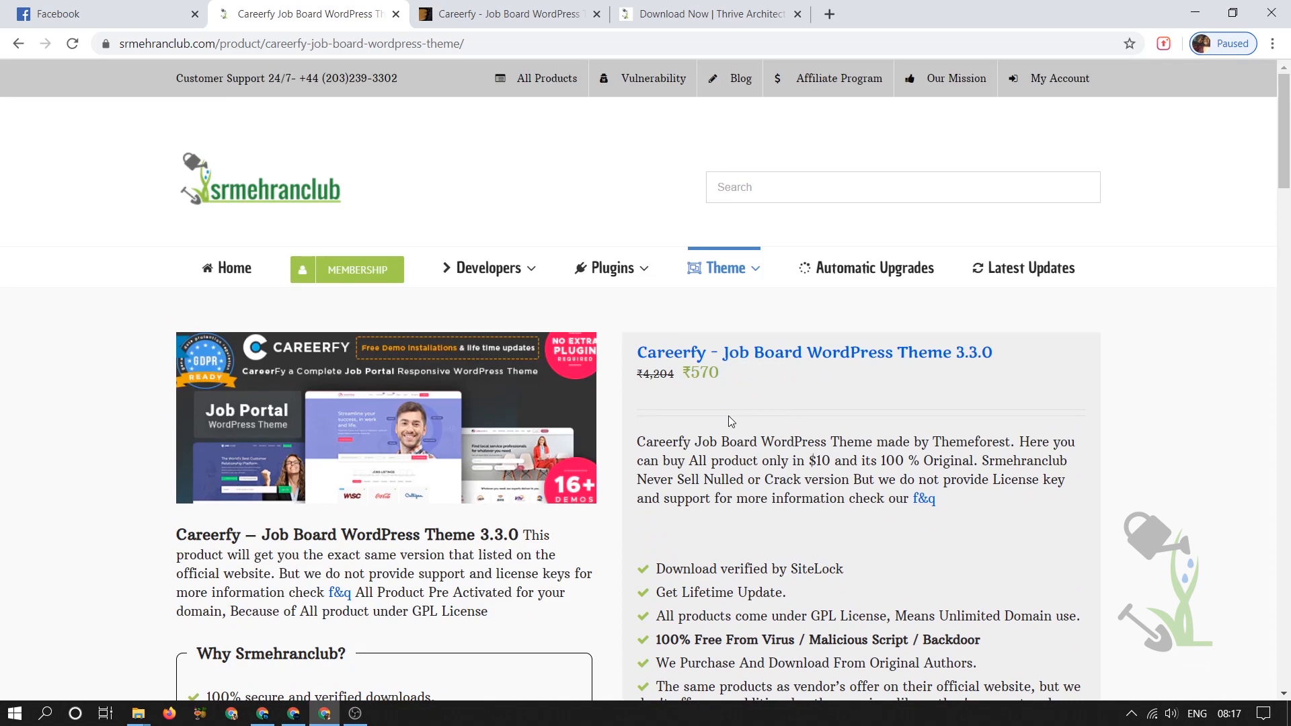
mouse_move(354, 262)
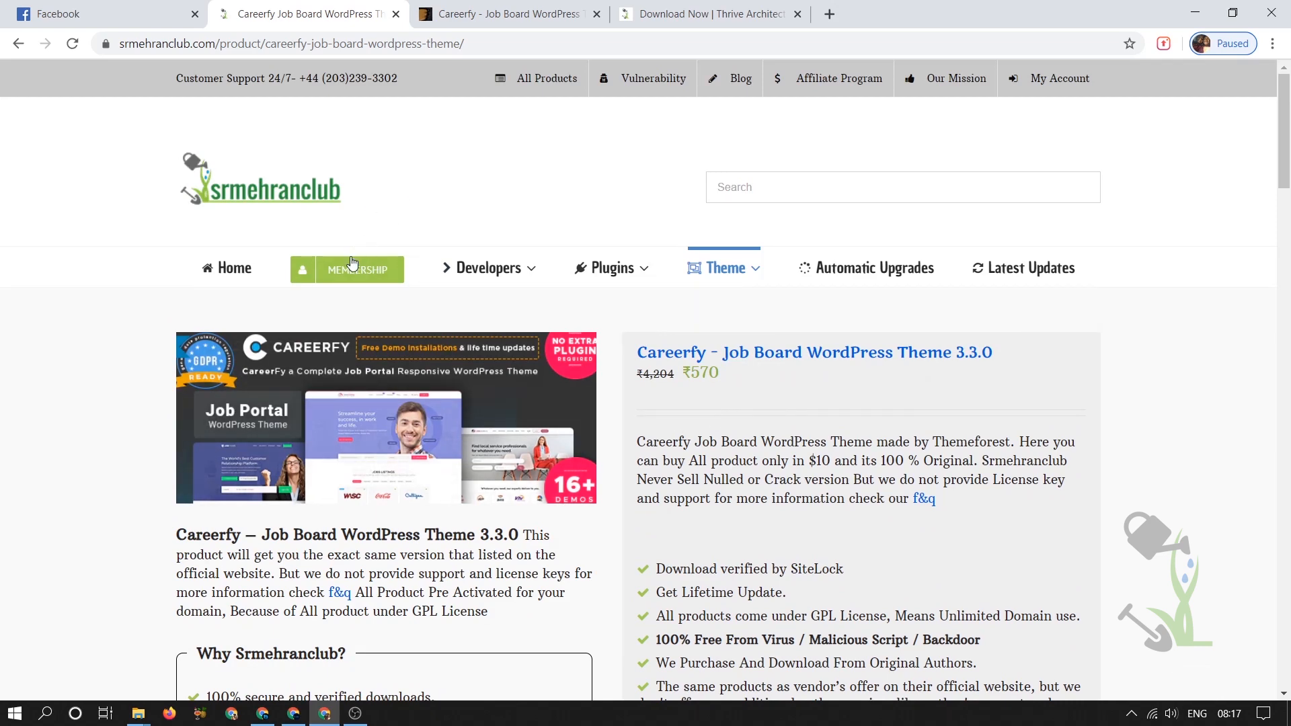
Browse the MEMBERSHIP page's Standard, Premium, Semester and Lifetime plans and coupon offers.
click(357, 269)
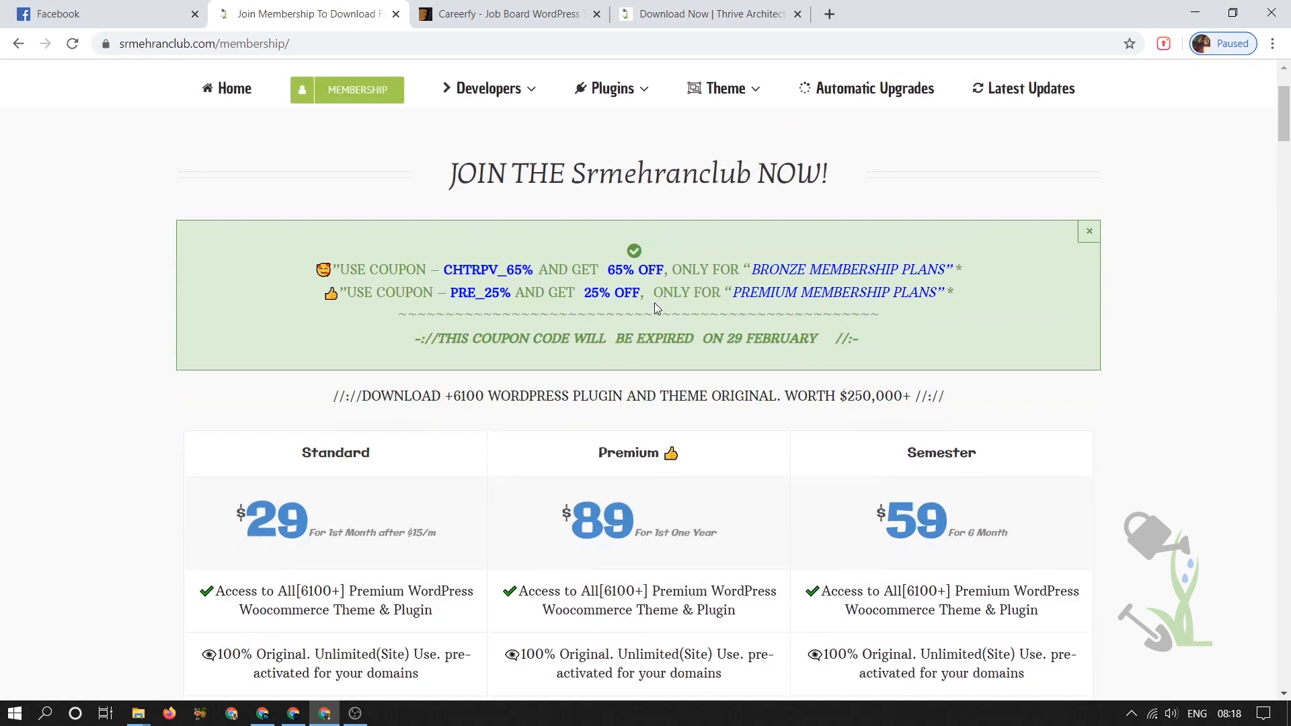
scroll(down, 3)
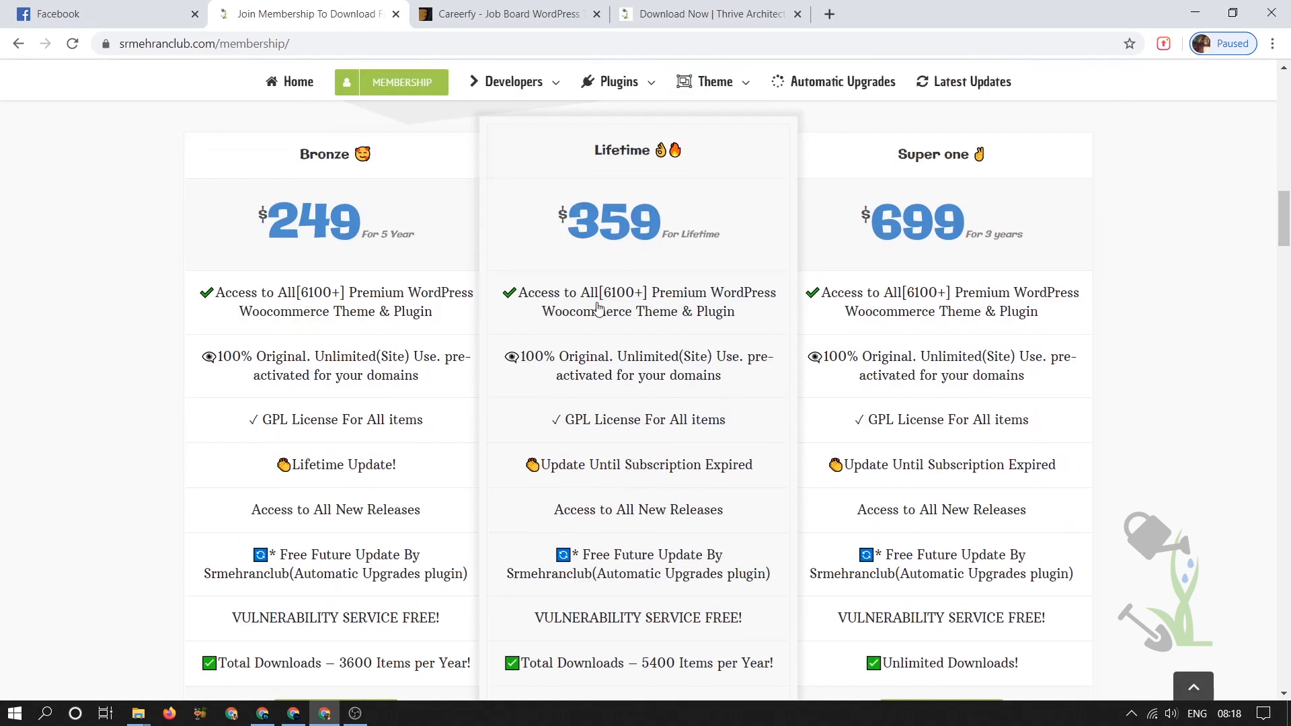
mouse_move(645, 274)
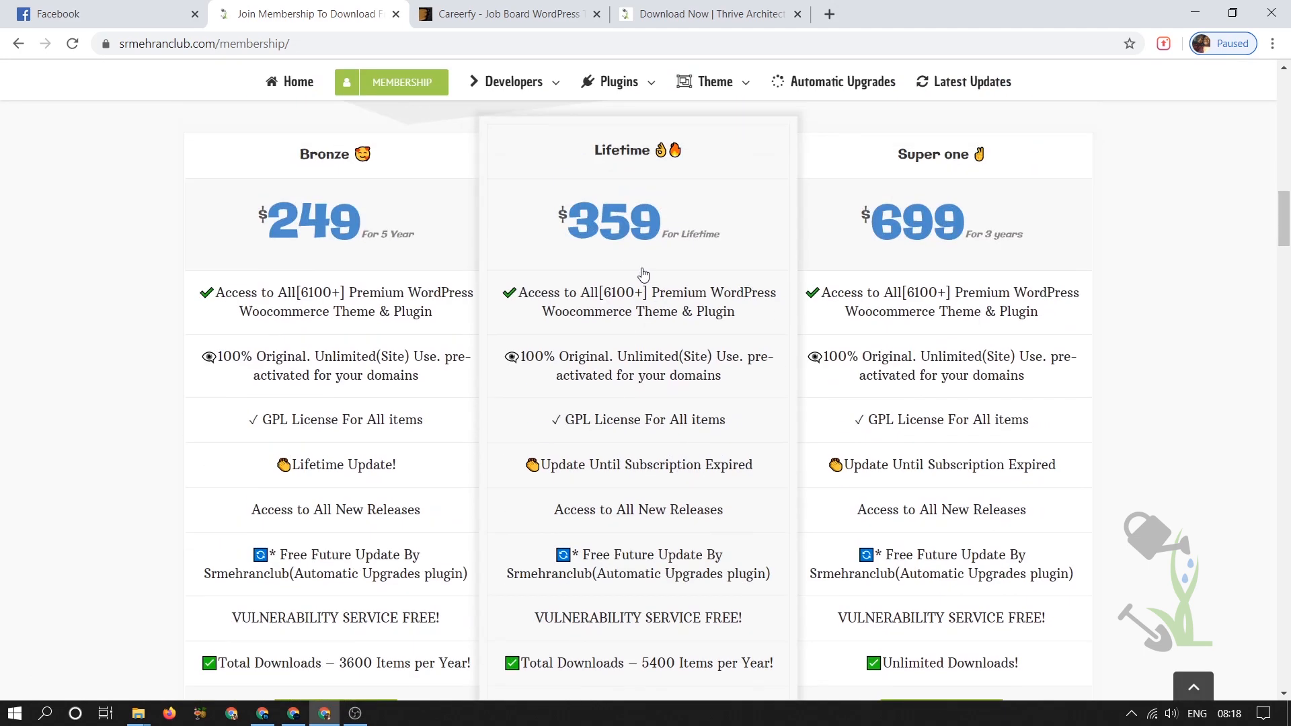
scroll(down, 3)
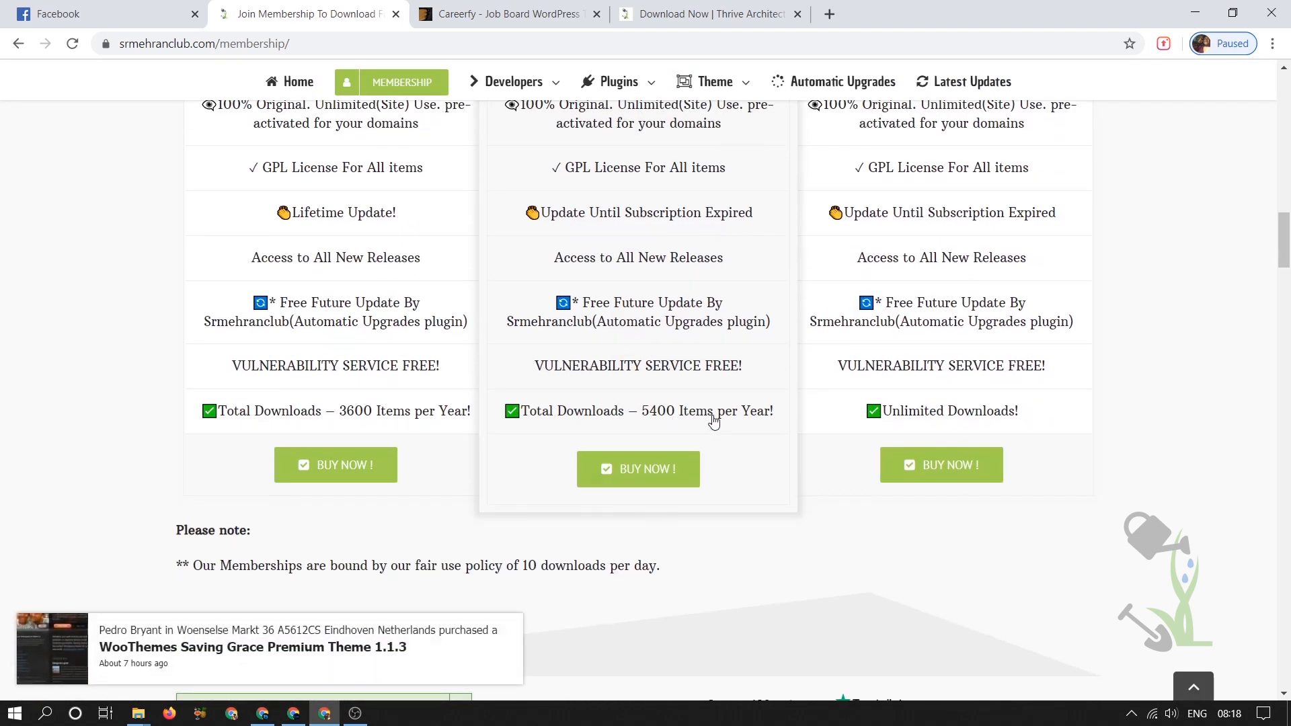
scroll(down, 3)
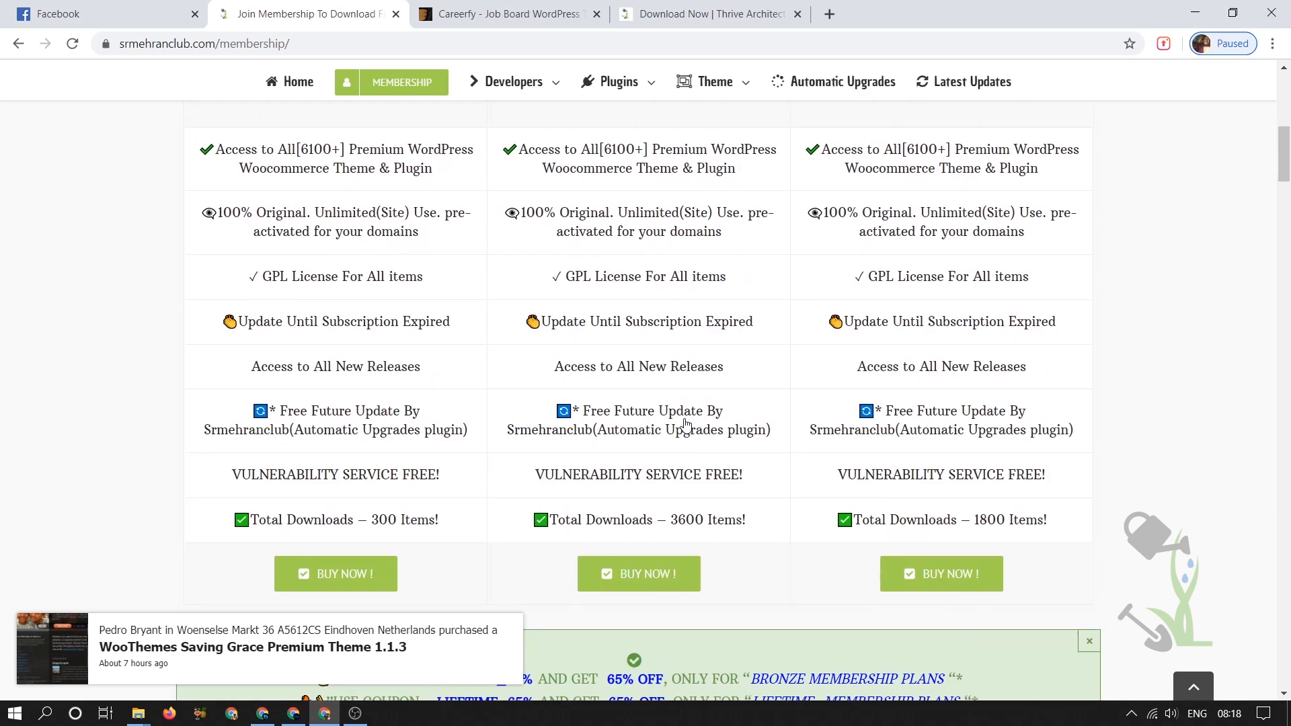
scroll(up, 3)
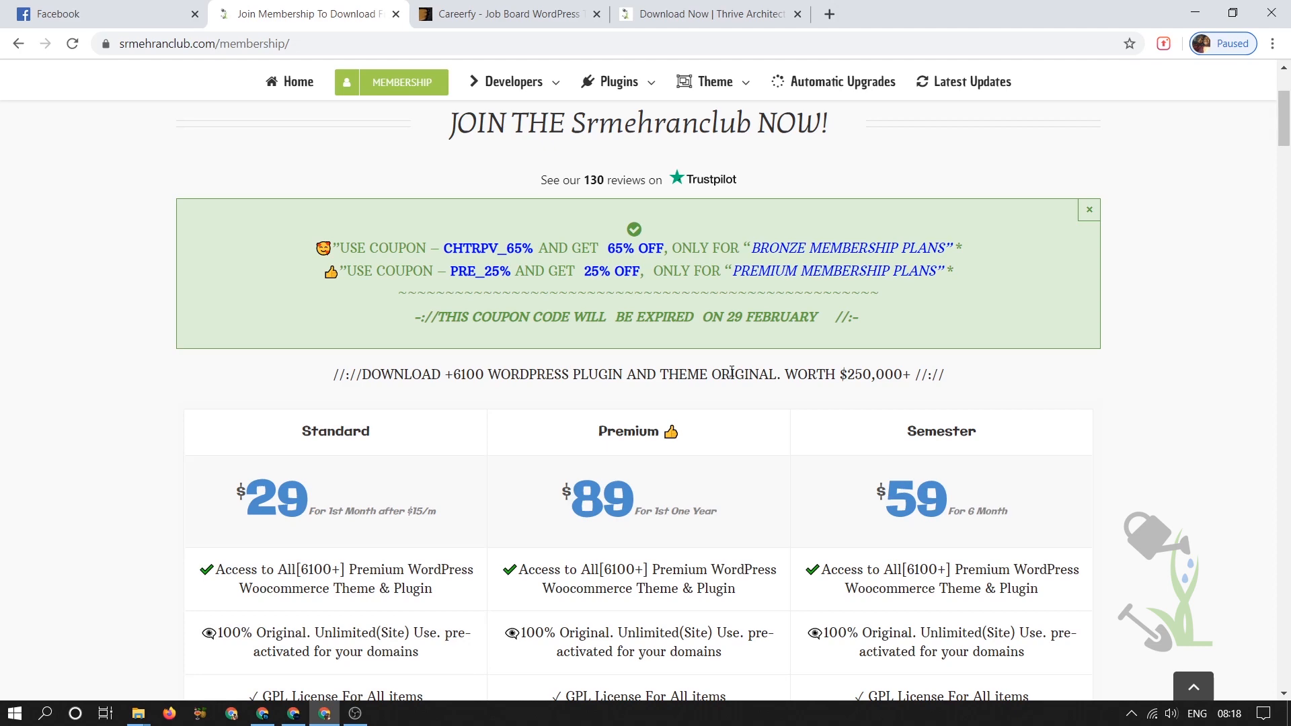
scroll(down, 3)
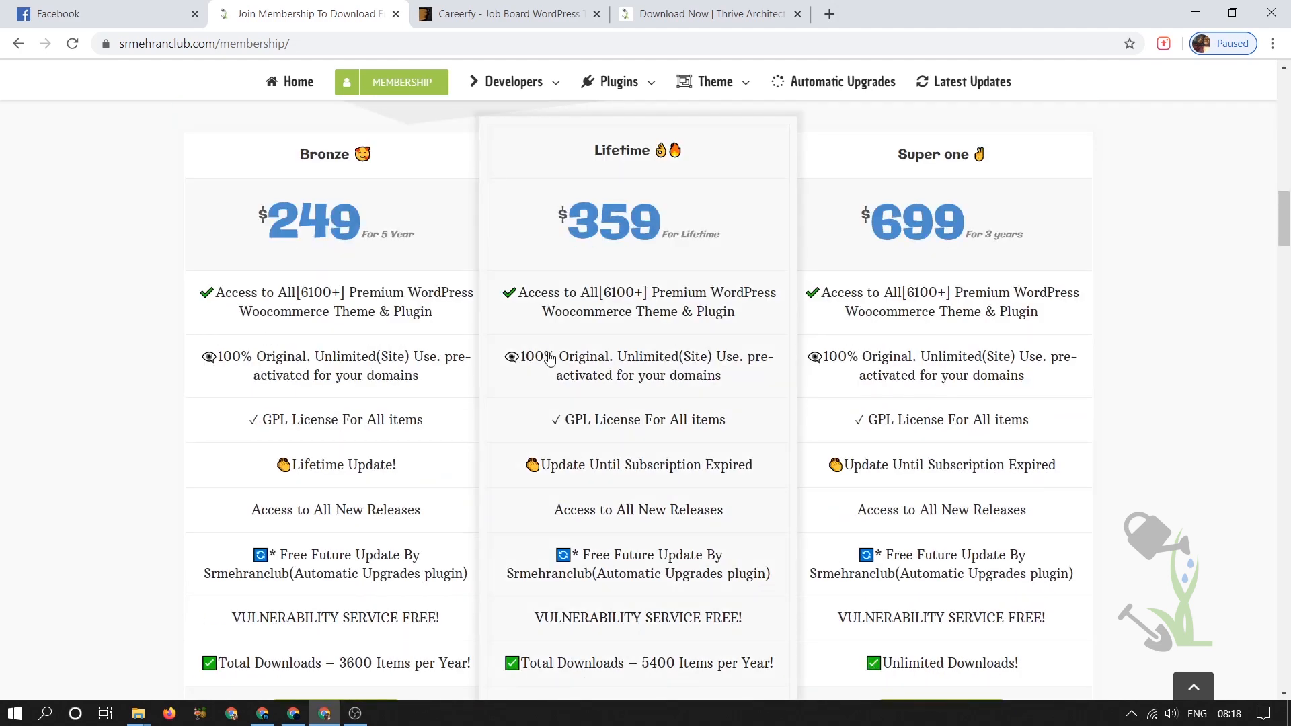
mouse_move(542, 322)
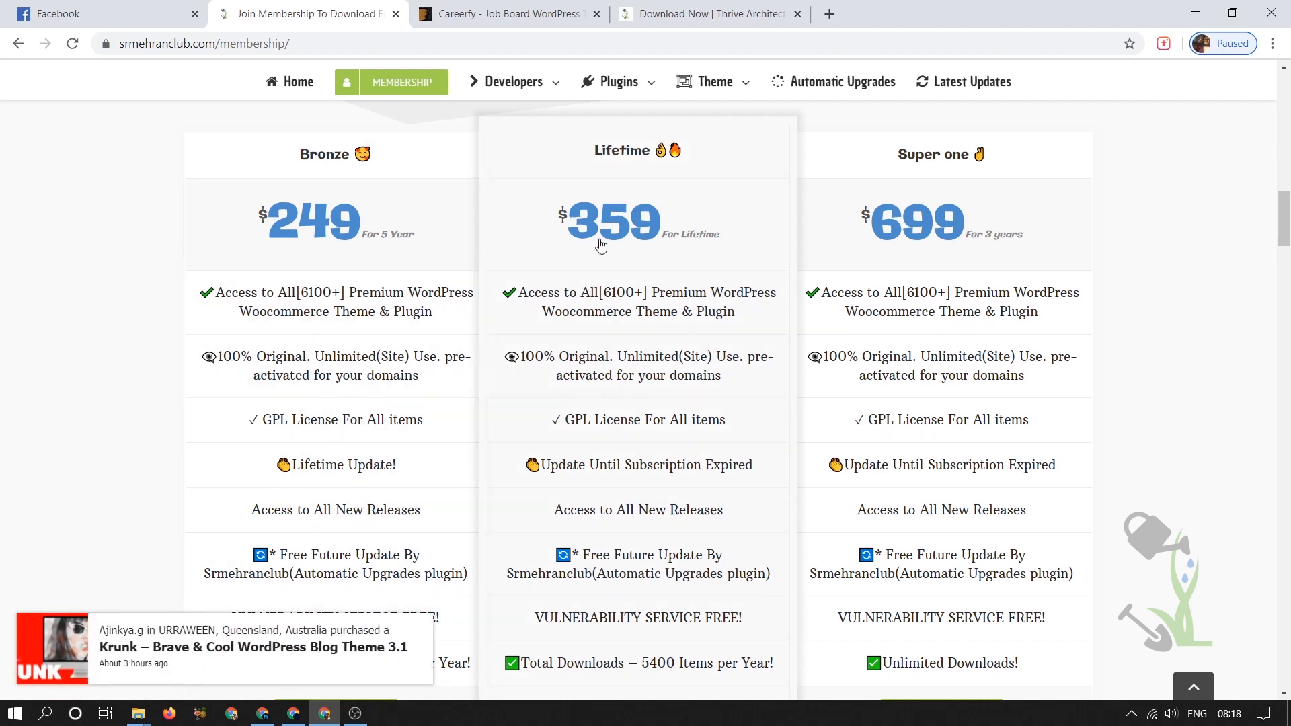
mouse_move(671, 251)
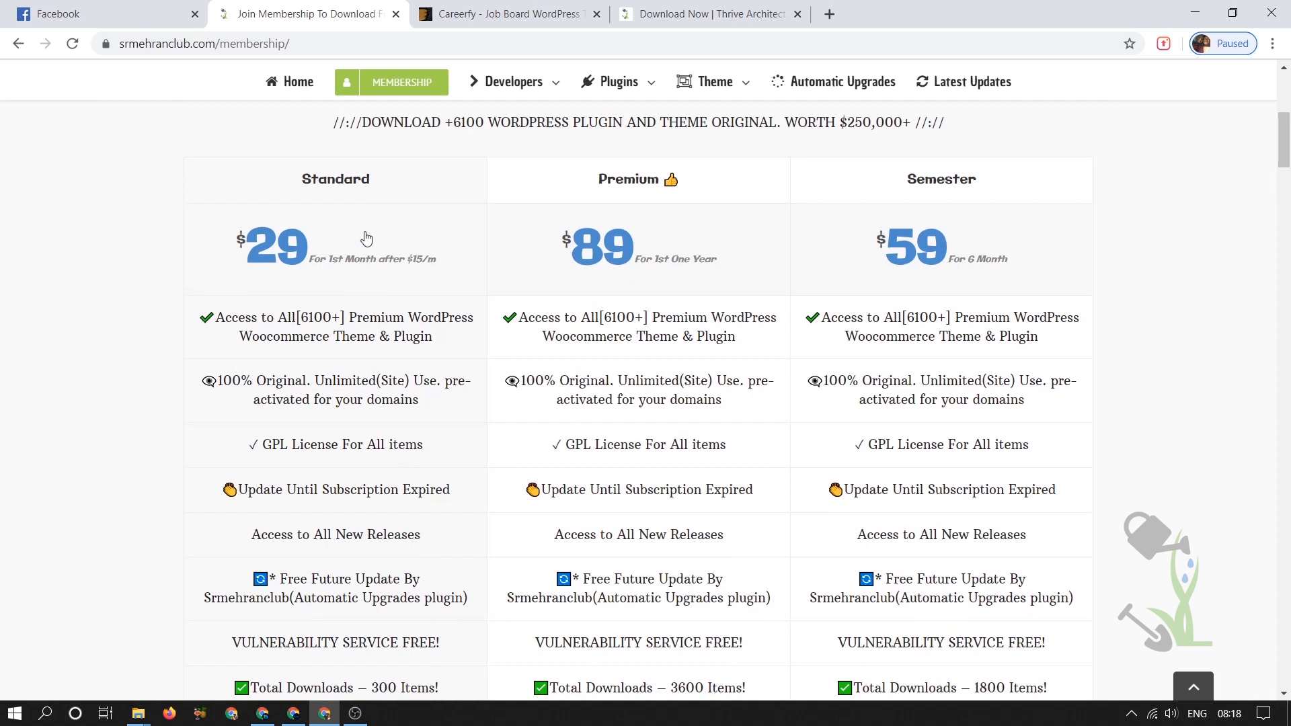
scroll(down, 3)
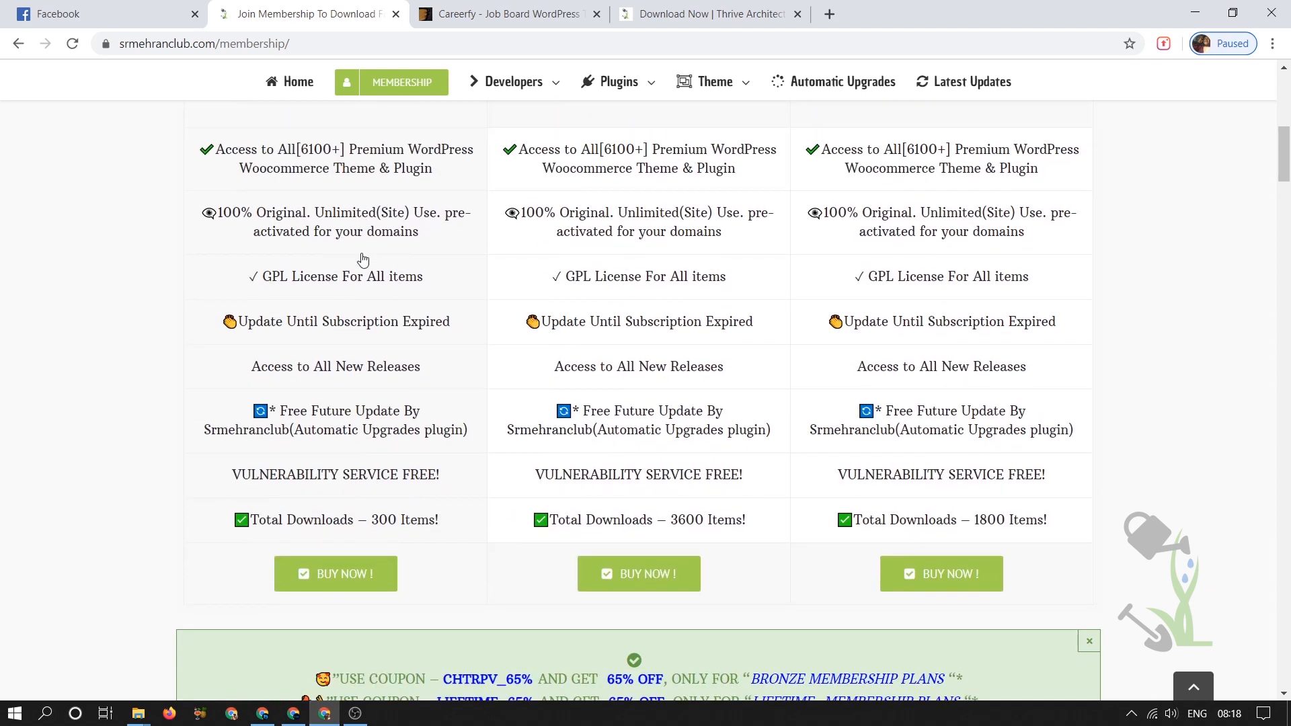
scroll(down, 3)
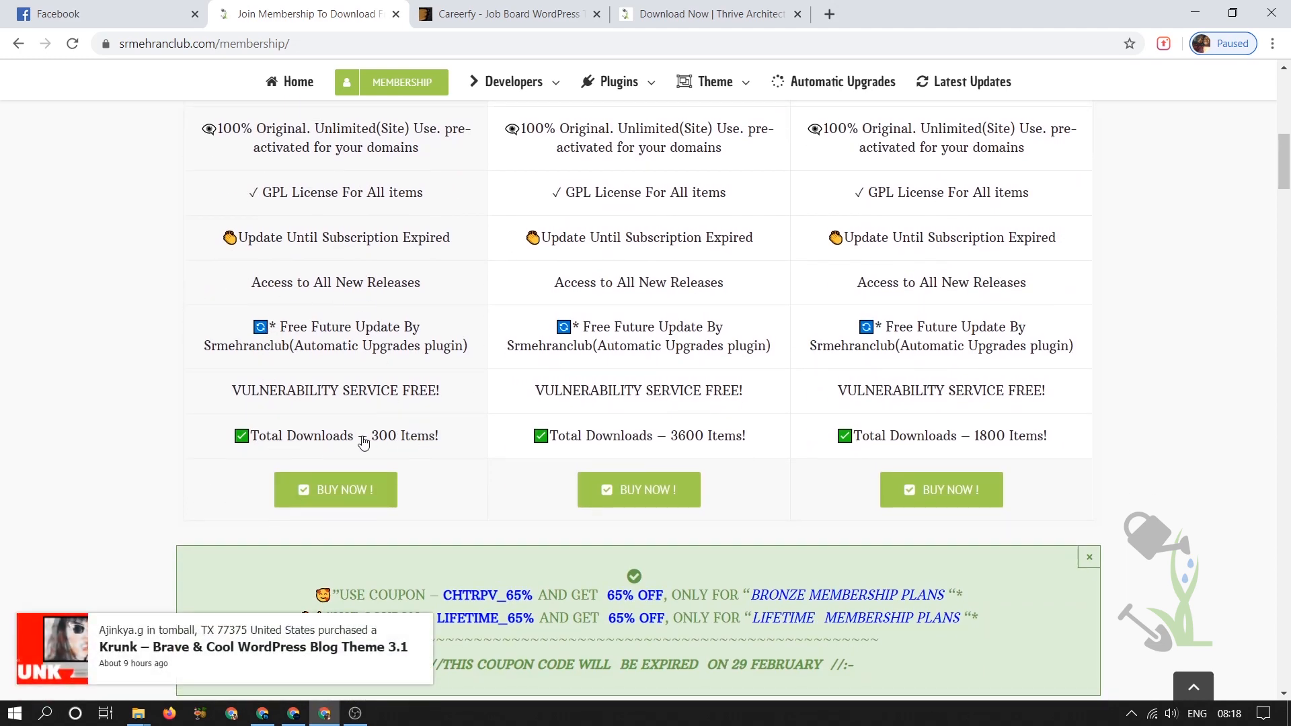
scroll(up, 3)
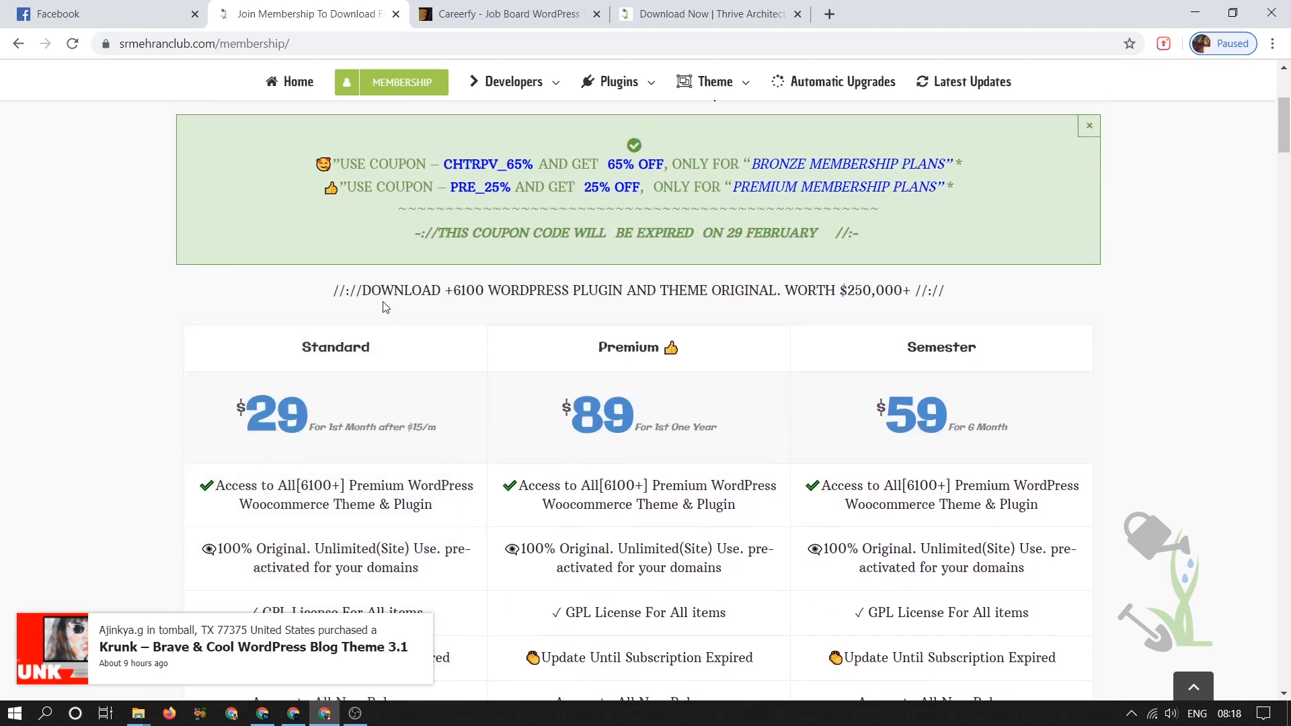